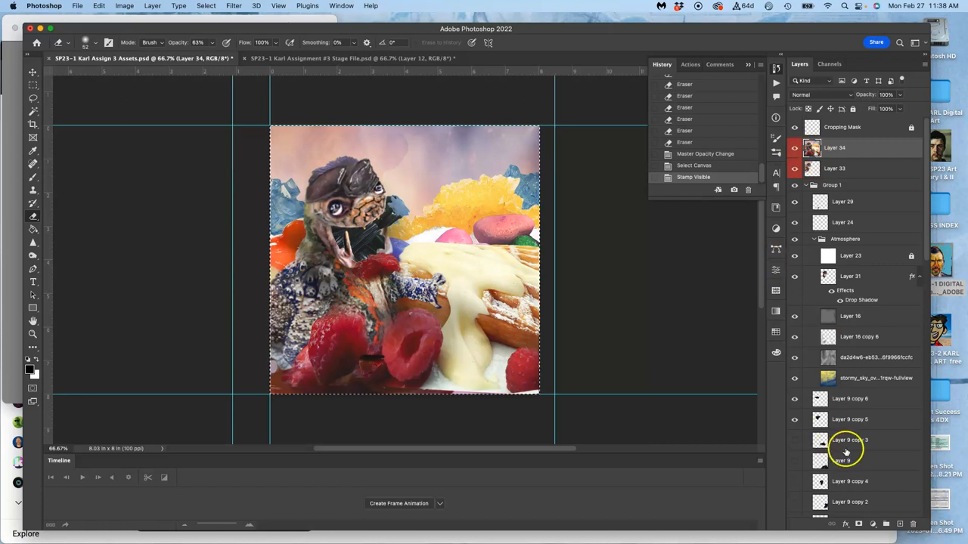
Switch to the Lasso, drop the selection, remove the Stamp Visible layer and select Layer 13 copy
scroll(down, 3)
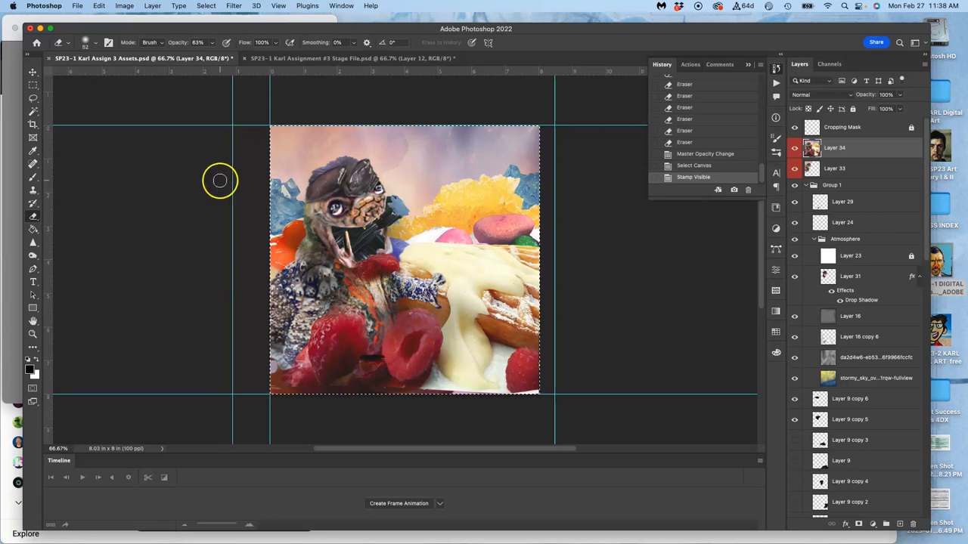
click(33, 97)
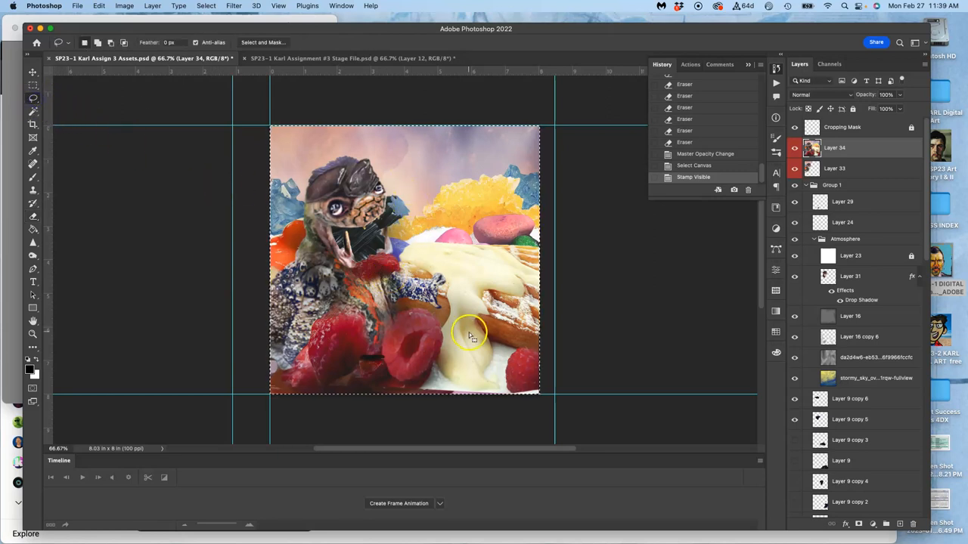
mouse_move(514, 348)
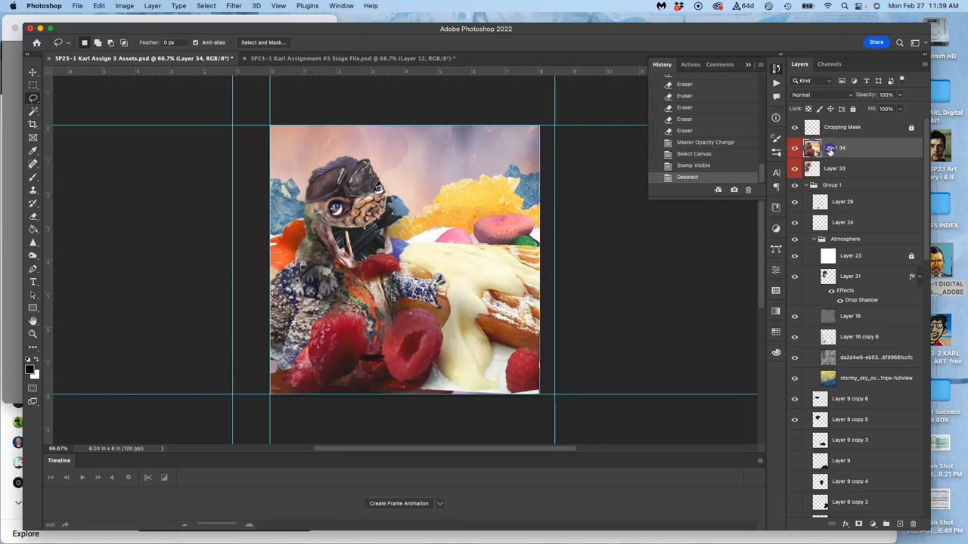
mouse_move(832, 148)
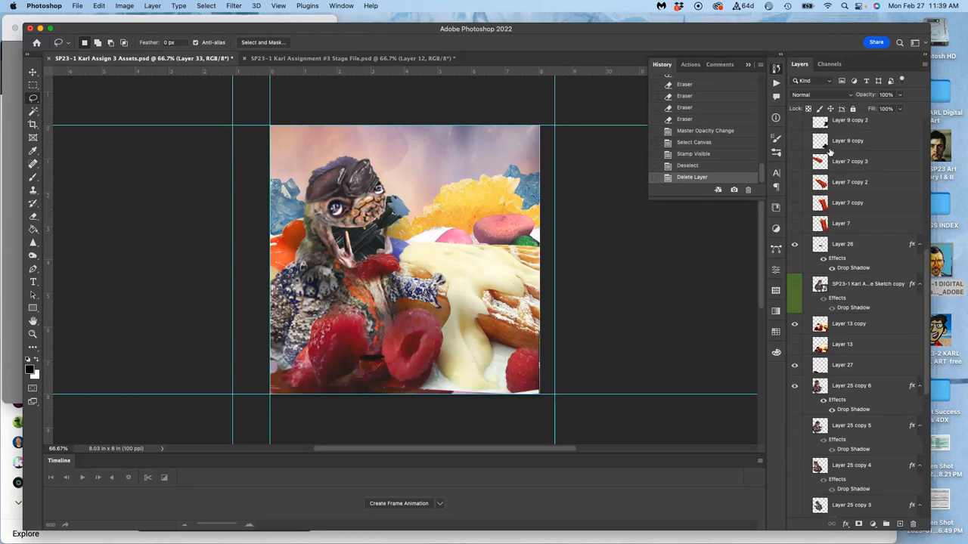
scroll(down, 3)
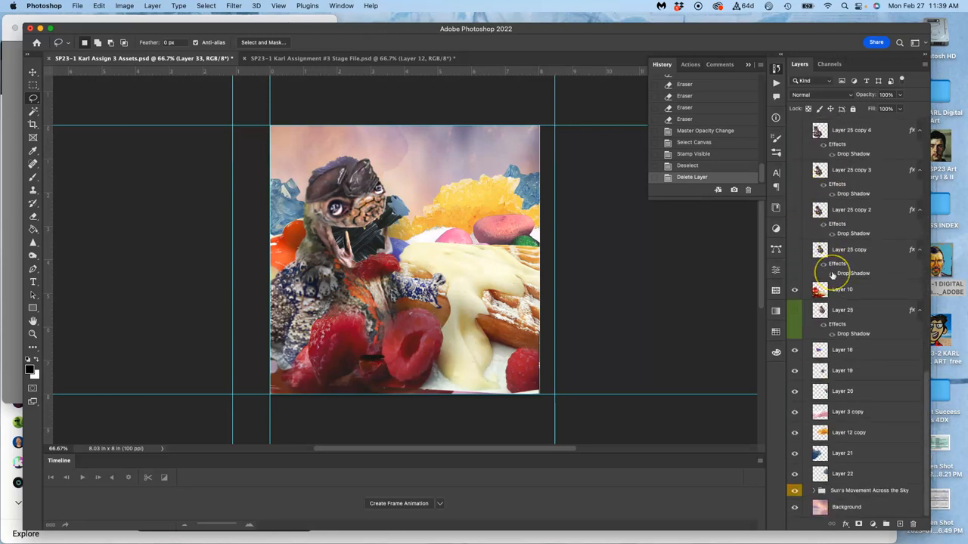
scroll(up, 3)
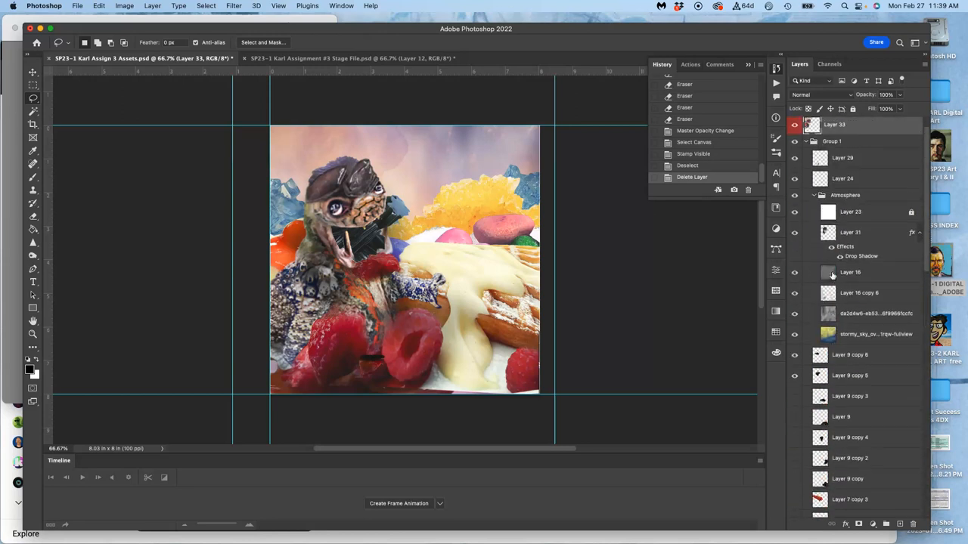
scroll(down, 3)
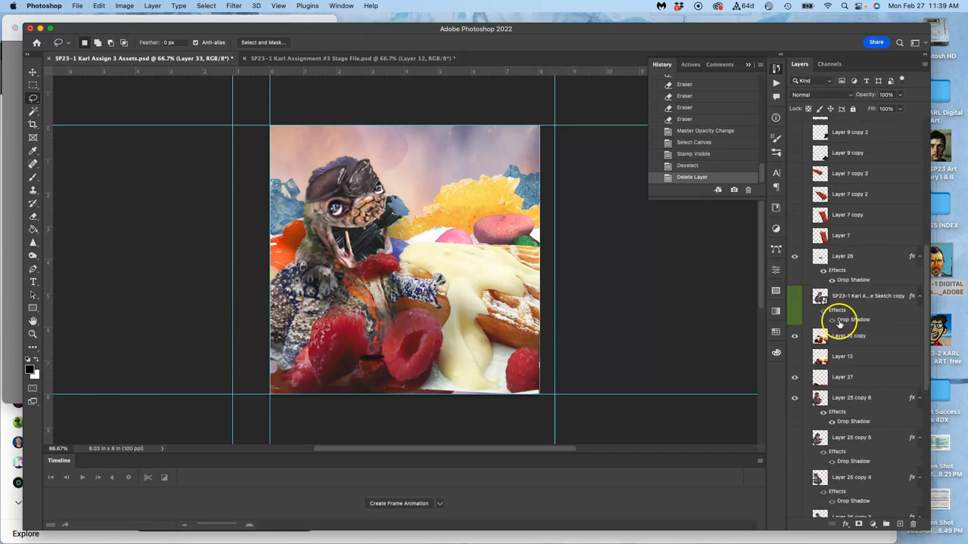
click(841, 336)
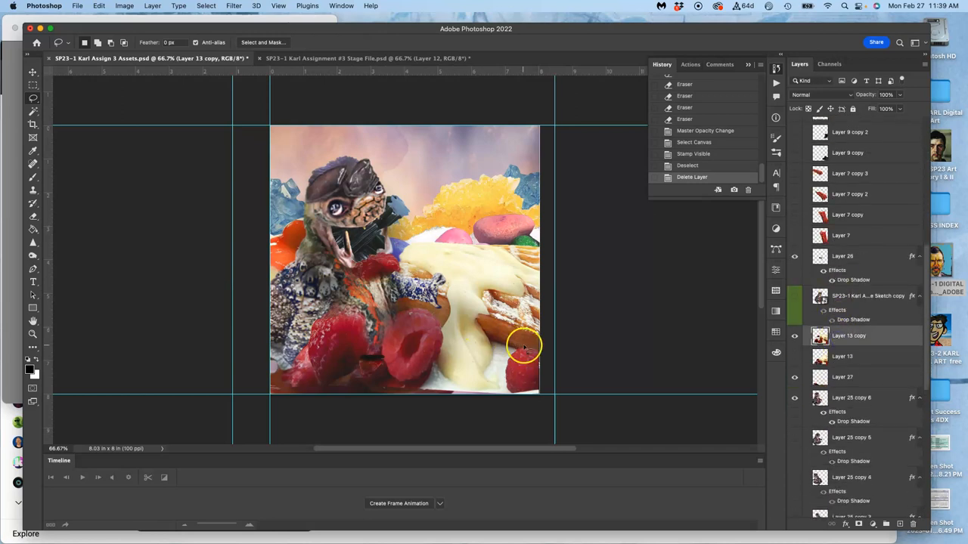
mouse_move(506, 367)
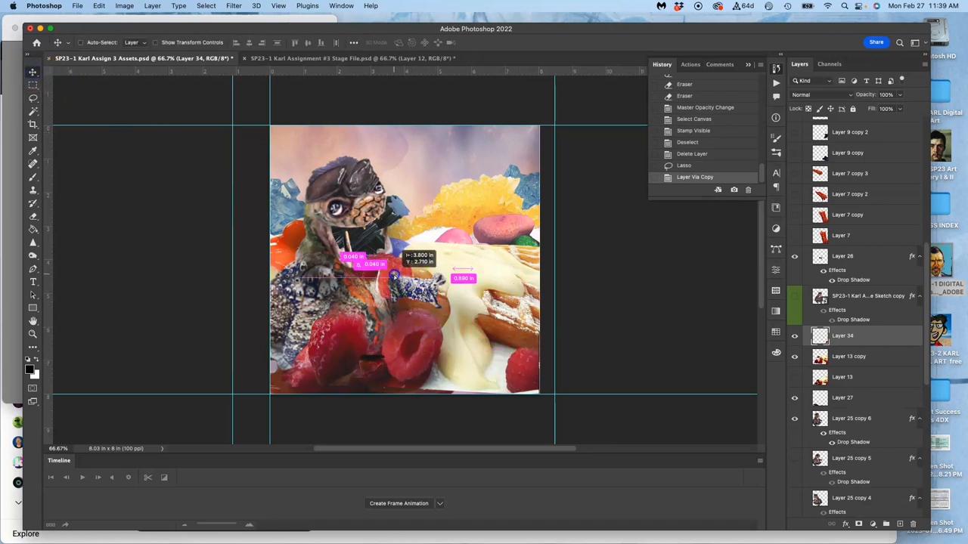
Move the copied raspberry fragment to the creature's mouth, warp it to fit and raise it above the creature
drag(393, 279, 375, 275)
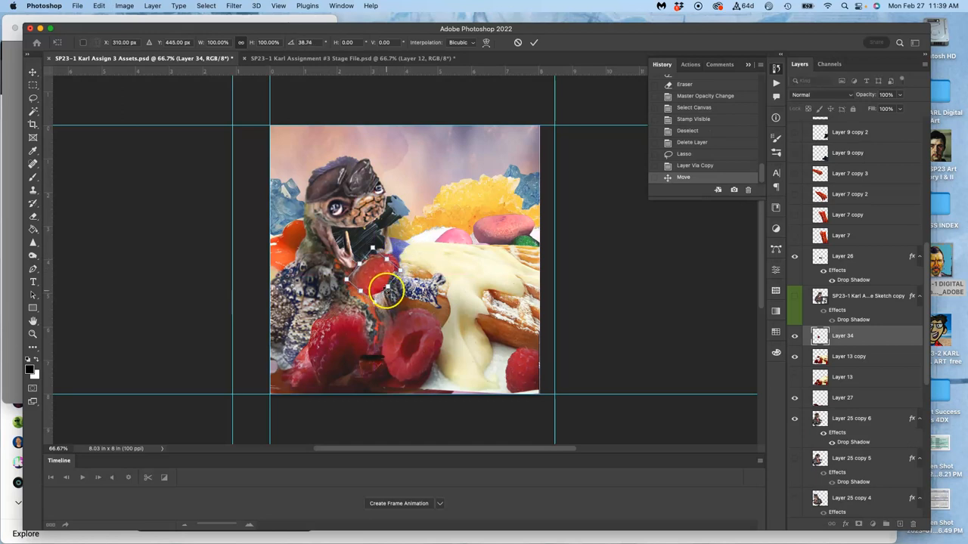
drag(386, 290, 396, 285)
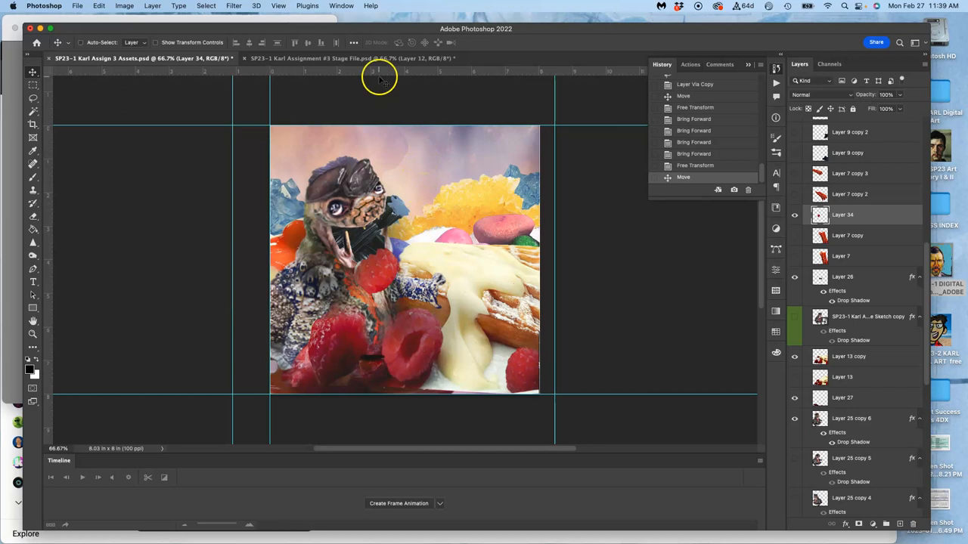
click(351, 57)
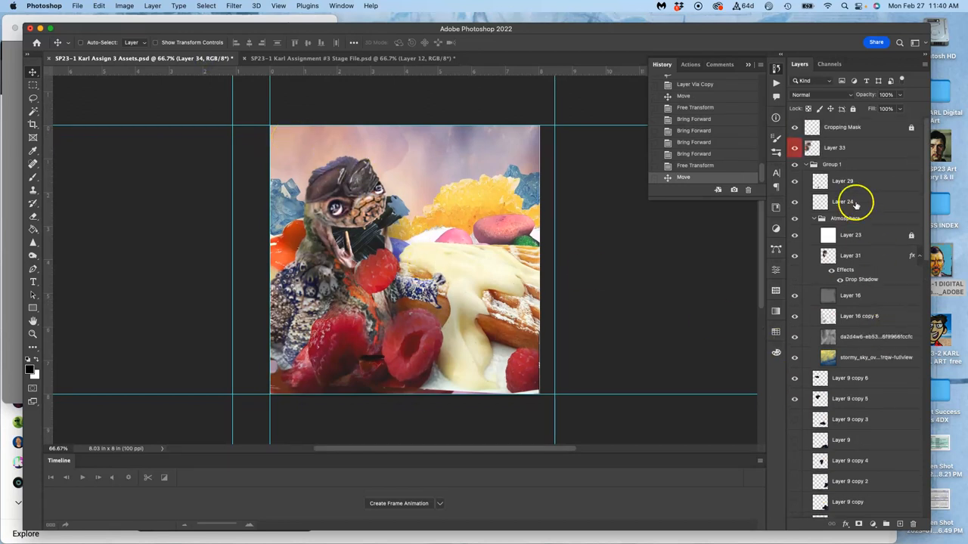
Stamp a merged copy on the Assets top layer and paste it into the Stage file as a new frame
click(835, 148)
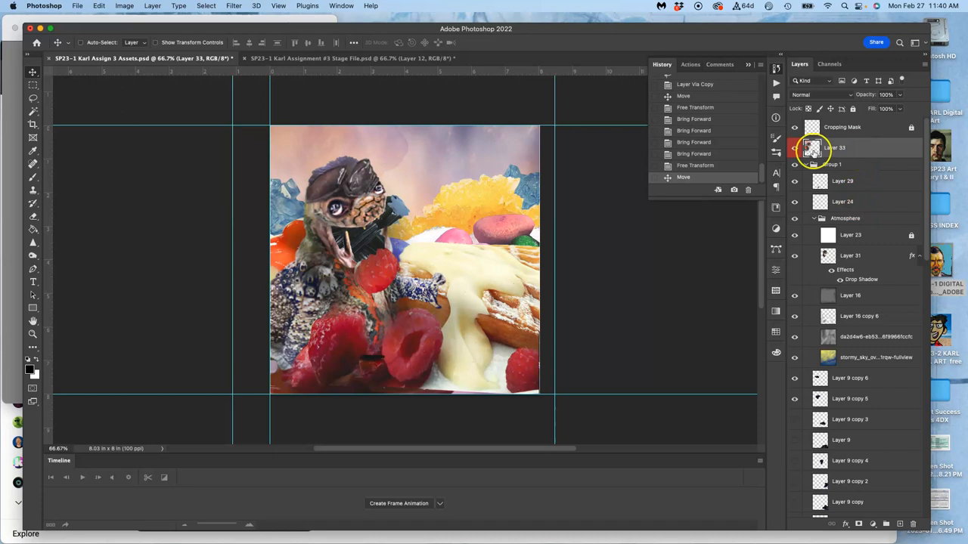
click(153, 6)
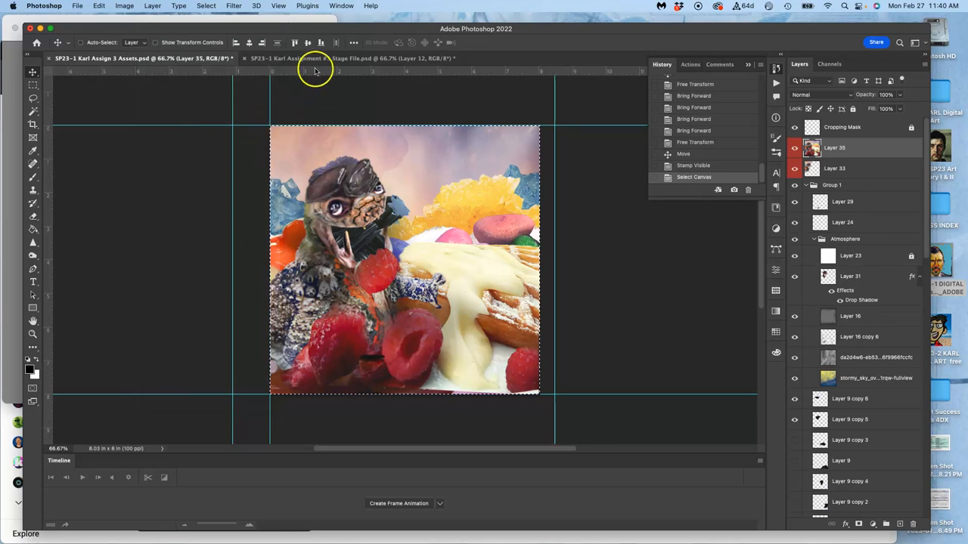
click(351, 58)
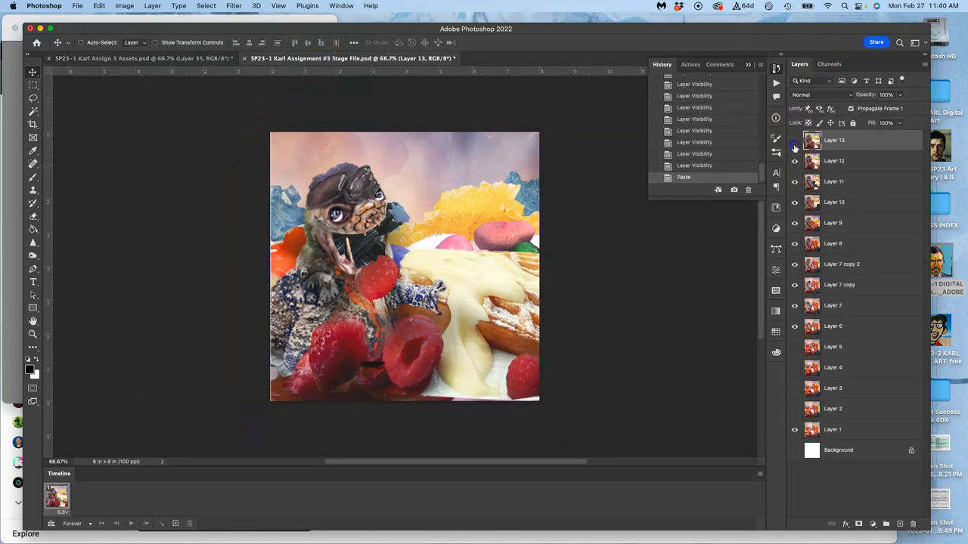
Hide and reshow the pasted frame layer to compare, then return to the Assets file
click(835, 160)
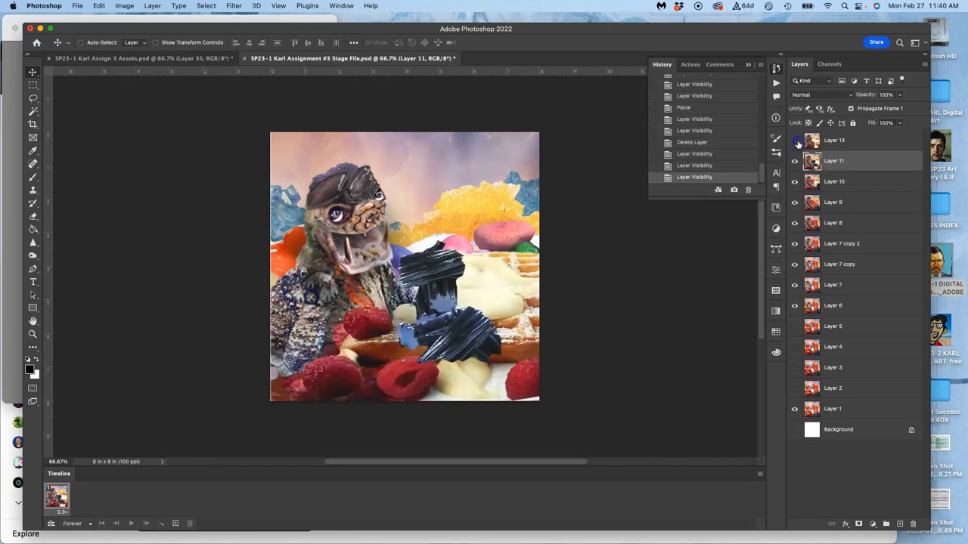
click(794, 161)
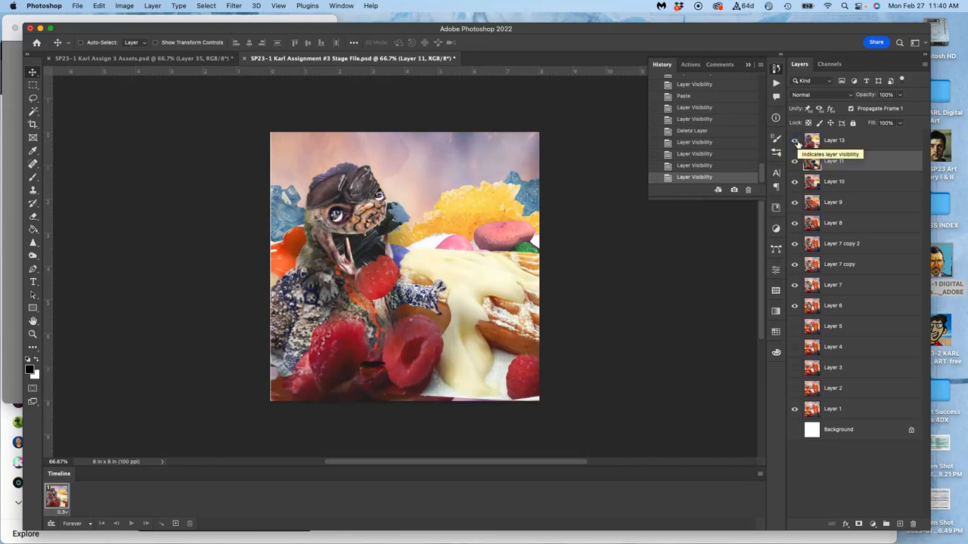
click(139, 58)
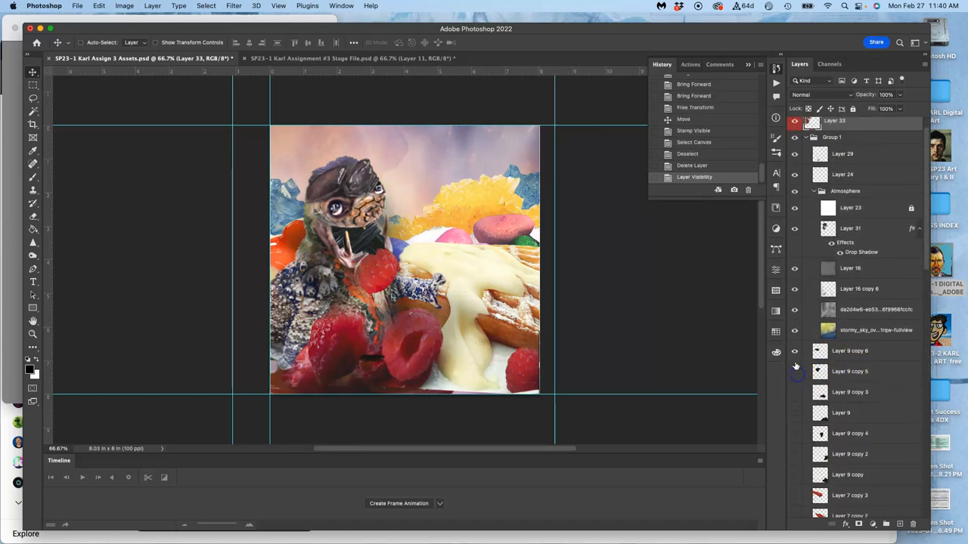
Warp the copied pastry-and-cream piece into a curve reaching the mouth and lasso away its excess edges
scroll(down, 3)
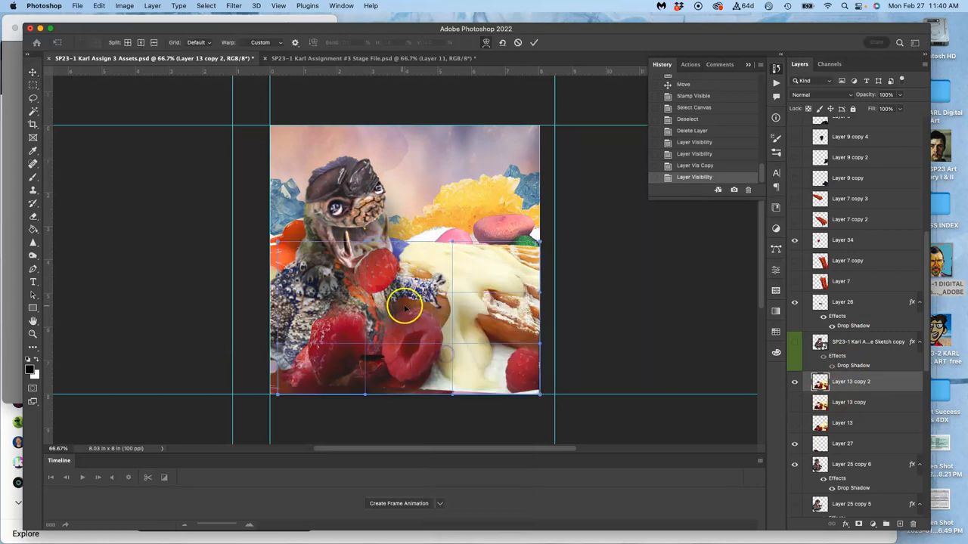
drag(405, 305, 396, 269)
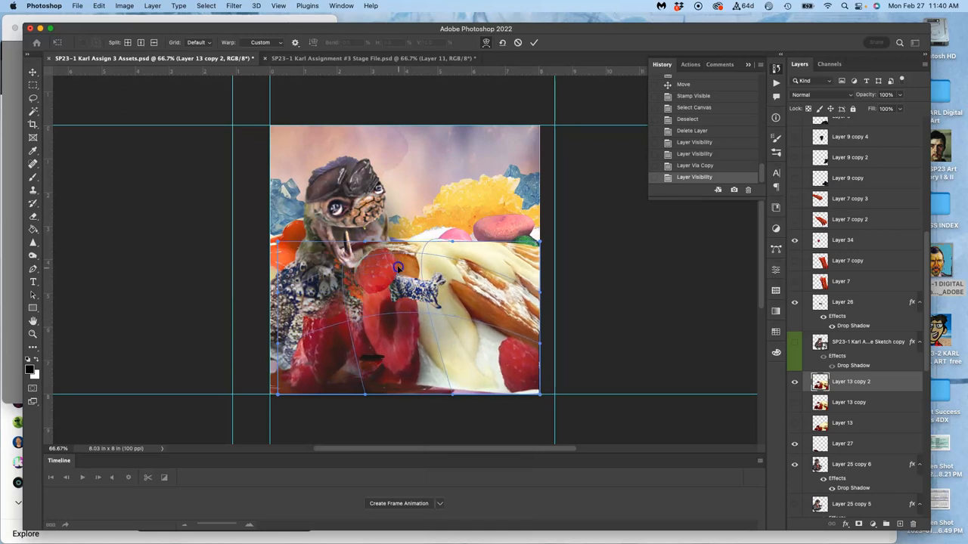
drag(399, 269, 405, 342)
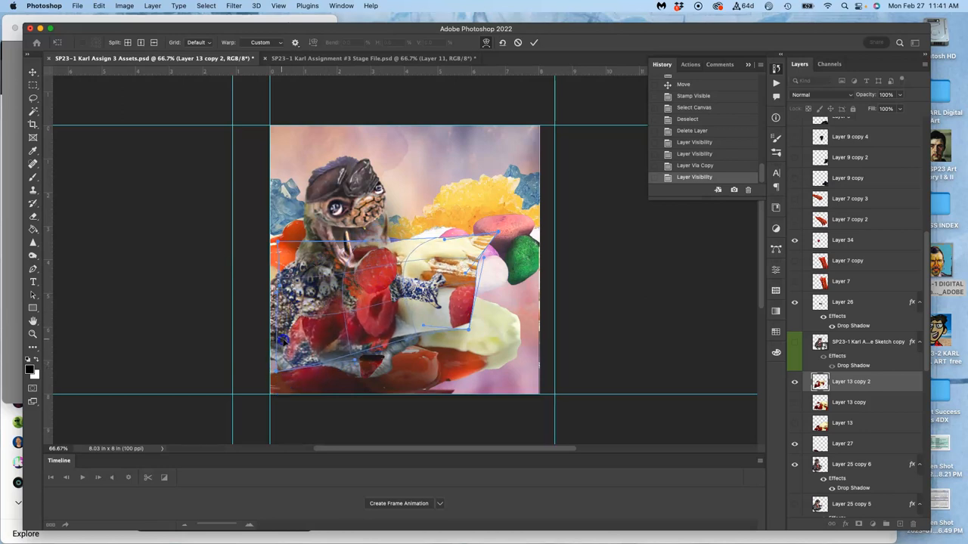
click(534, 42)
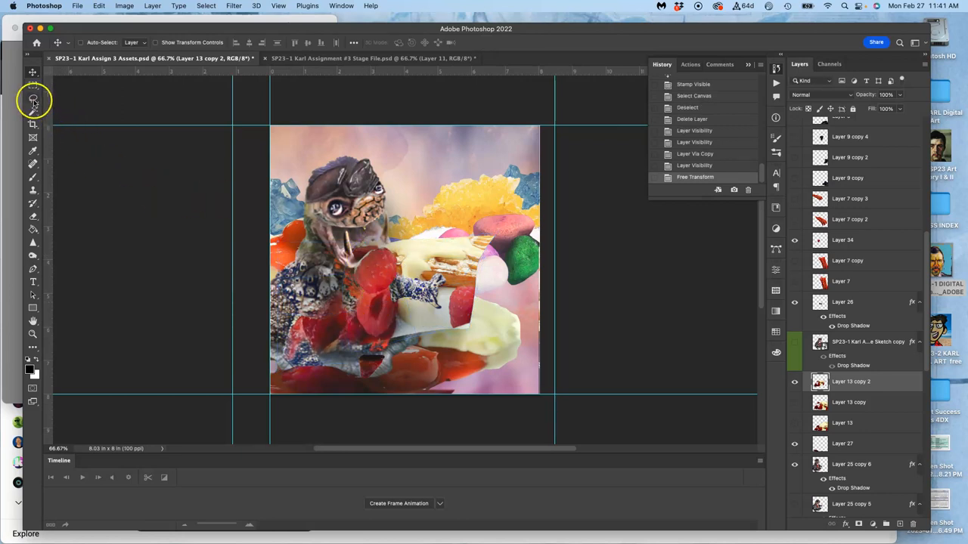
click(33, 97)
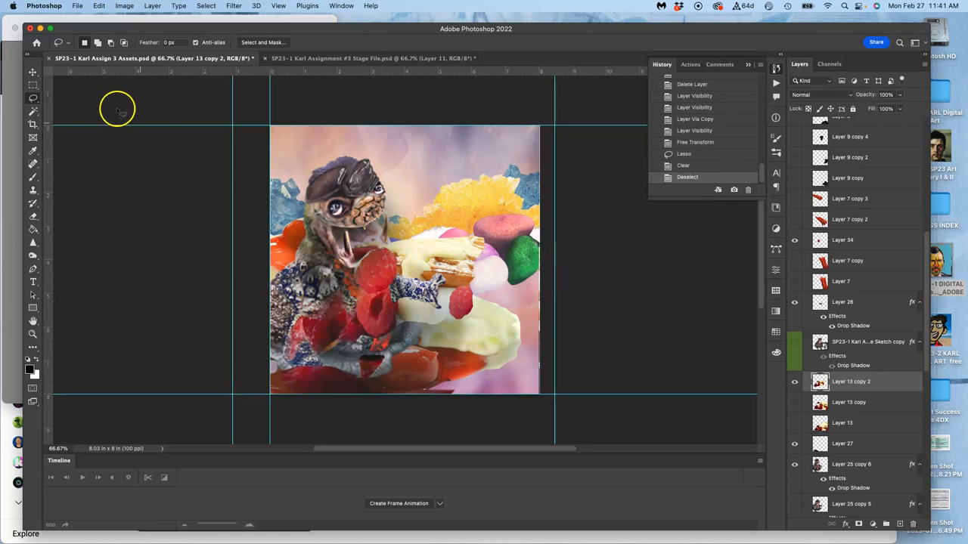
Lower the Atmosphere group's opacity in the Layers panel
click(33, 73)
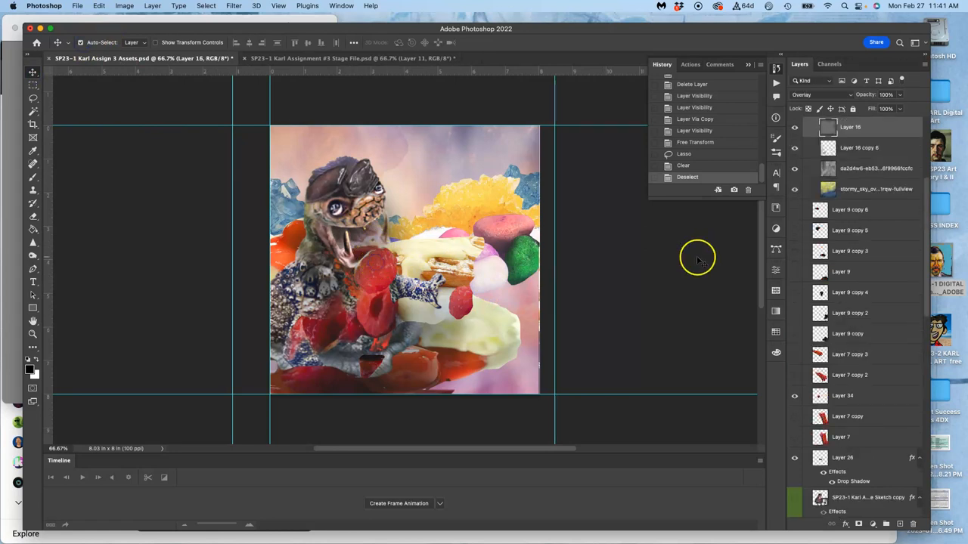
scroll(up, 3)
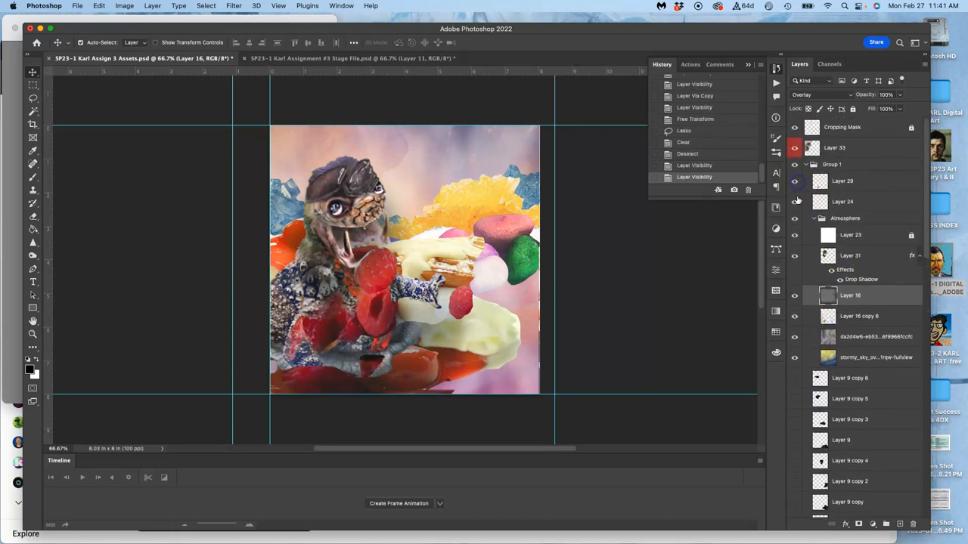
scroll(up, 3)
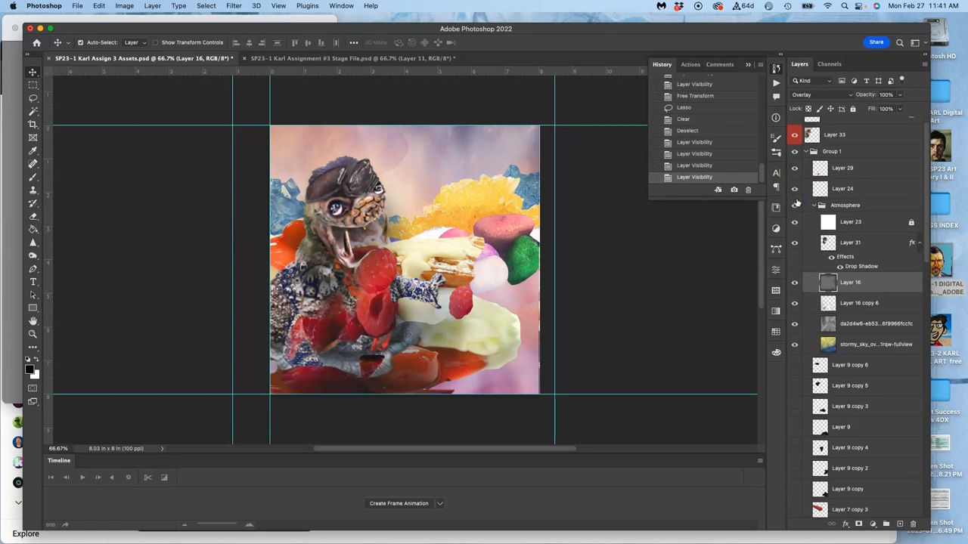
click(845, 206)
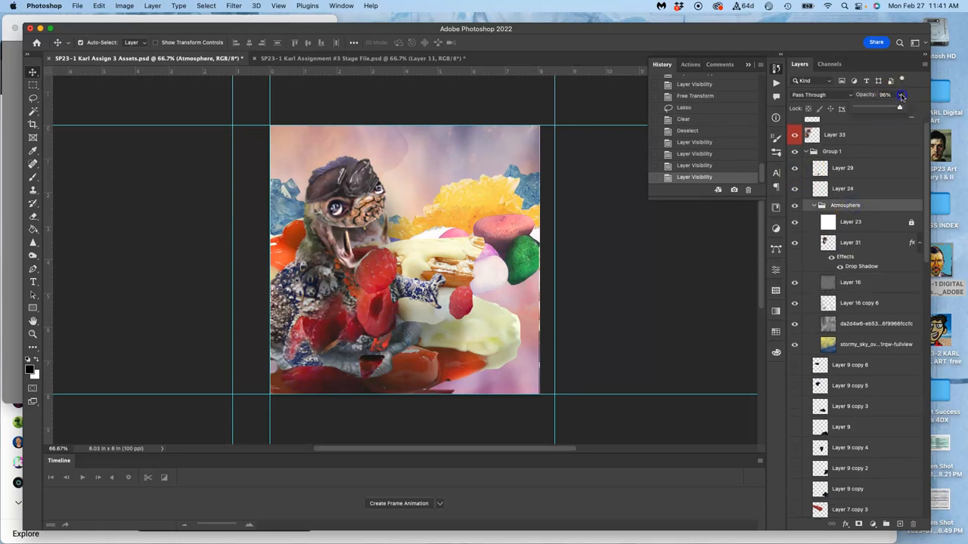
drag(901, 97, 892, 106)
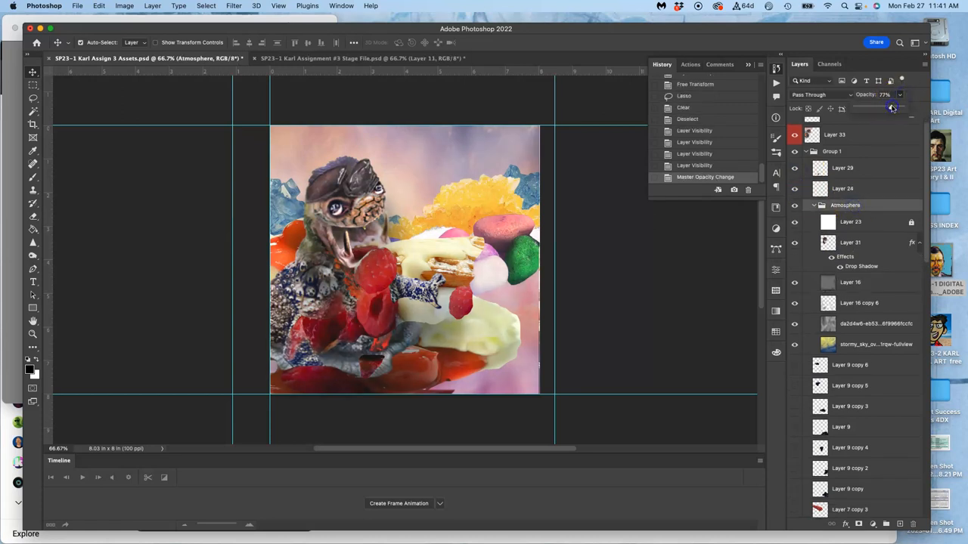
scroll(down, 3)
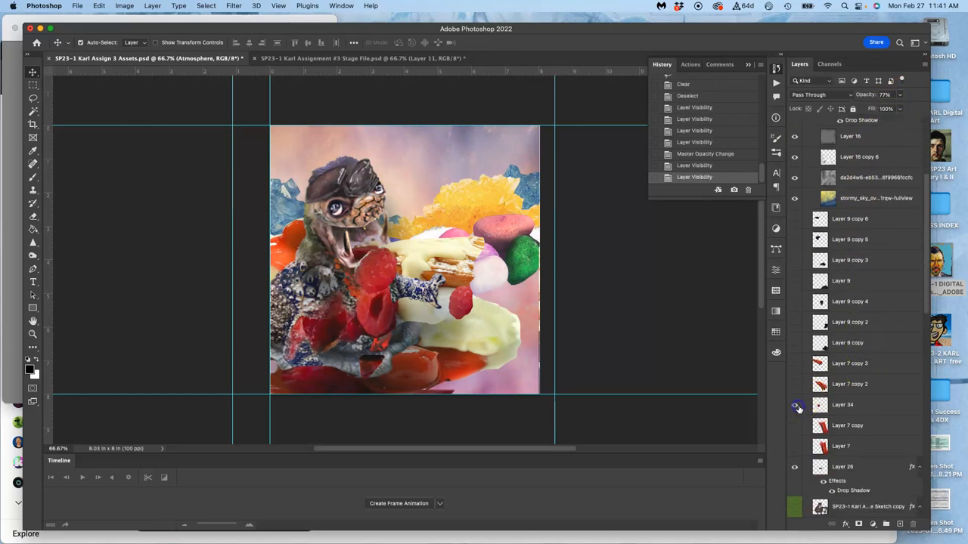
Duplicate the red berry piece from Layer 34 and move the copy up to the creature's open mouth
click(842, 405)
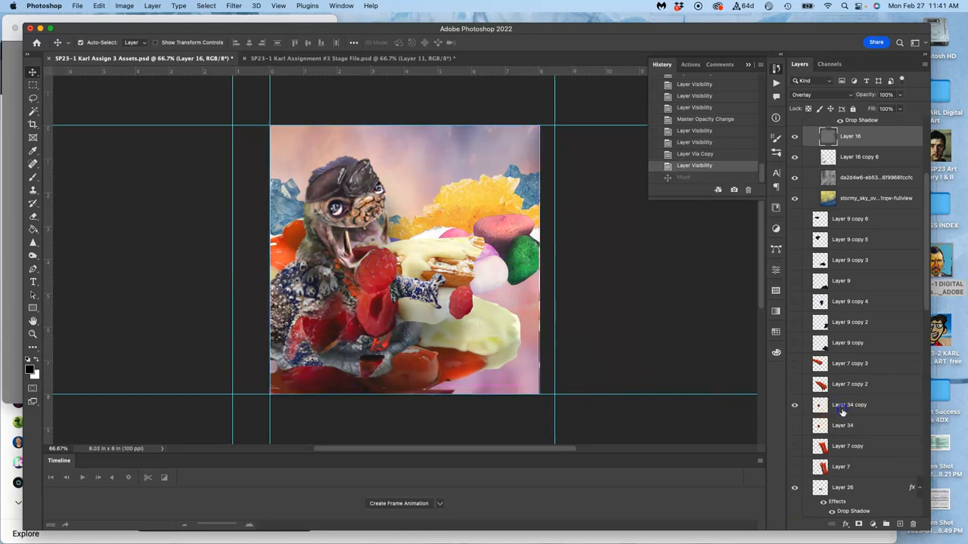
click(850, 405)
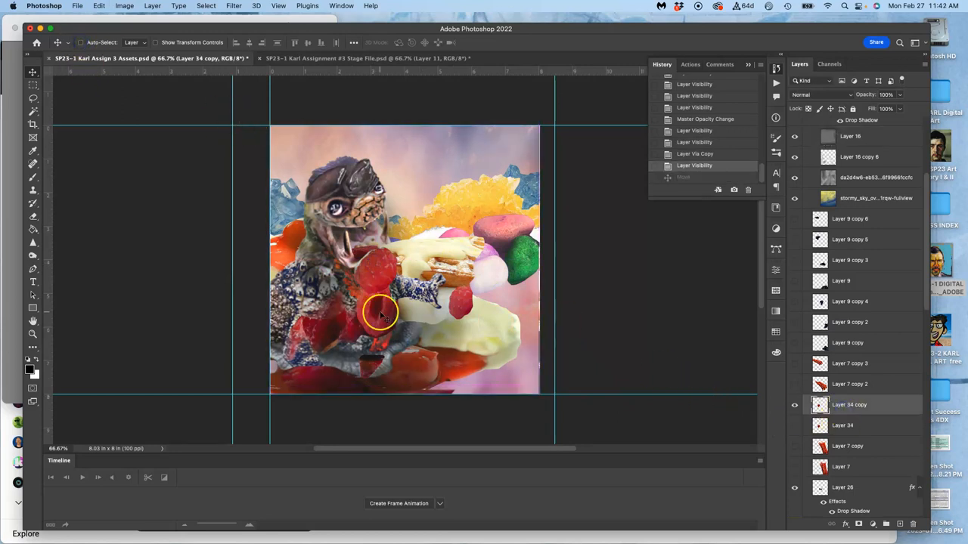
drag(381, 313, 355, 240)
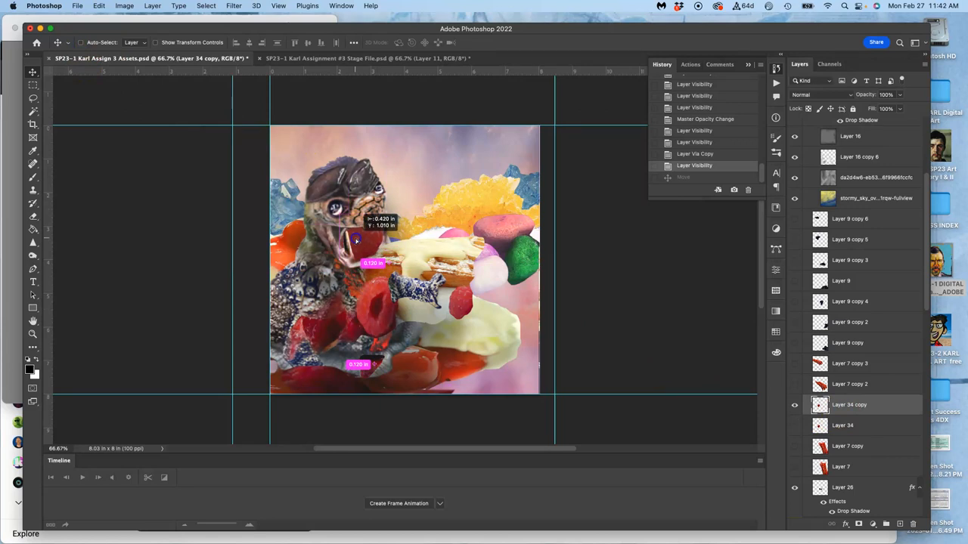
drag(355, 241, 339, 225)
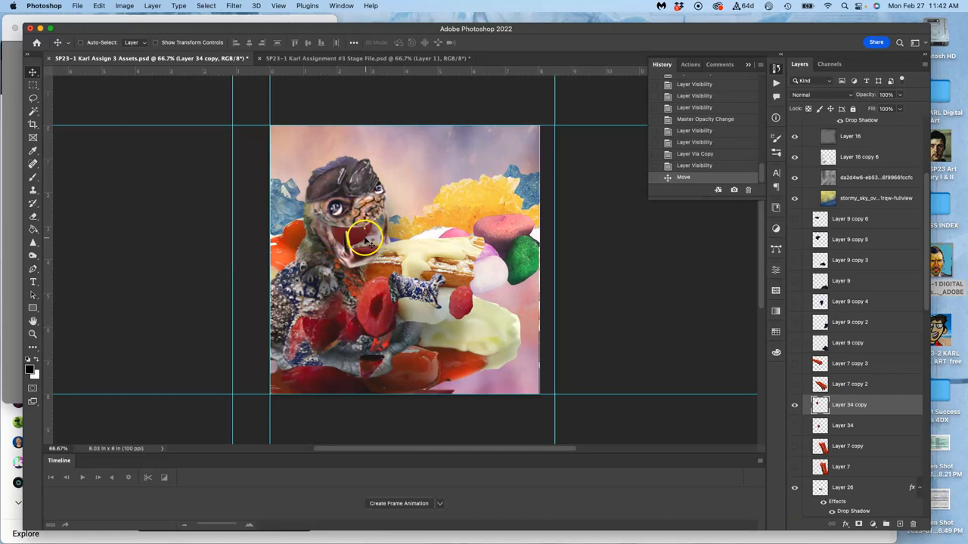
mouse_move(385, 254)
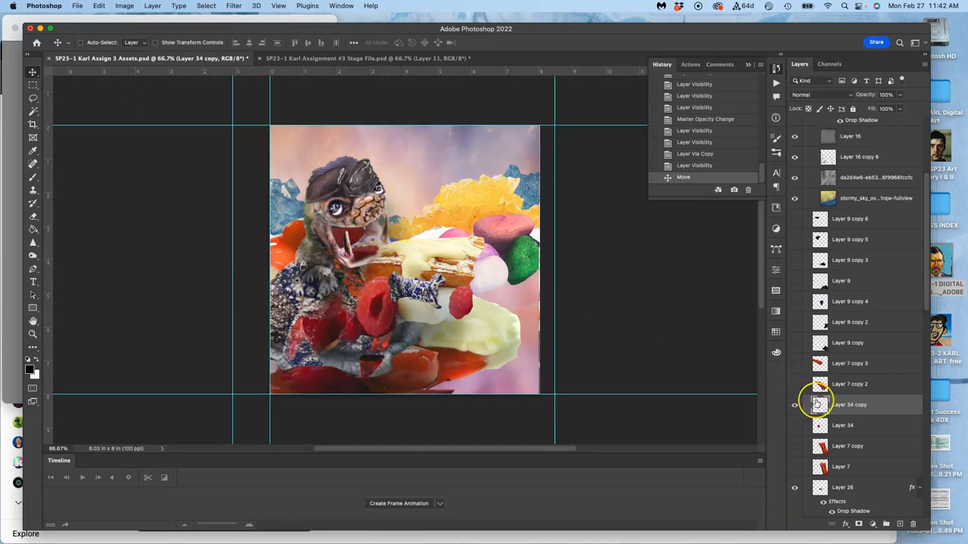
Move the creamy syrup piece on Layer 13 copy 2 toward the mouth and scale it larger upward
scroll(down, 3)
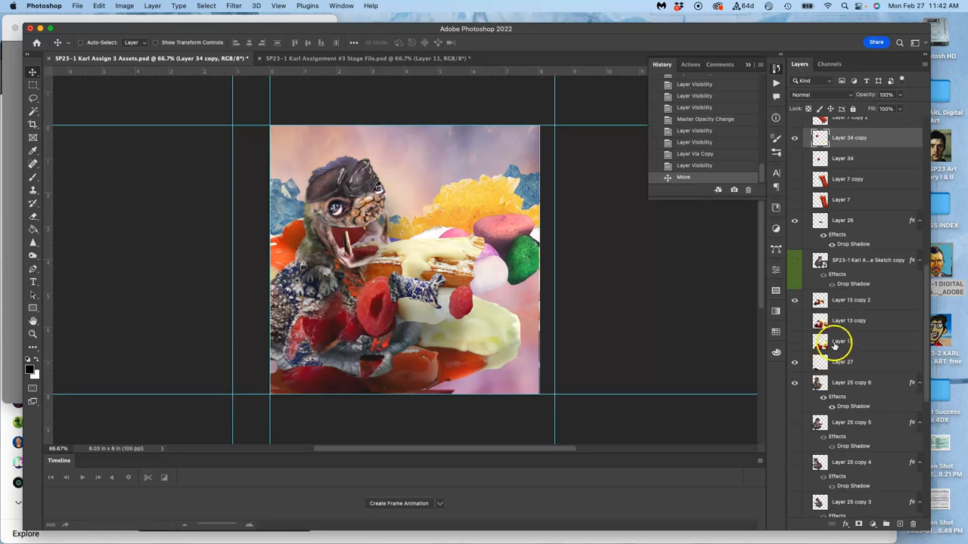
click(849, 300)
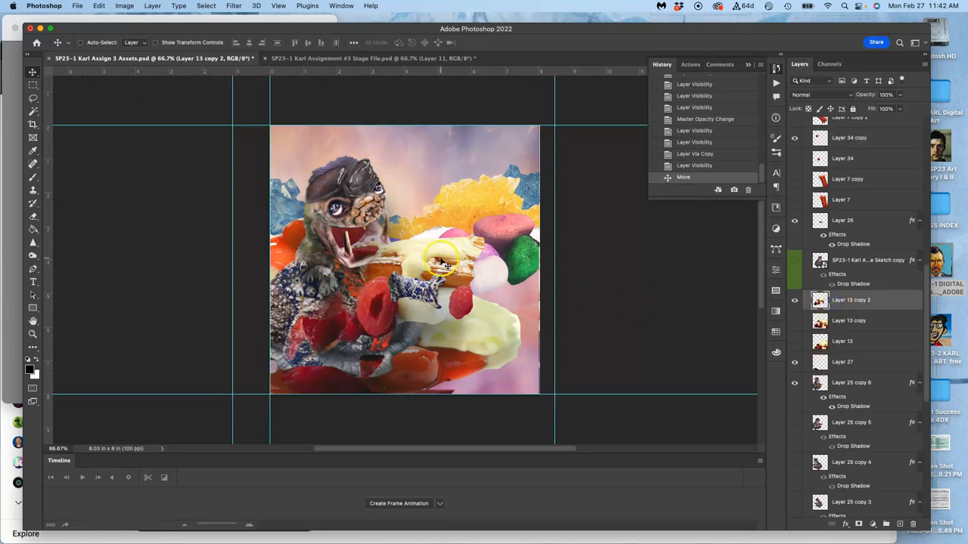
drag(442, 260, 416, 239)
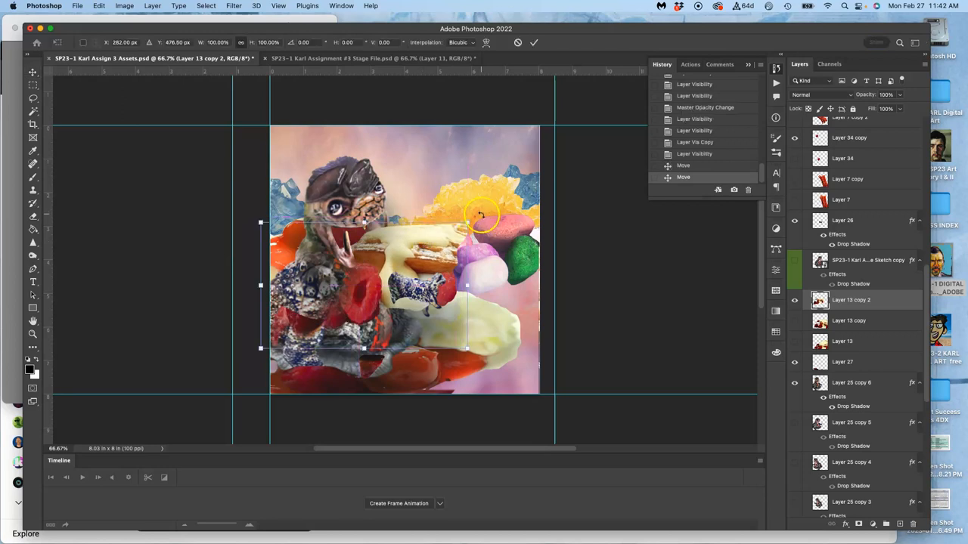
drag(481, 214, 450, 178)
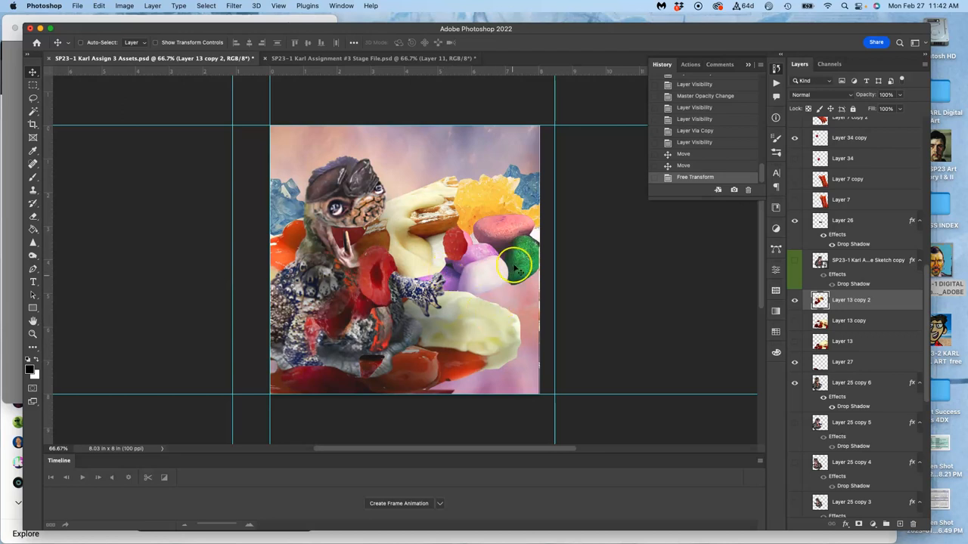
Bring the pink candy piece on Layer 19 forward so it sits in front of the syrup
scroll(down, 3)
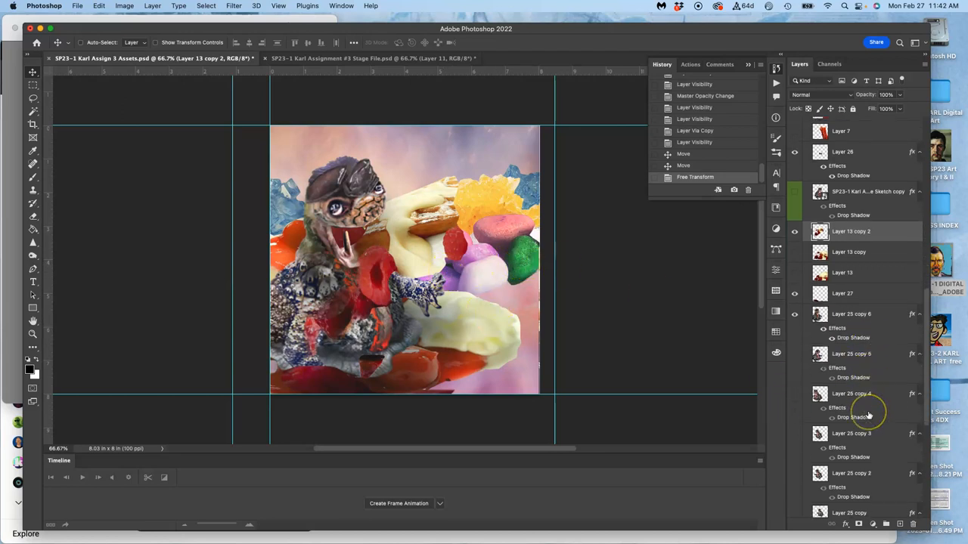
scroll(up, 3)
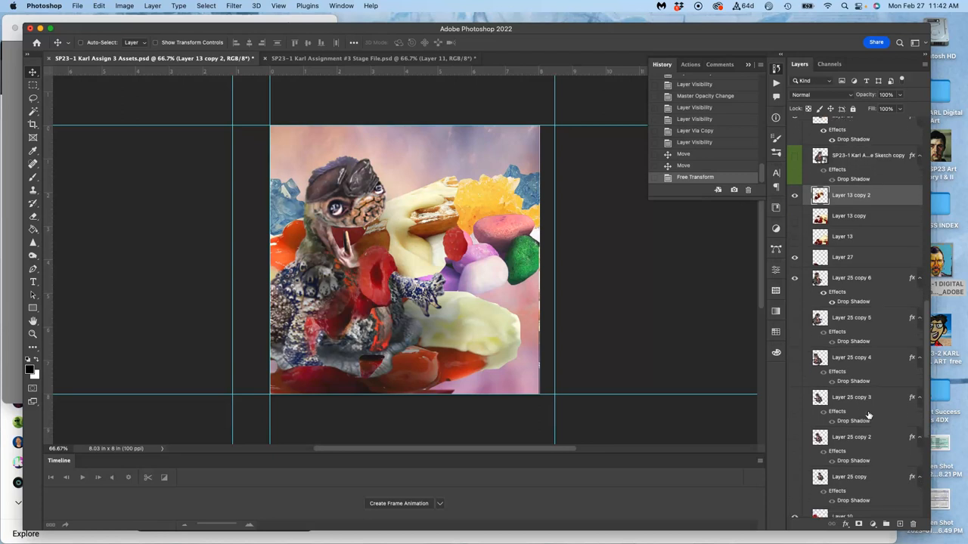
scroll(down, 3)
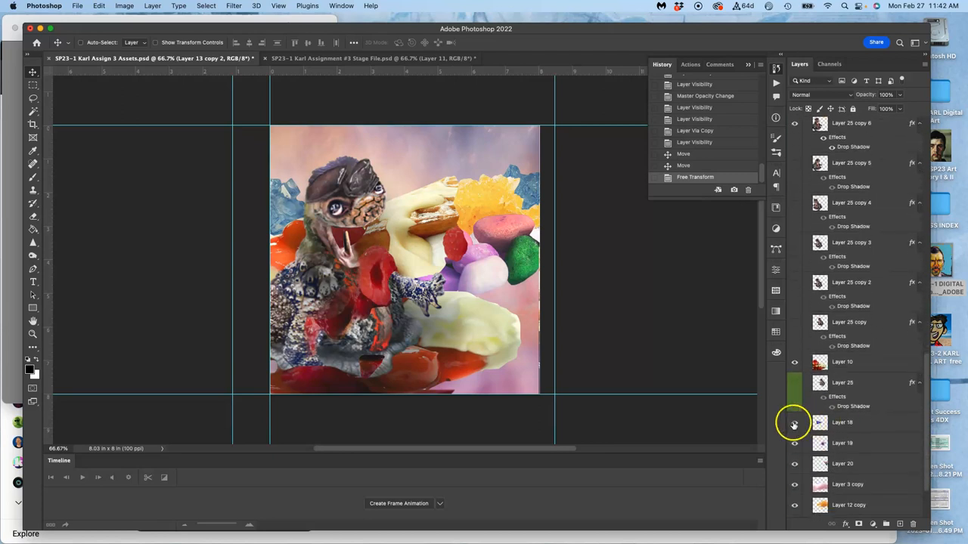
click(794, 423)
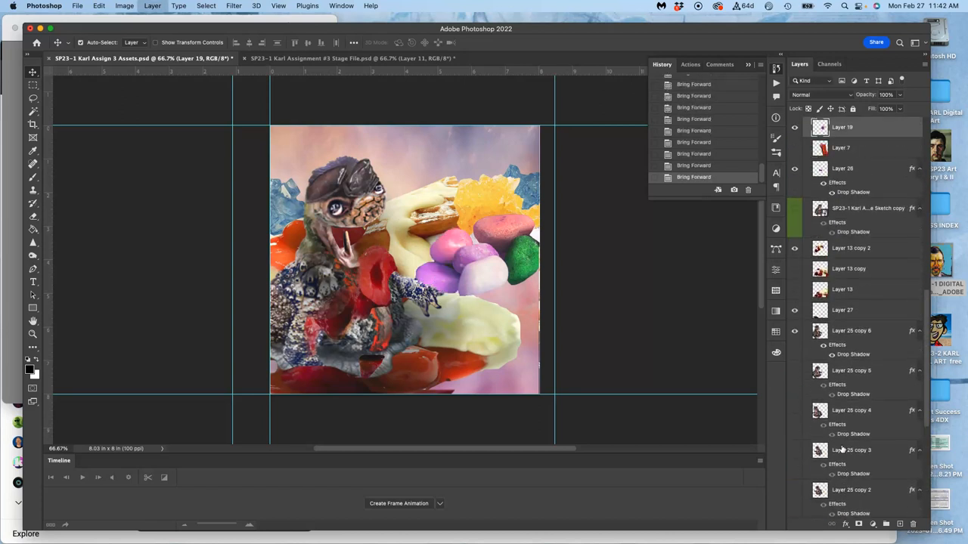
mouse_move(301, 148)
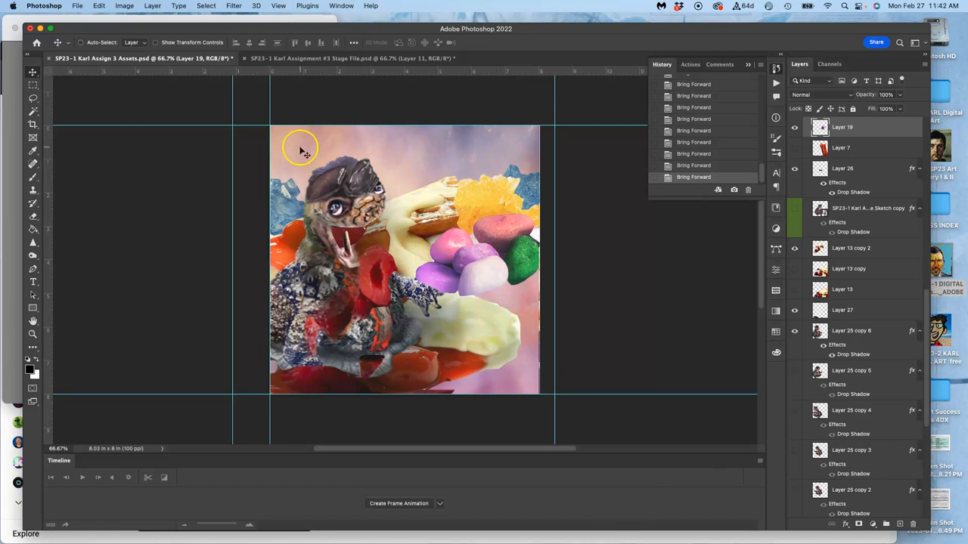
mouse_move(478, 265)
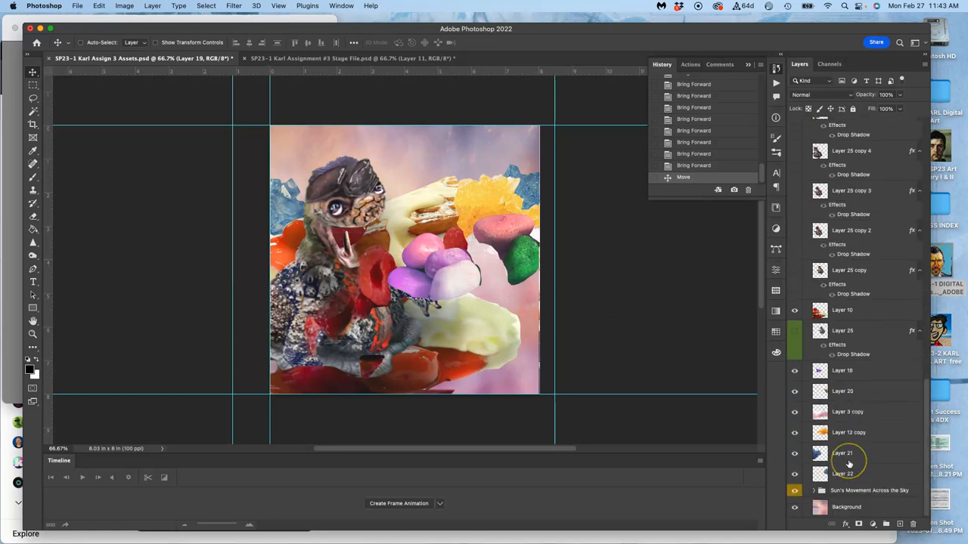
Show the orange cloud piece on Layer 22 and rotate it into a tilt
click(842, 390)
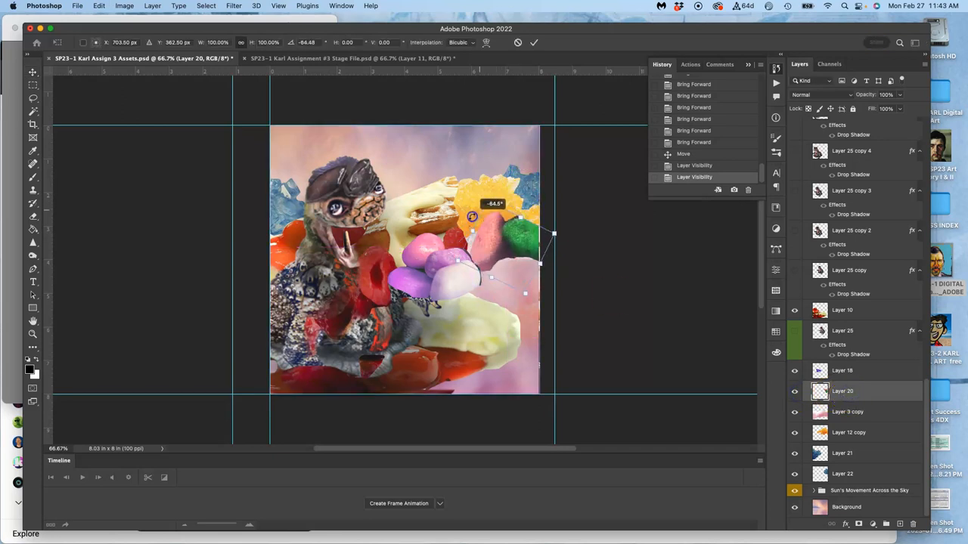
drag(554, 234, 556, 251)
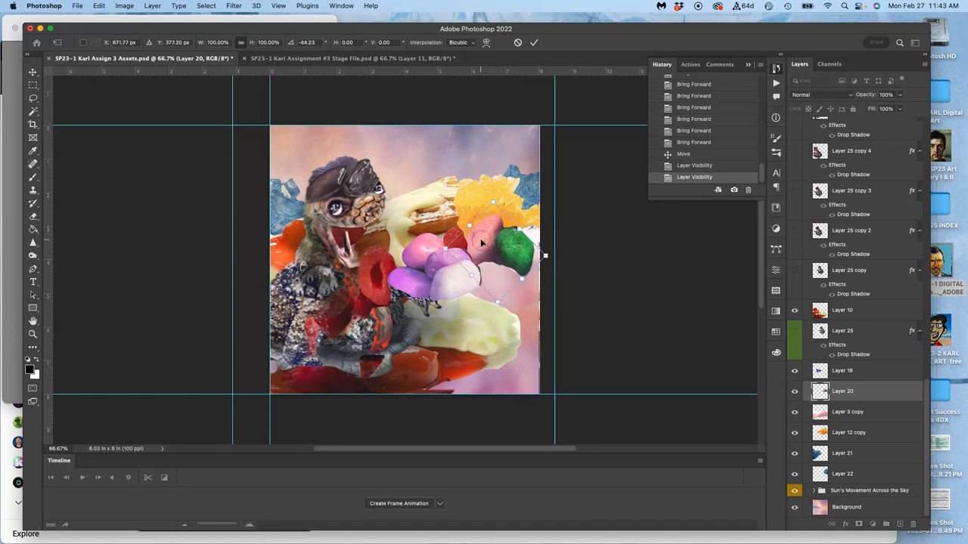
click(534, 42)
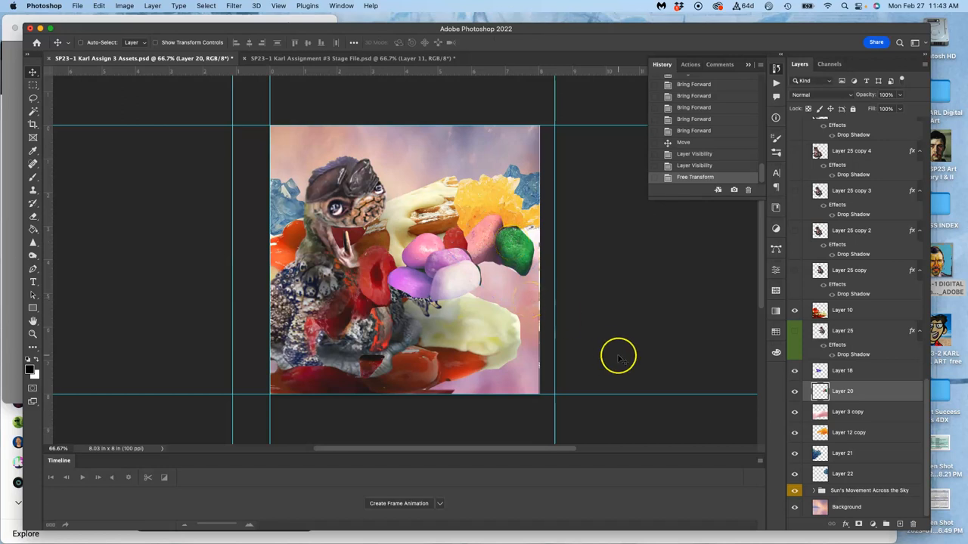
mouse_move(520, 378)
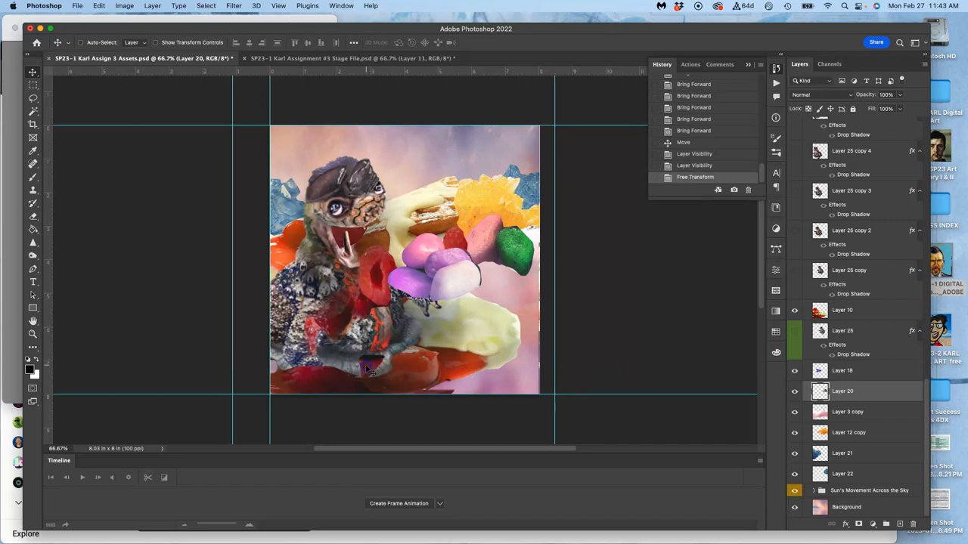
Toggle a top layer's visibility and glance at the Stage file before returning to Assets
scroll(up, 3)
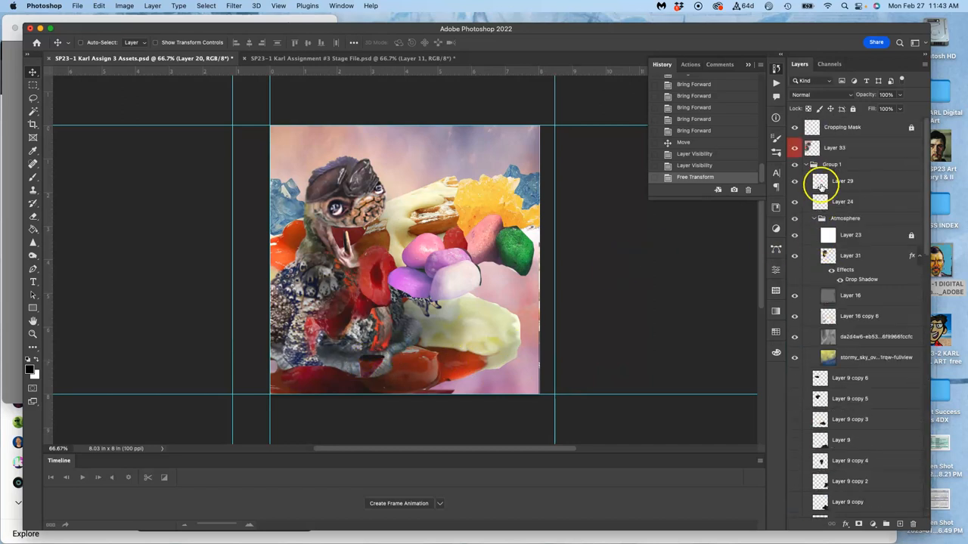
click(794, 181)
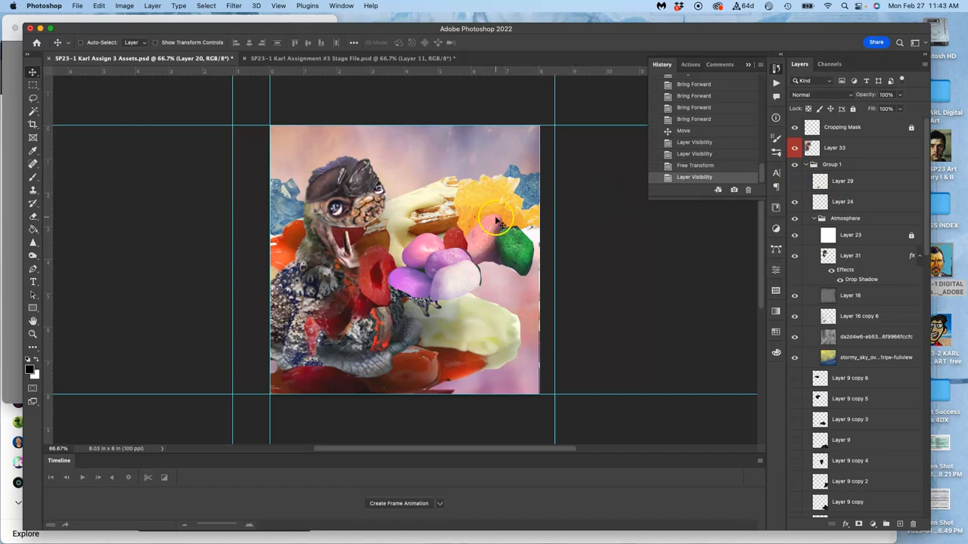
click(351, 57)
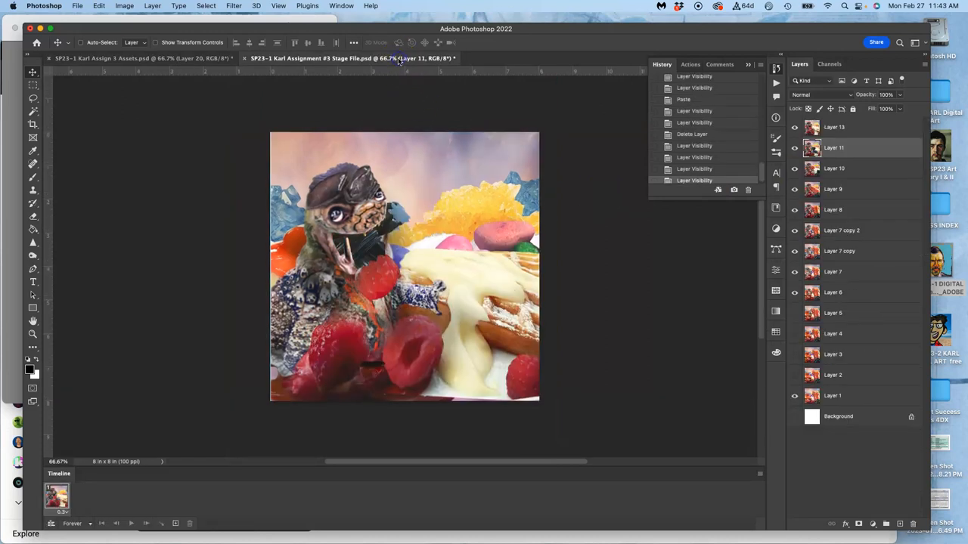
click(144, 58)
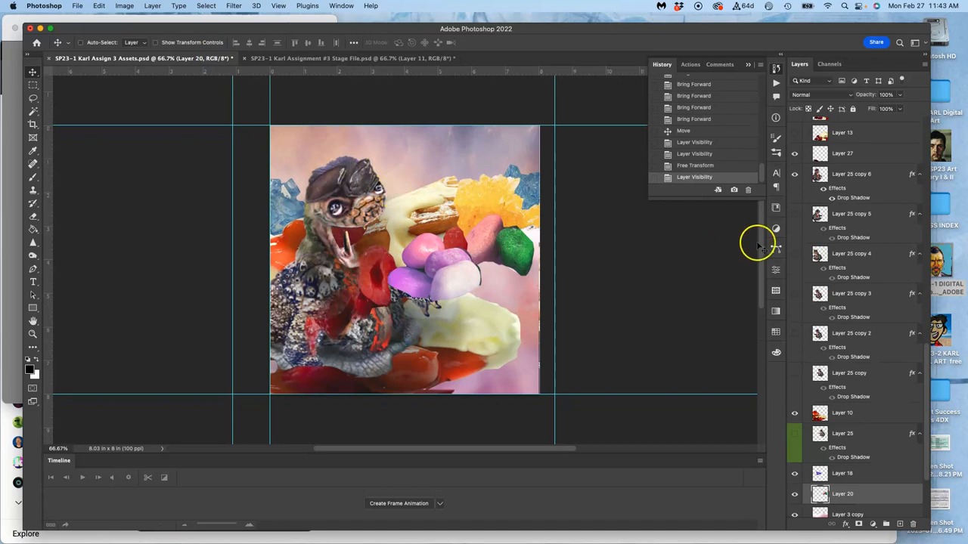
scroll(up, 3)
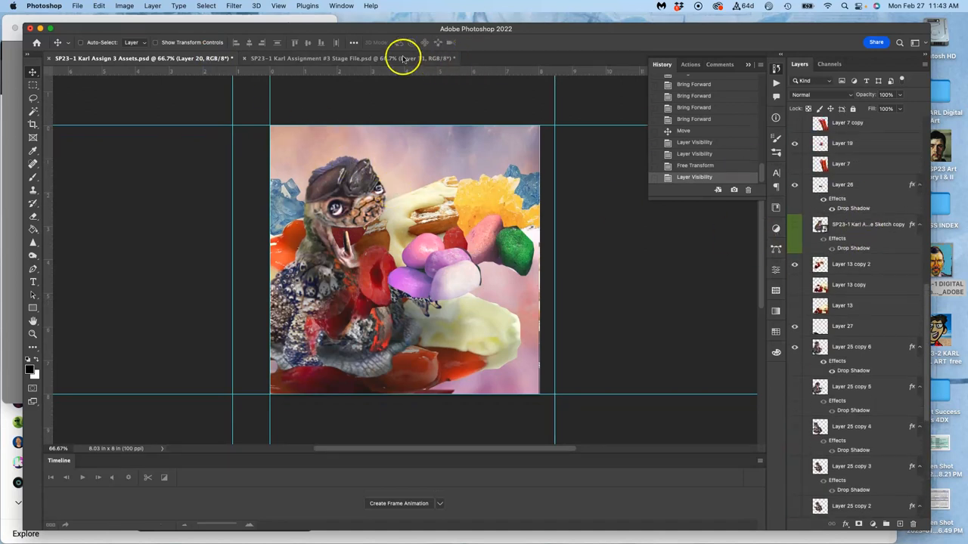
click(139, 57)
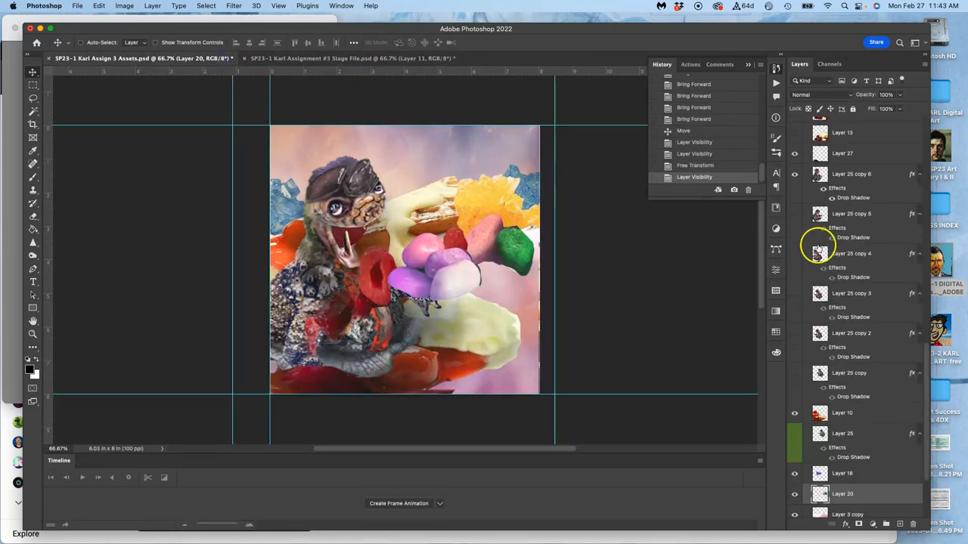
Select the stormy sky overlay layer and reduce its opacity
scroll(up, 3)
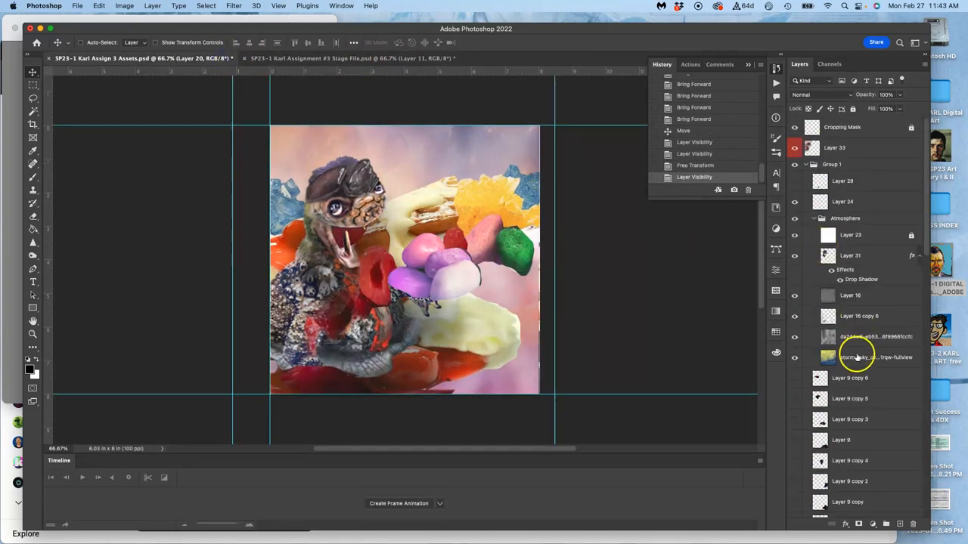
click(875, 356)
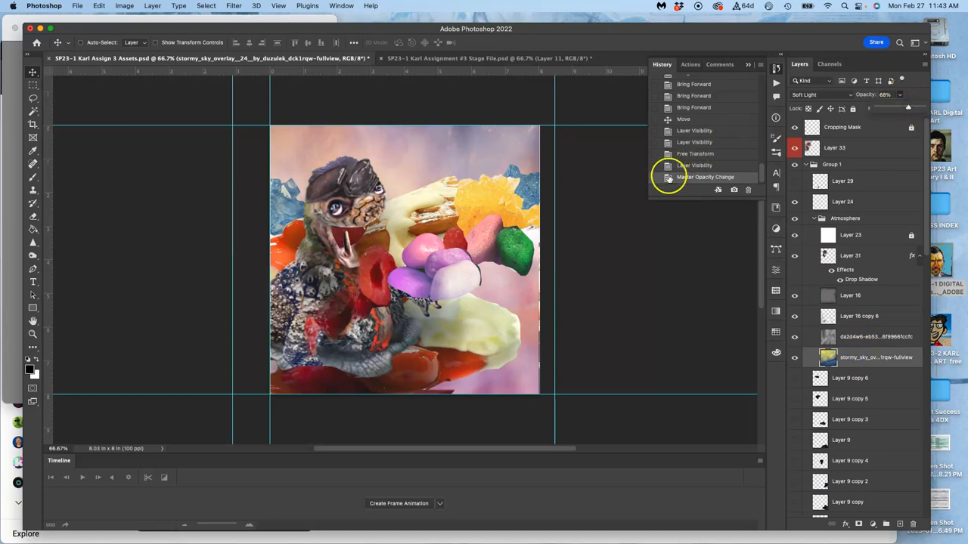
click(835, 148)
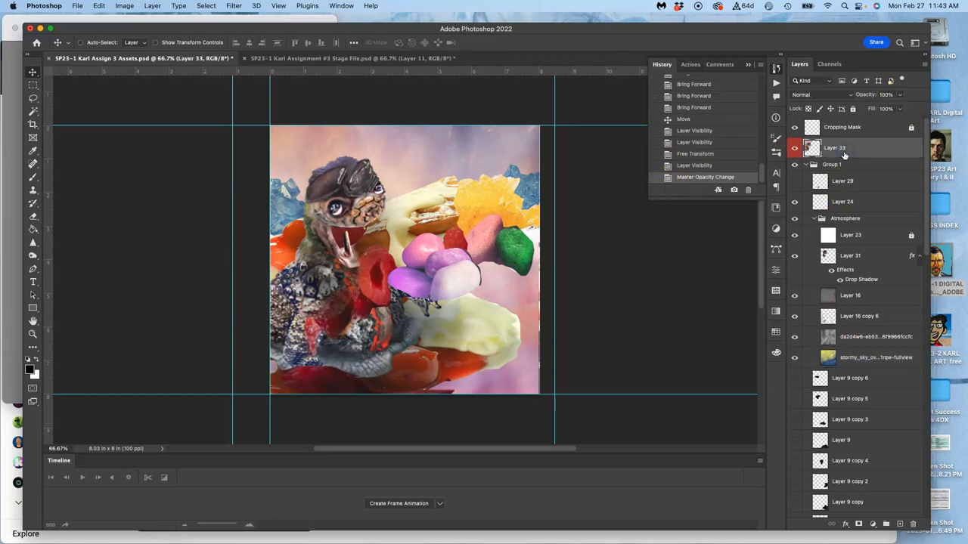
Paste the merged cotton-candy collage into the Stage file and drag it to the top of the stack
click(151, 6)
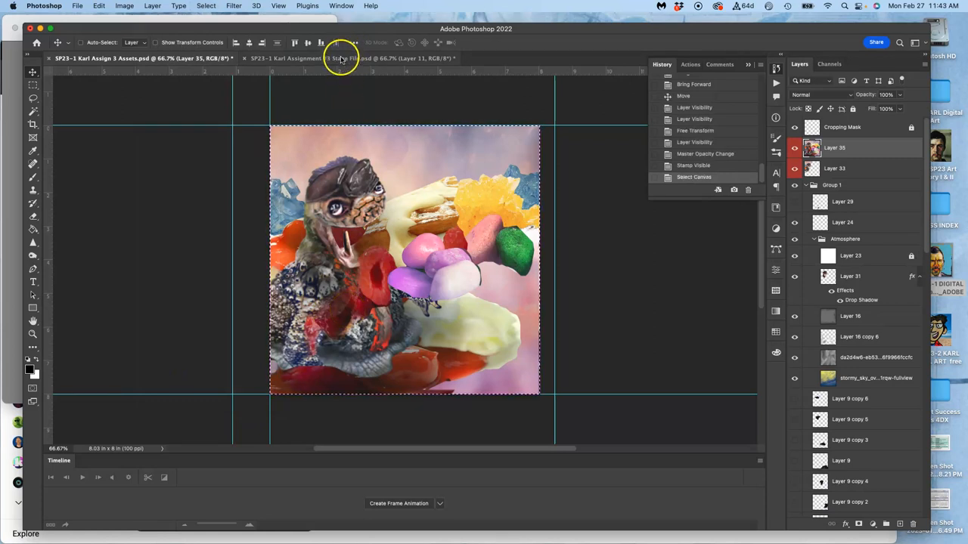
click(351, 58)
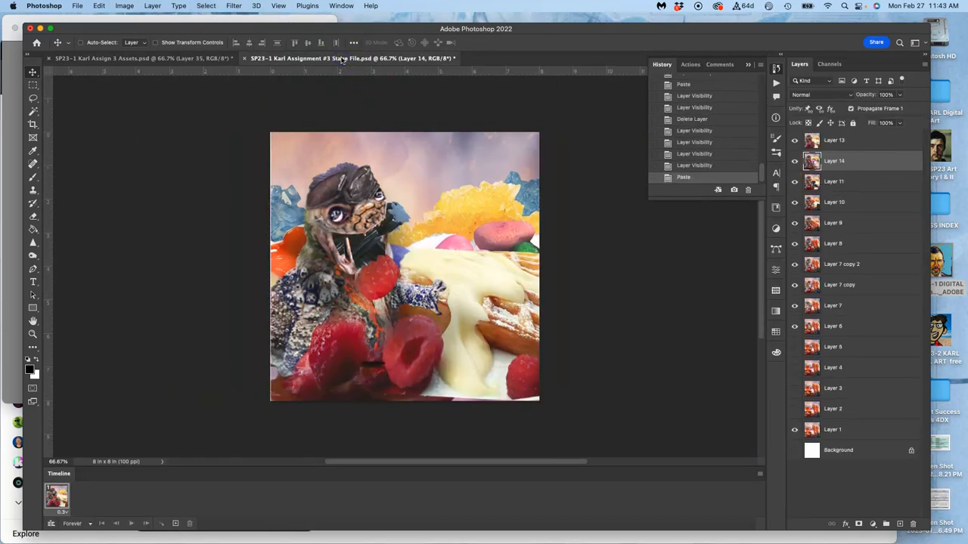
drag(811, 161, 811, 140)
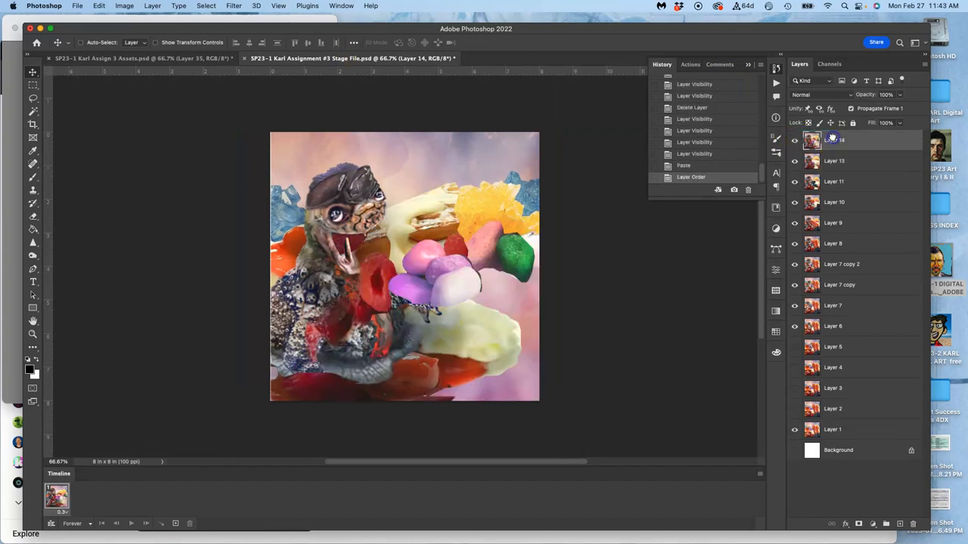
Toggle the new frame layer's visibility to compare it against the previous frame
click(794, 139)
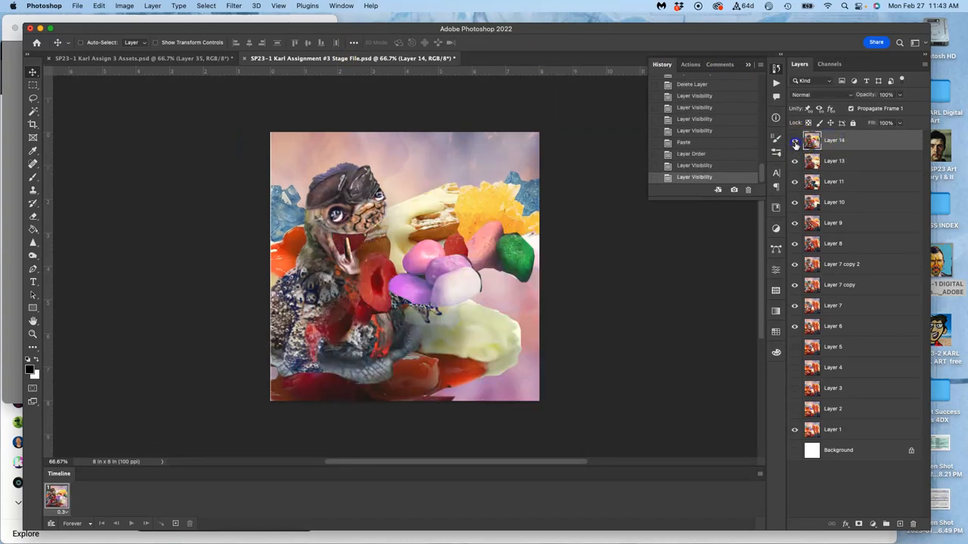
click(794, 139)
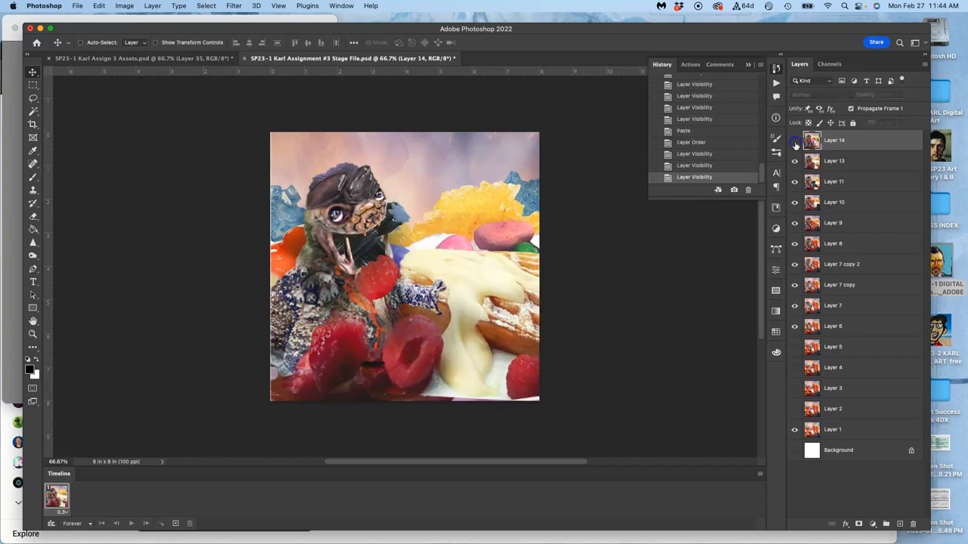
click(794, 140)
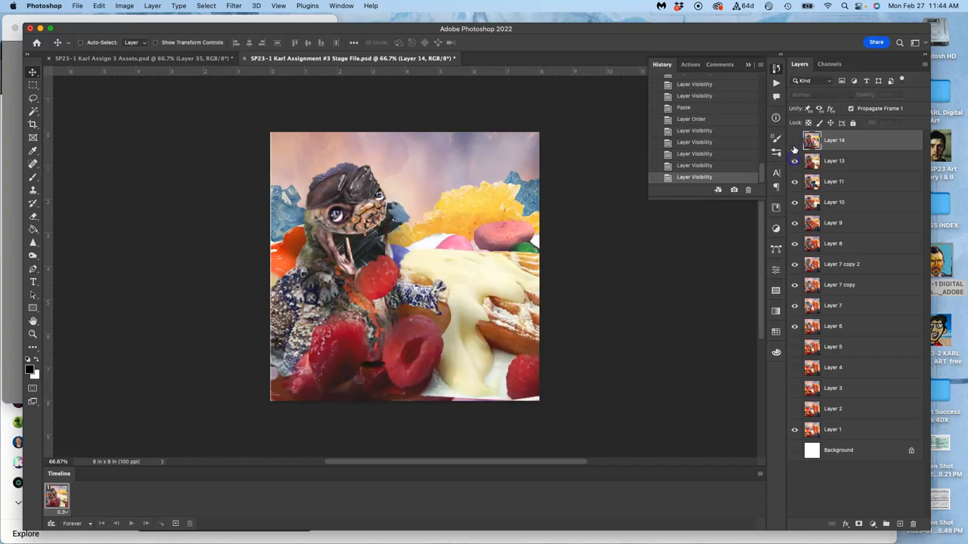
click(794, 160)
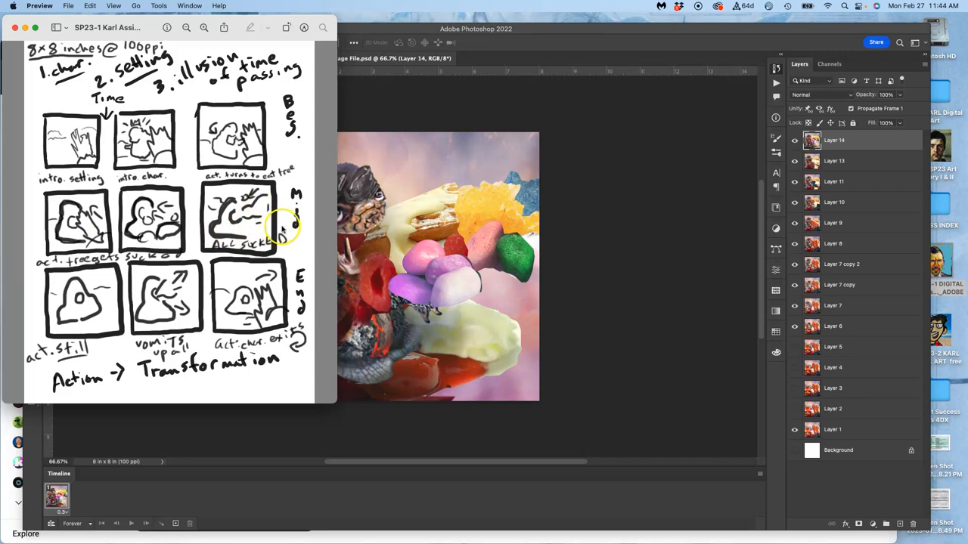
mouse_move(545, 269)
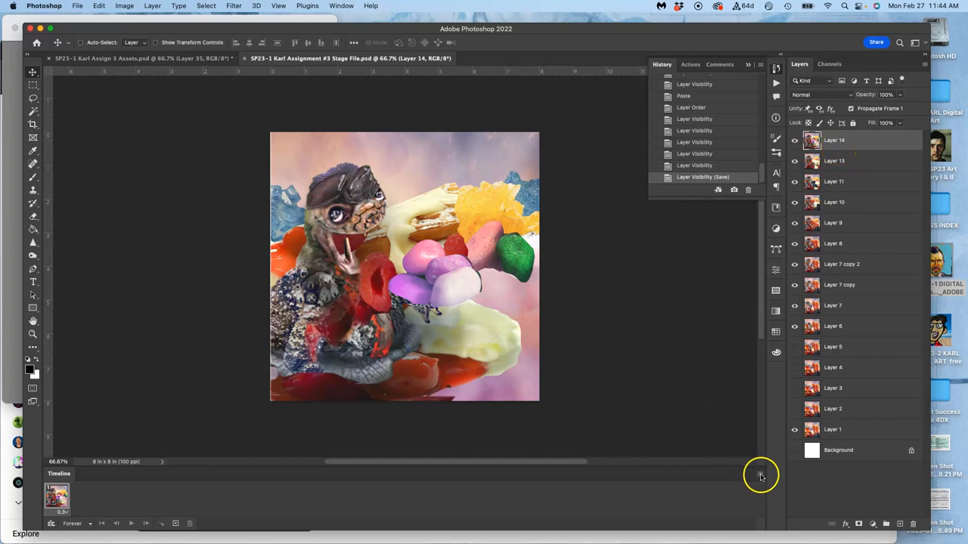
click(760, 475)
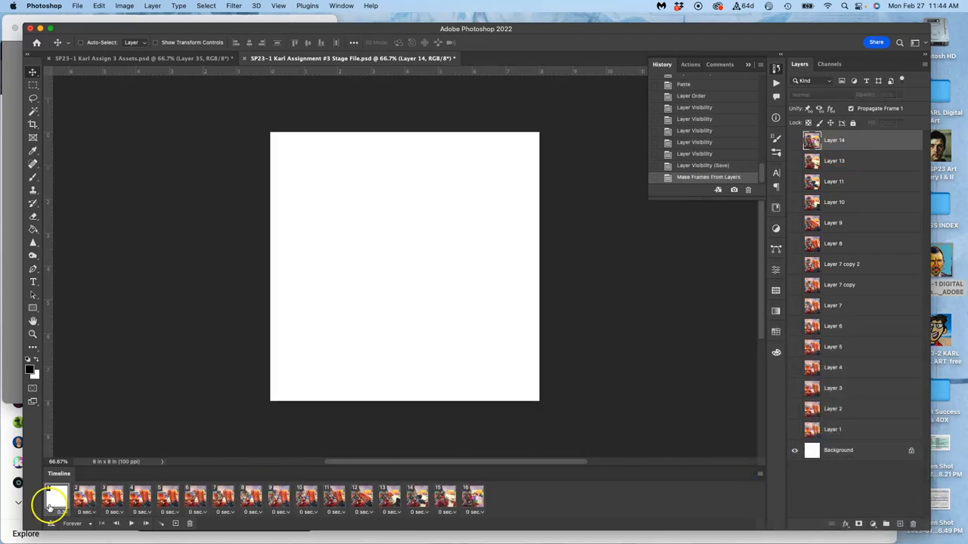
click(191, 523)
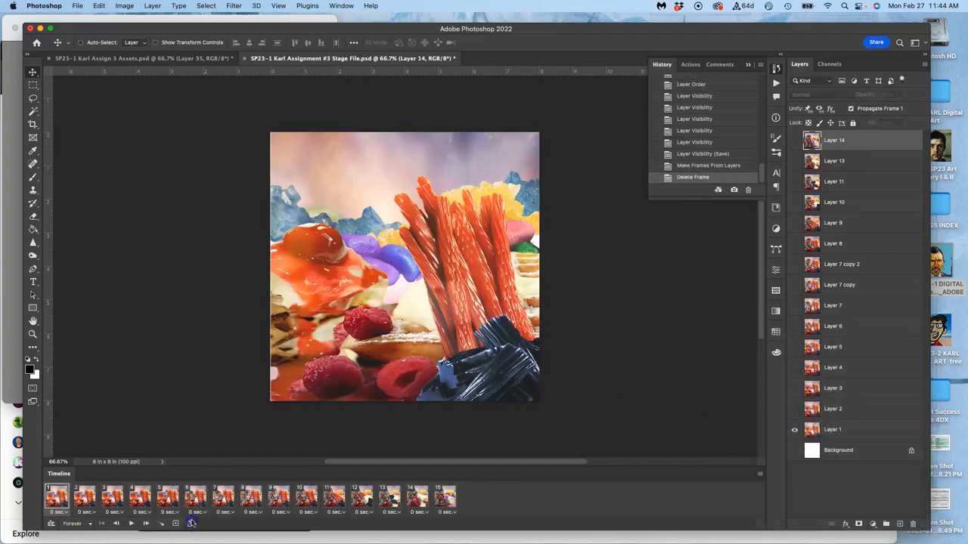
click(445, 496)
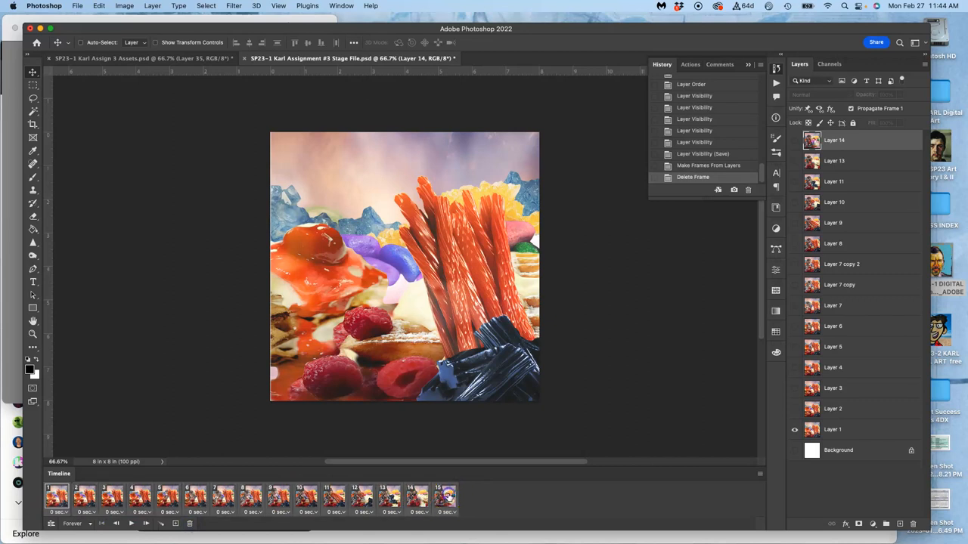
click(444, 511)
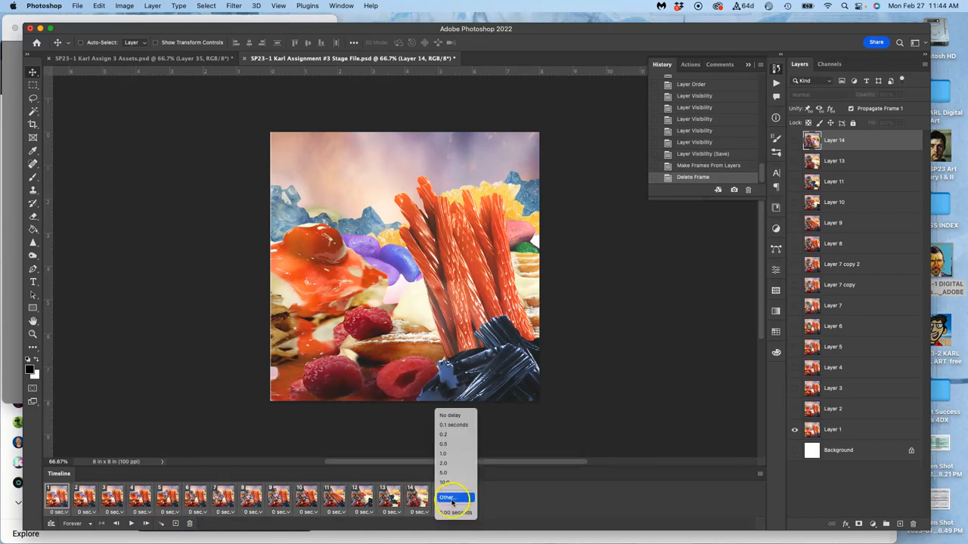
click(446, 497)
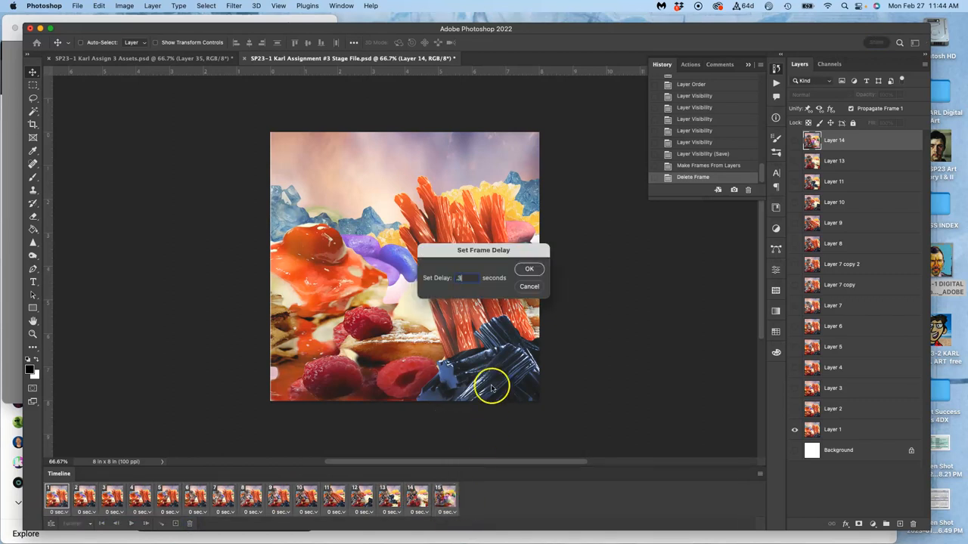
click(529, 270)
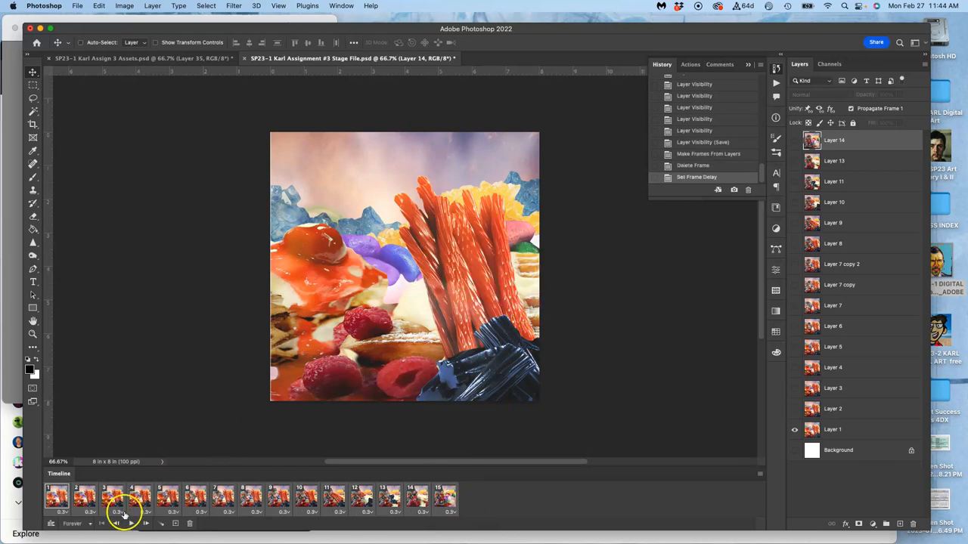
click(168, 498)
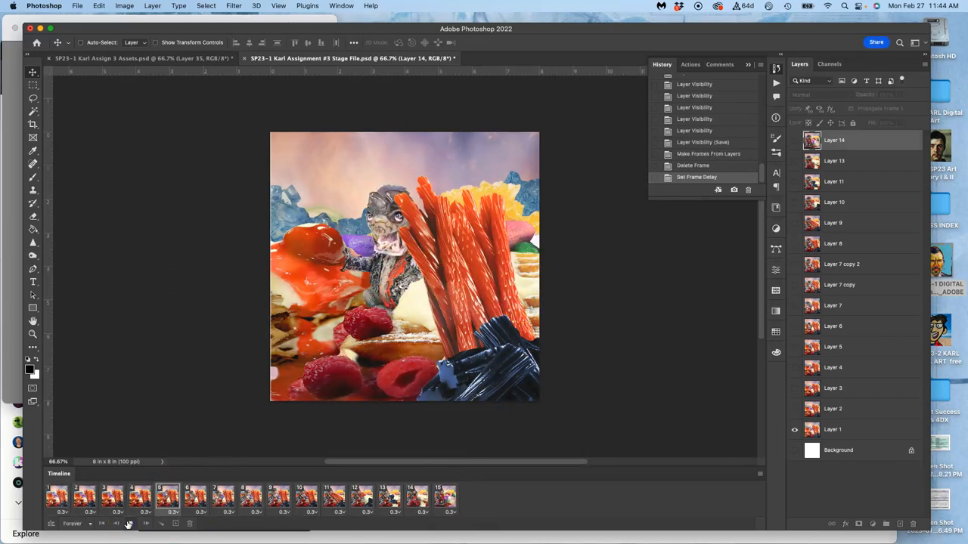
click(128, 523)
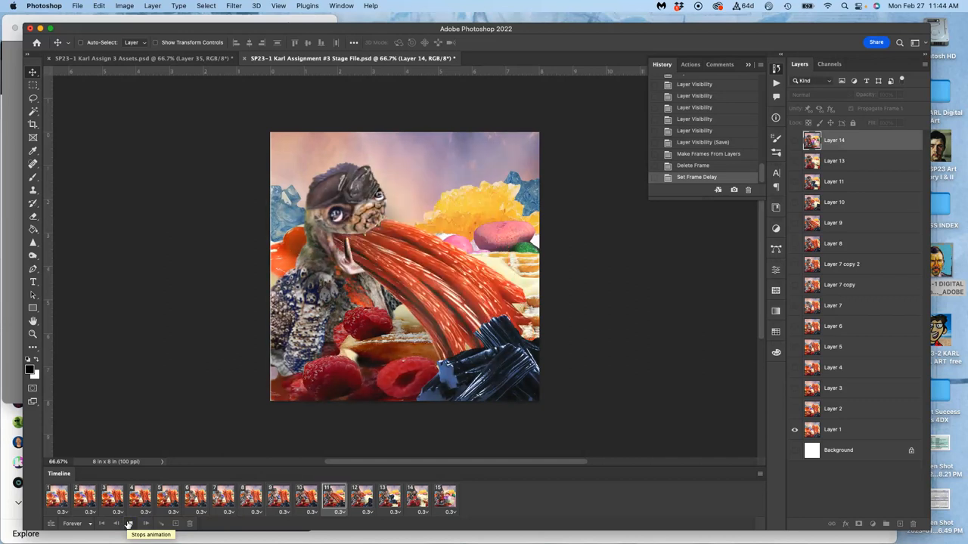
click(85, 496)
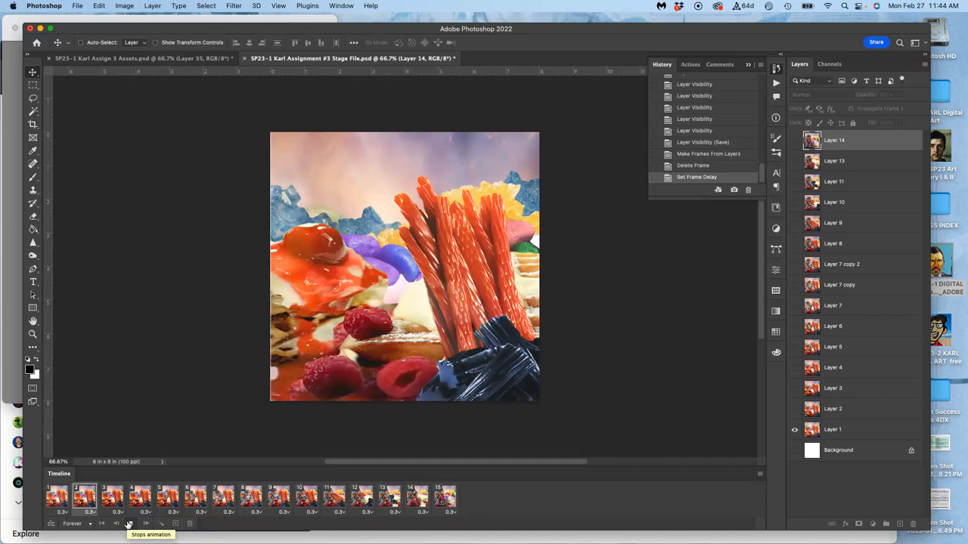
click(251, 496)
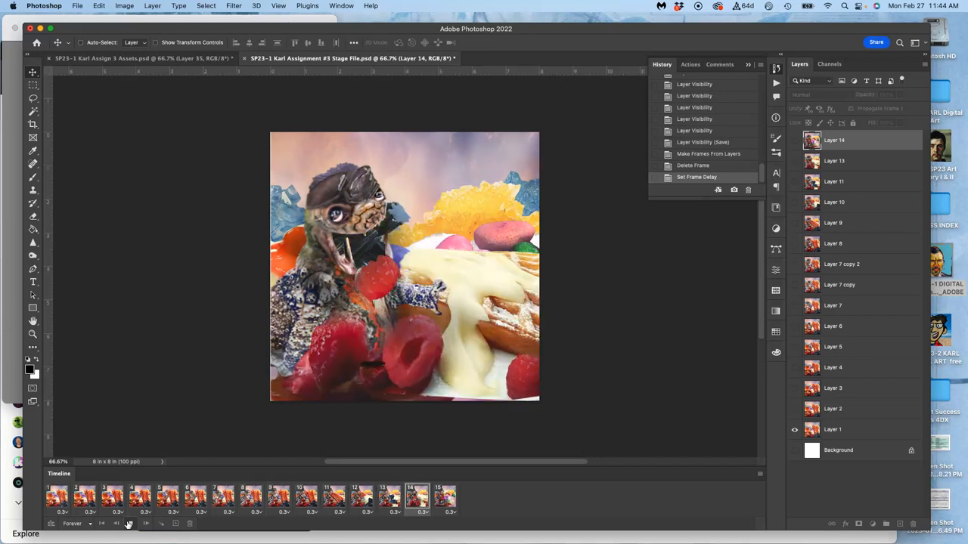
click(166, 496)
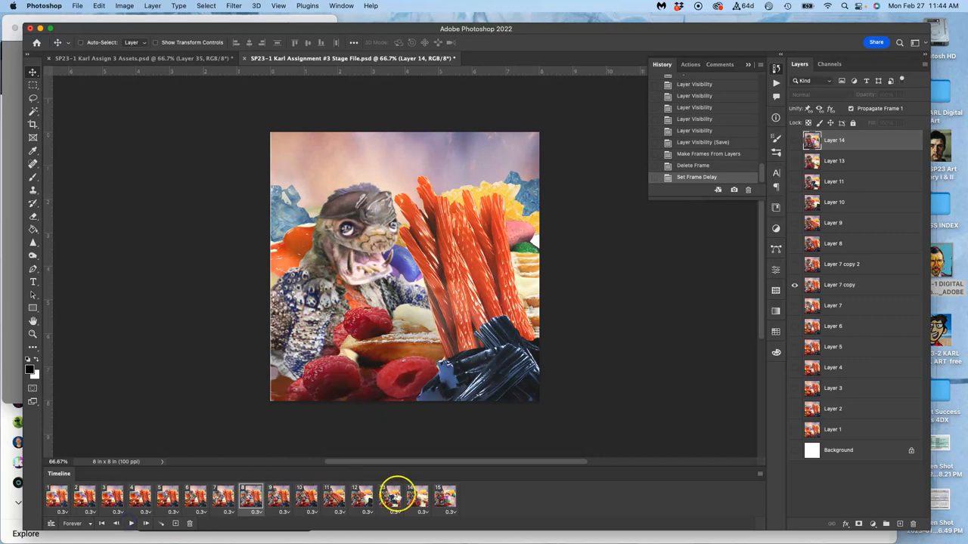
click(58, 496)
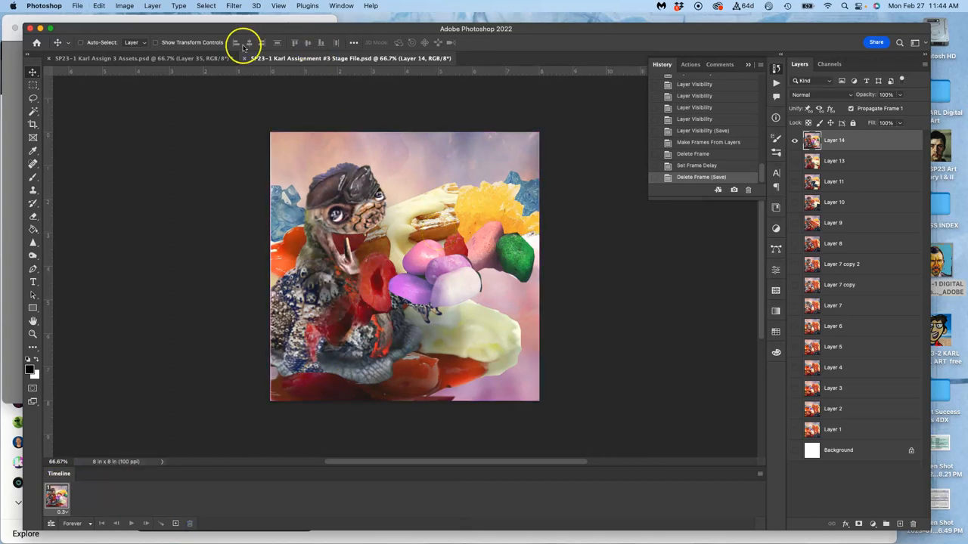
Return to the Assets file and swap visibility so the wide-open-mouthed creature layer shows
click(142, 57)
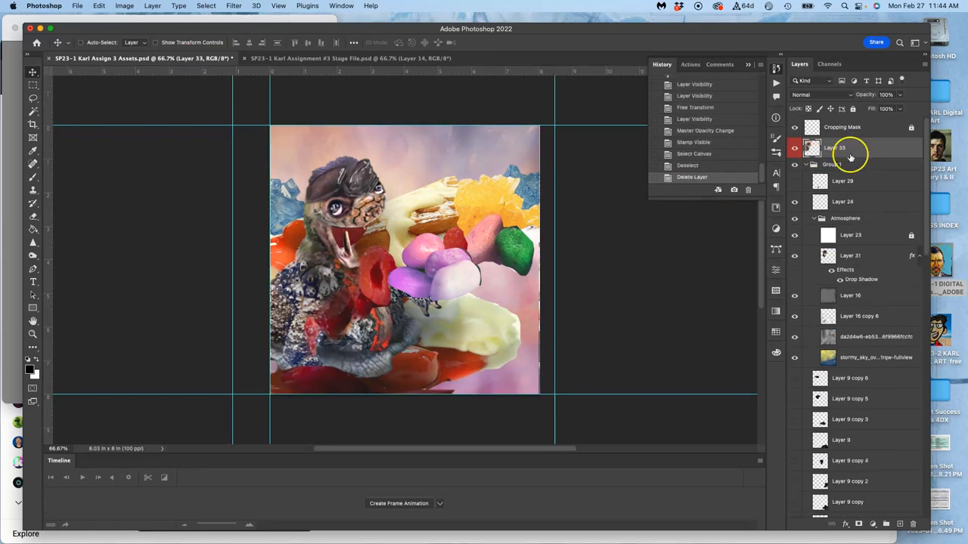
mouse_move(854, 302)
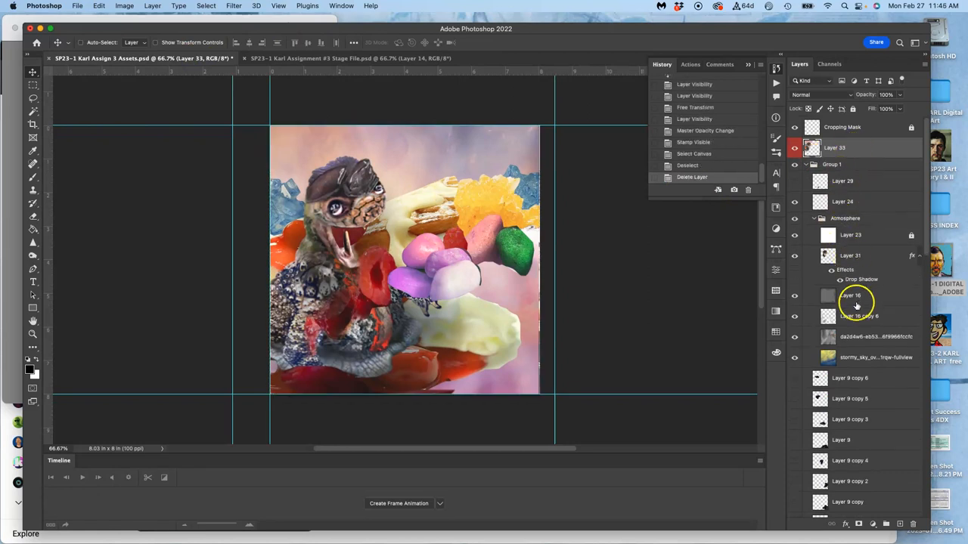
scroll(down, 3)
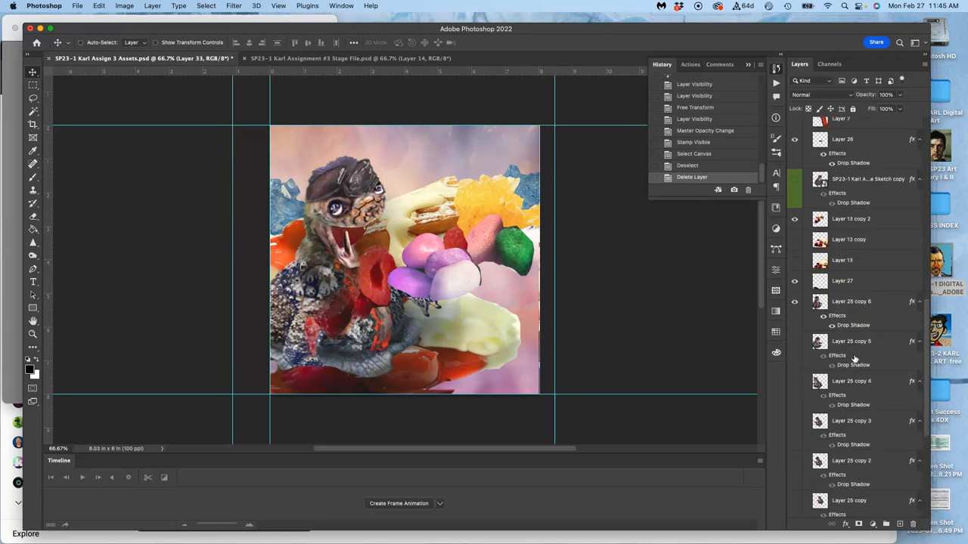
click(794, 218)
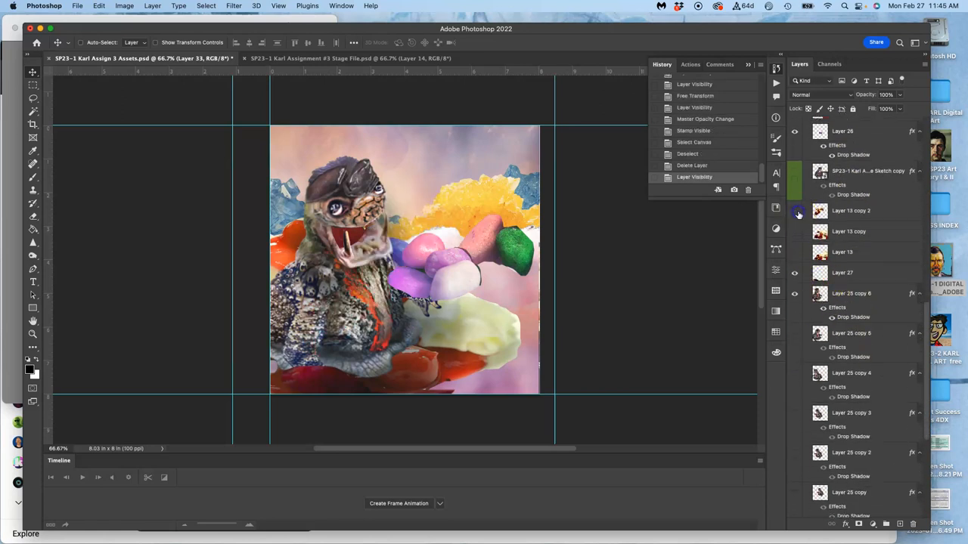
click(793, 215)
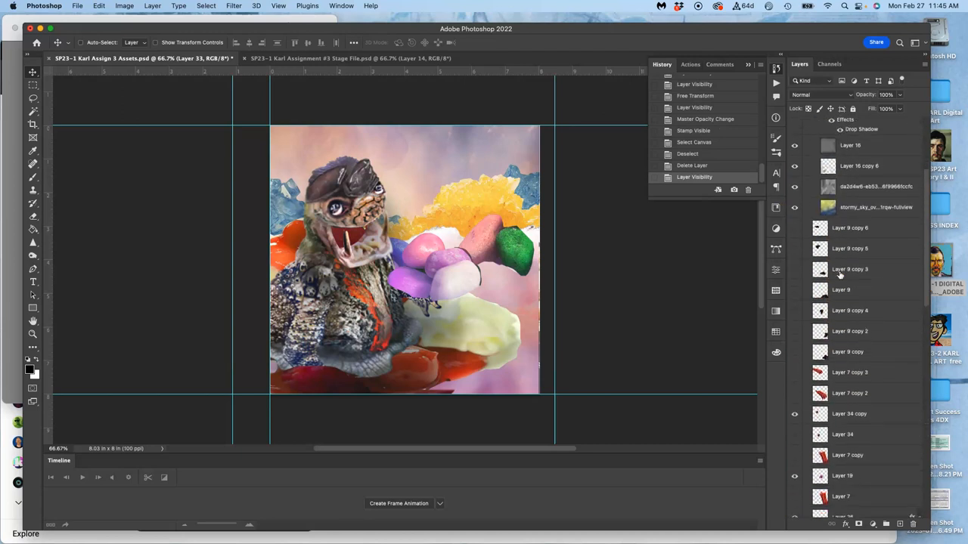
scroll(down, 3)
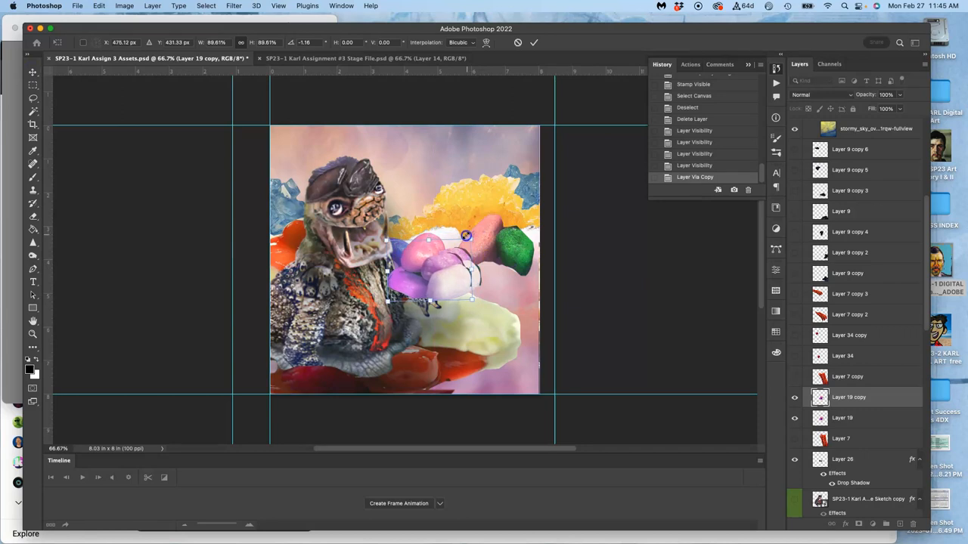
Shrink the pink cloud piece into the creature's mouth and confirm the transform
drag(466, 236, 432, 221)
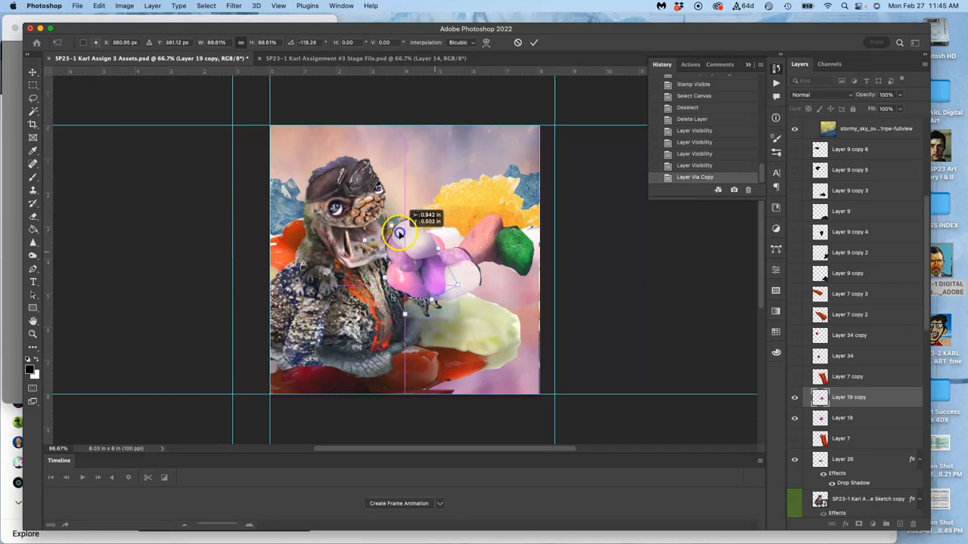
drag(401, 234, 340, 197)
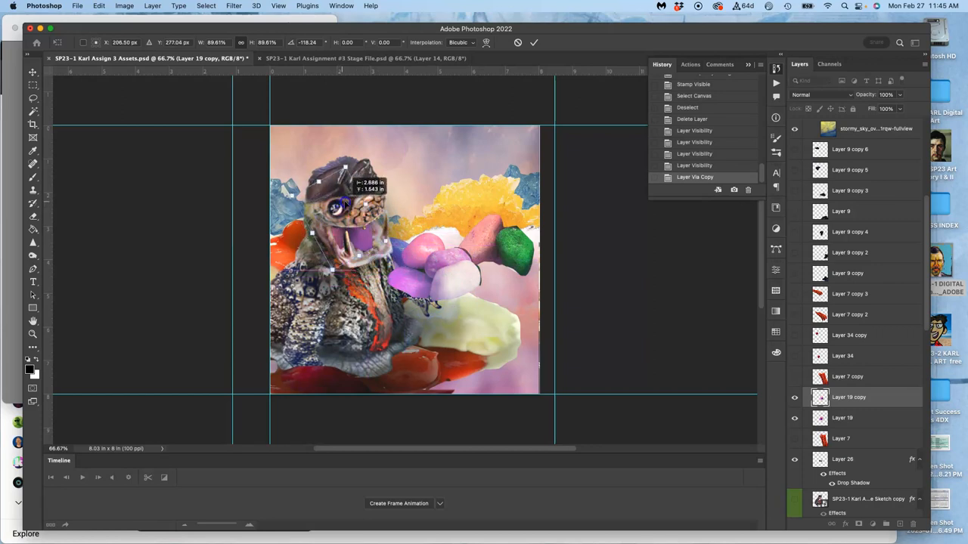
click(534, 42)
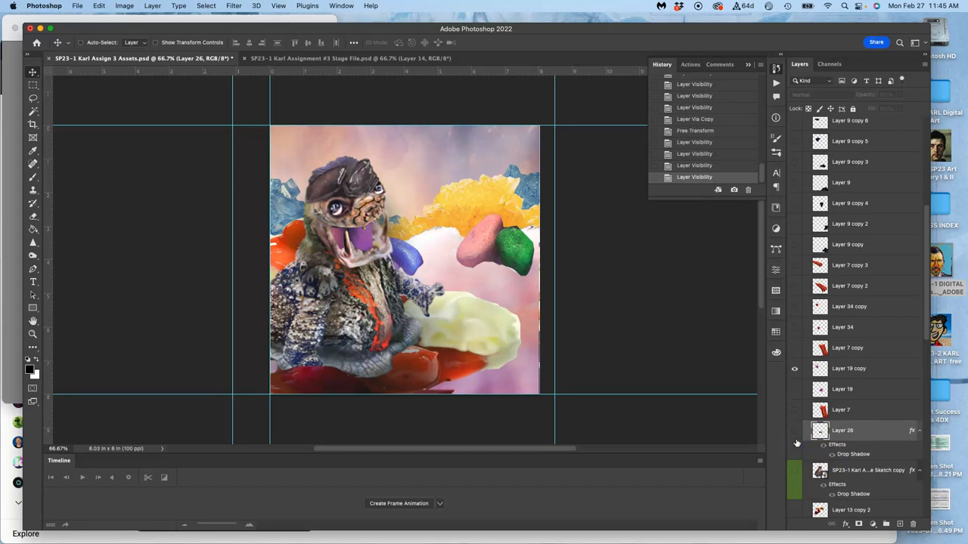
mouse_move(476, 58)
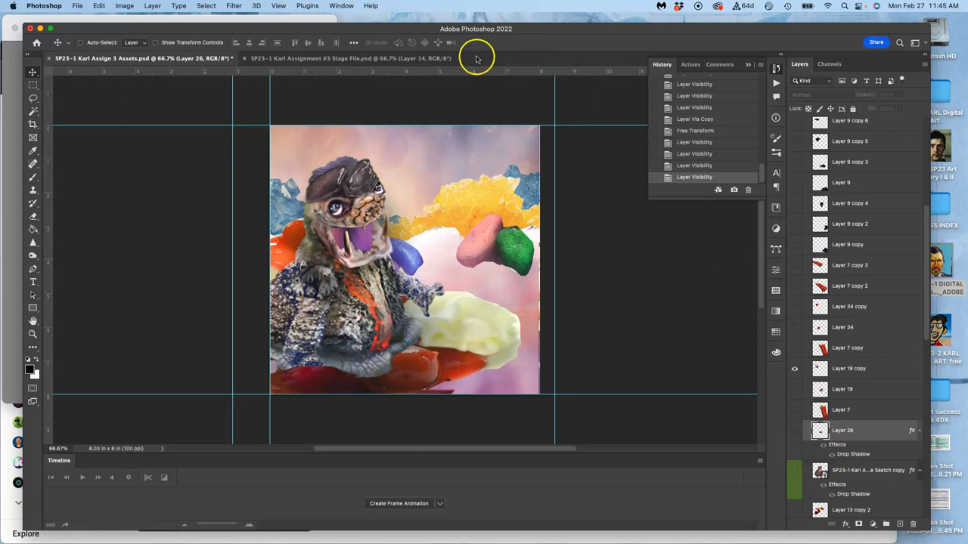
click(348, 57)
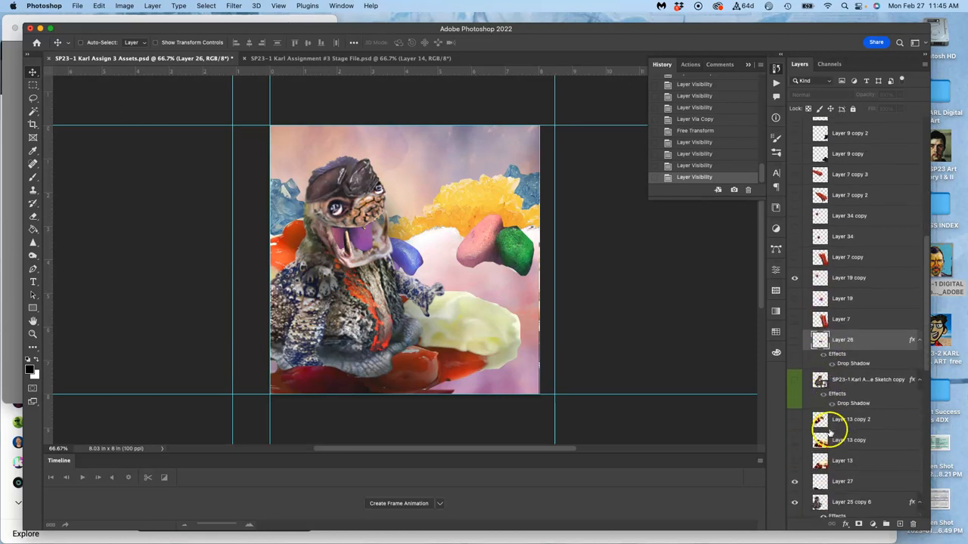
Select Layer 25 copy 6 and sharpen the creature with the Sharpen Tool
scroll(down, 3)
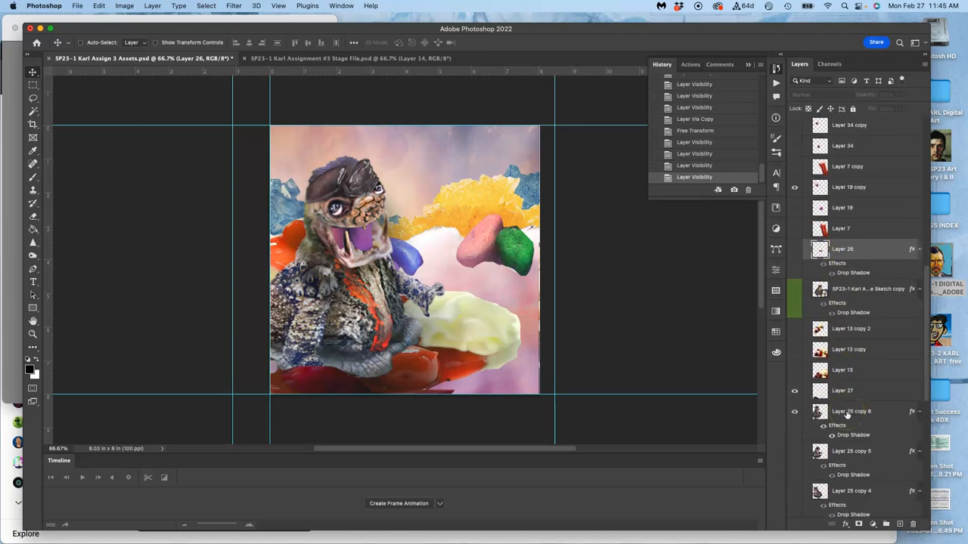
click(794, 412)
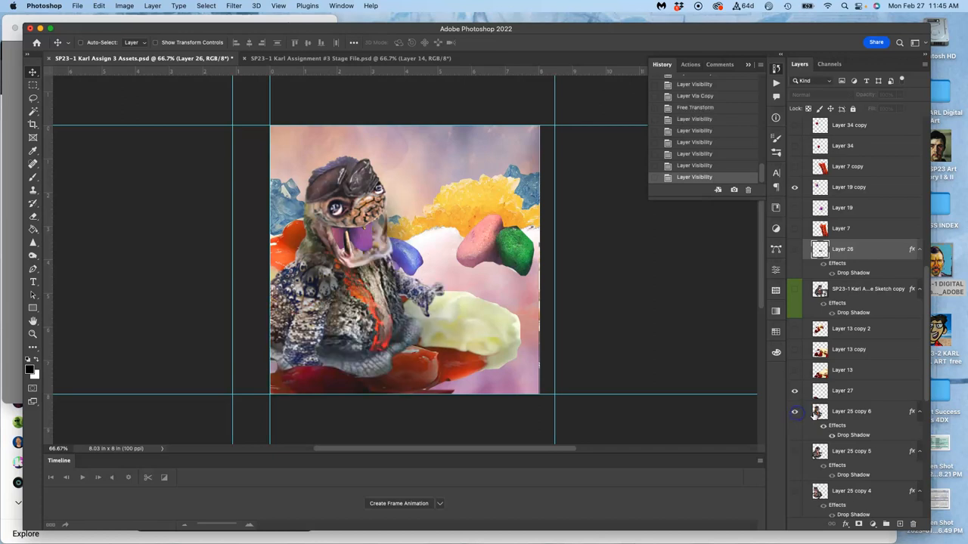
click(33, 241)
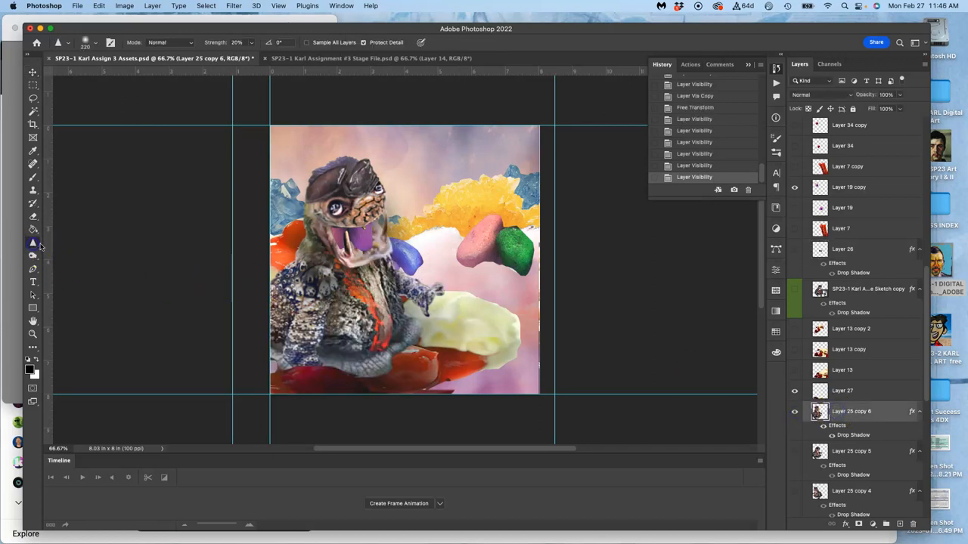
click(424, 287)
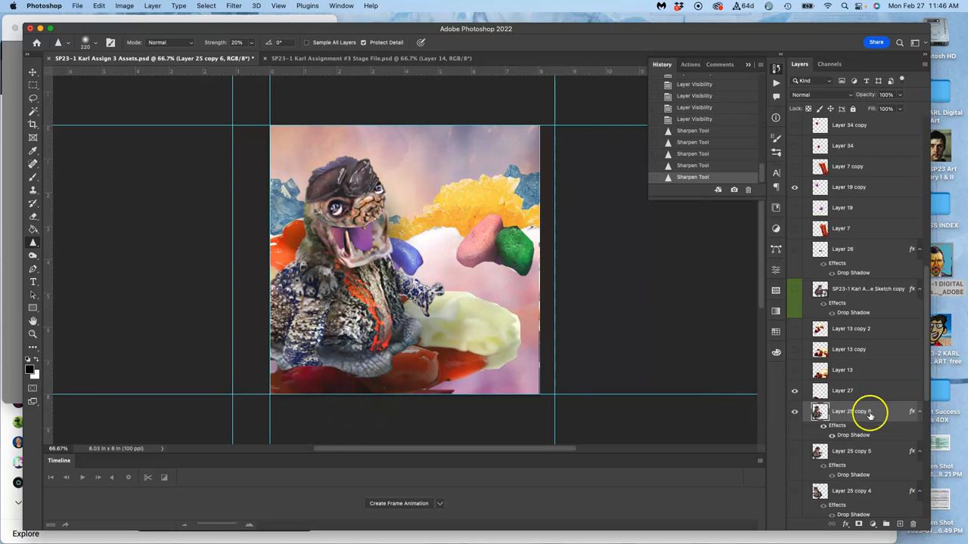
Reveal Layer 20 copy and shrink the candy shape into the creature's mouth
scroll(up, 3)
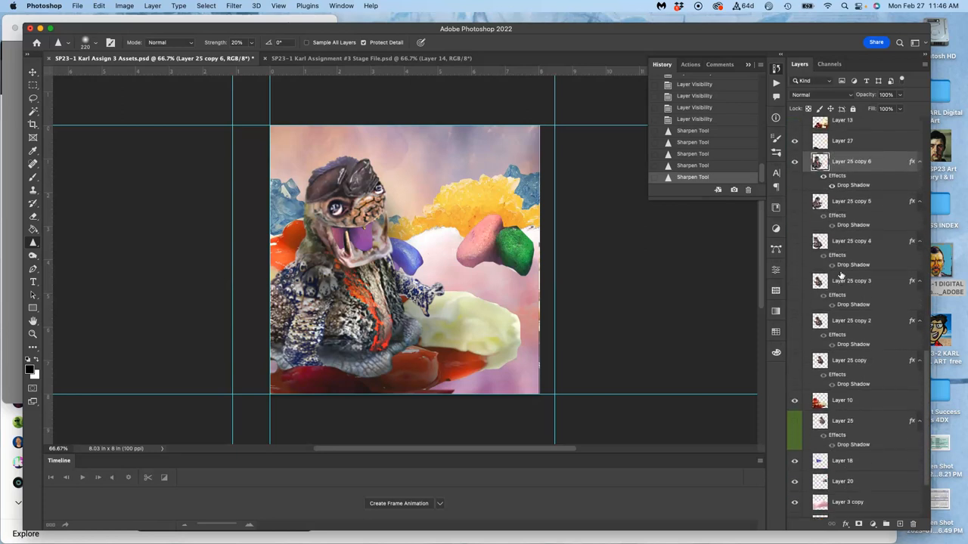
scroll(down, 3)
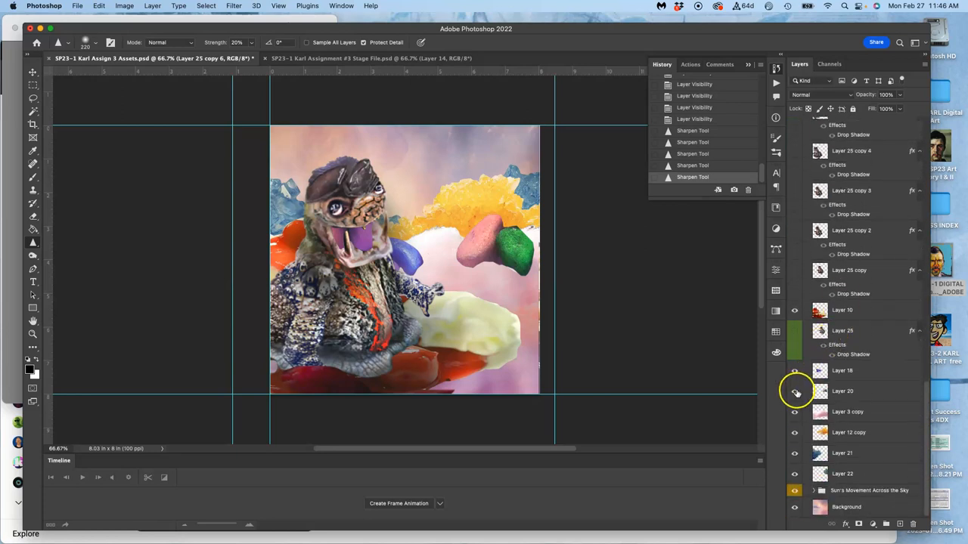
click(842, 390)
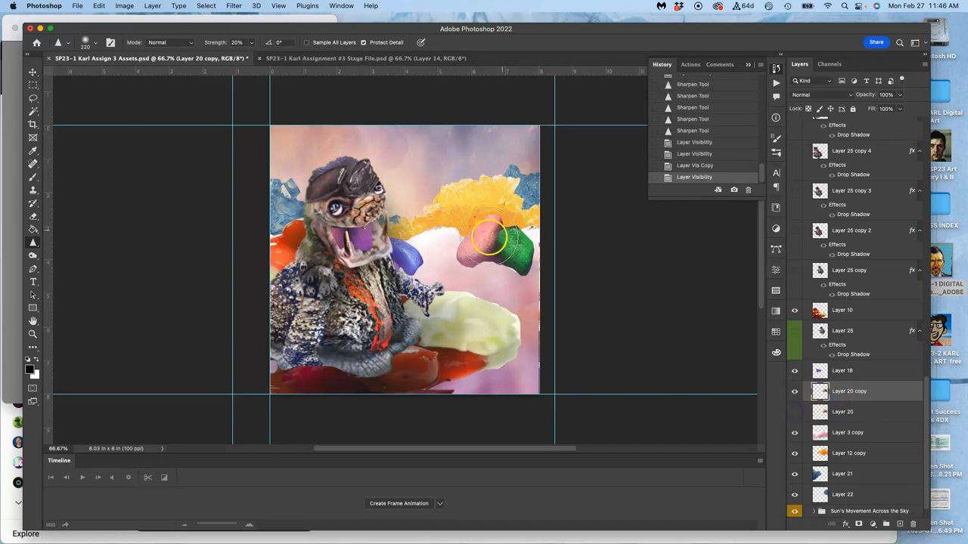
click(33, 73)
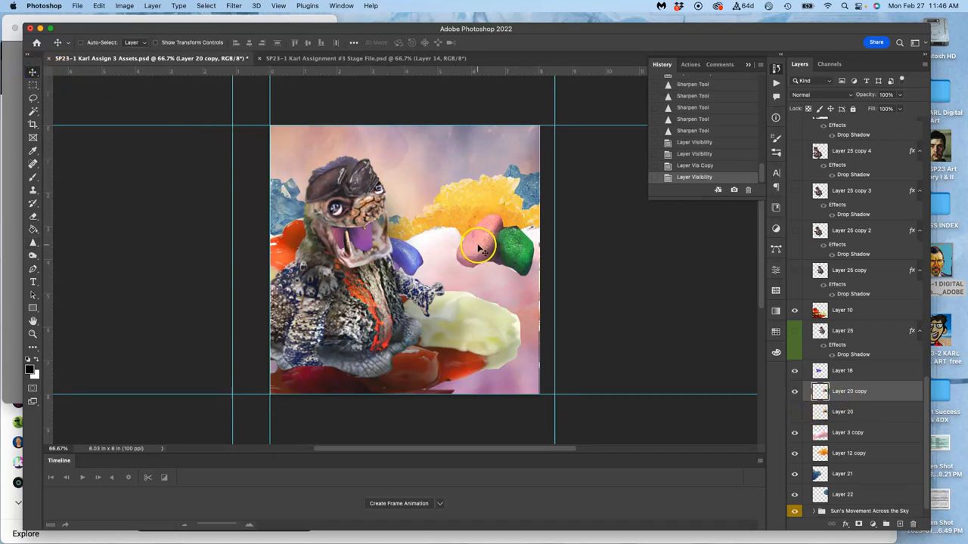
drag(476, 242, 371, 227)
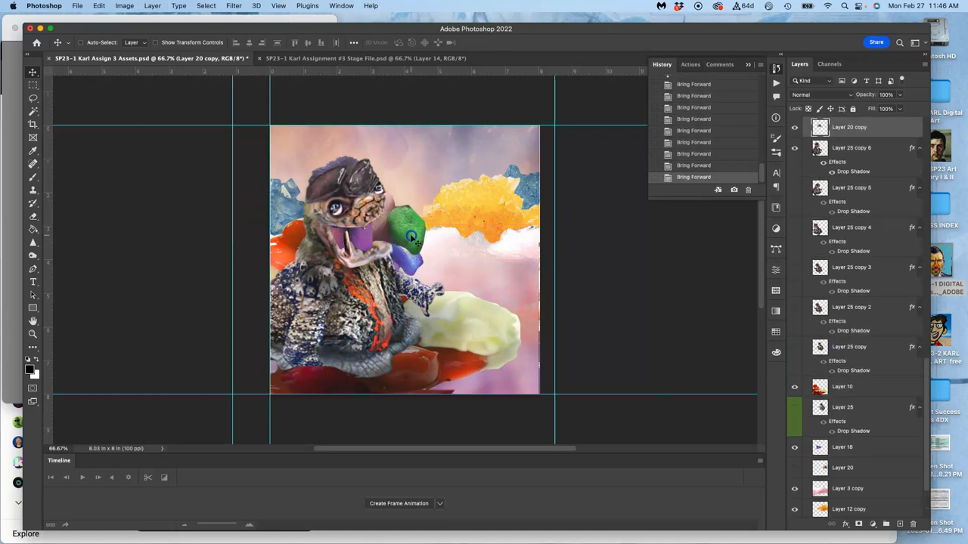
drag(412, 239, 375, 239)
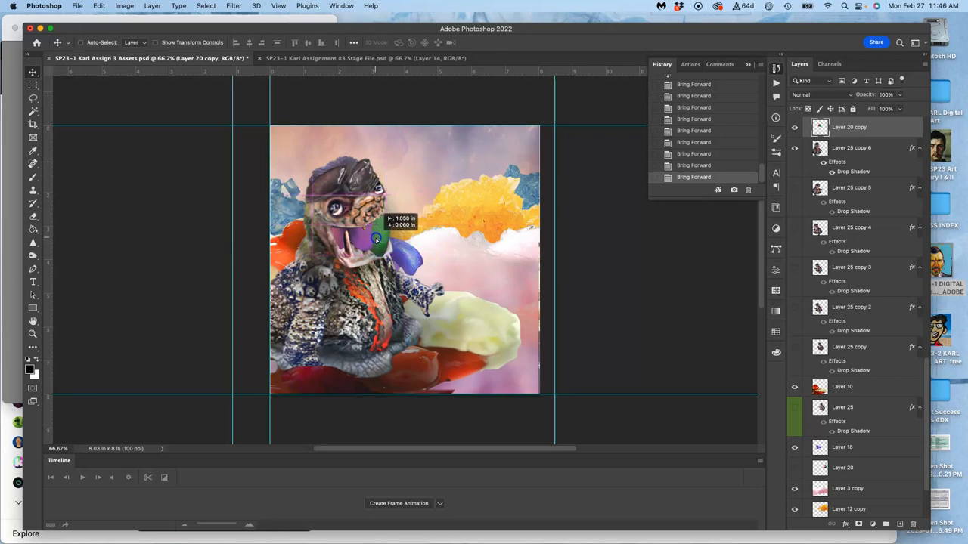
drag(370, 242, 366, 236)
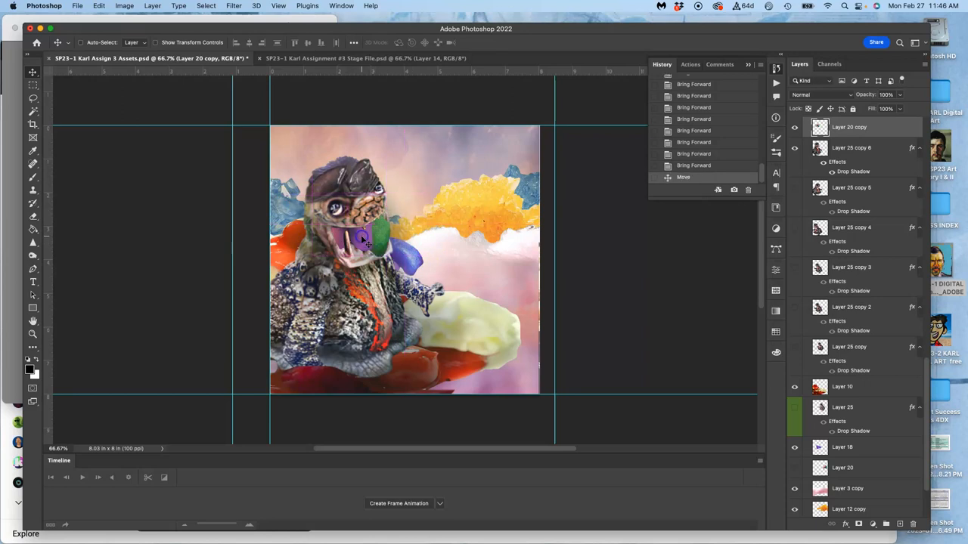
Toggle visibility of two lower layers in the Layers panel
scroll(up, 3)
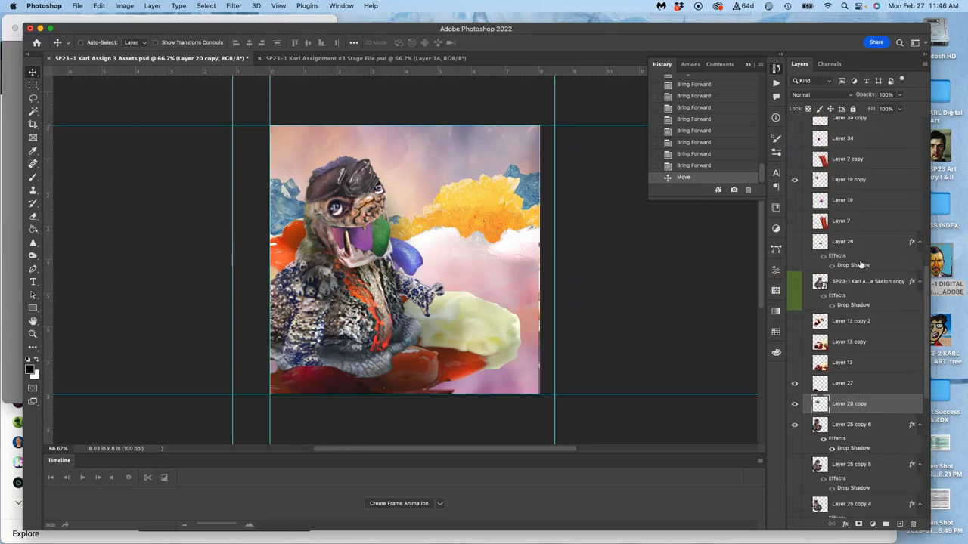
scroll(down, 3)
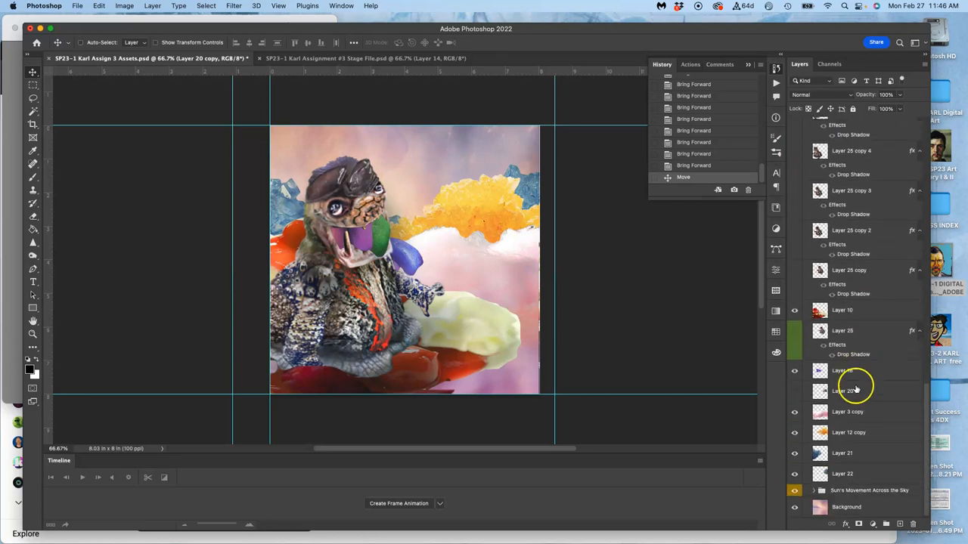
click(794, 370)
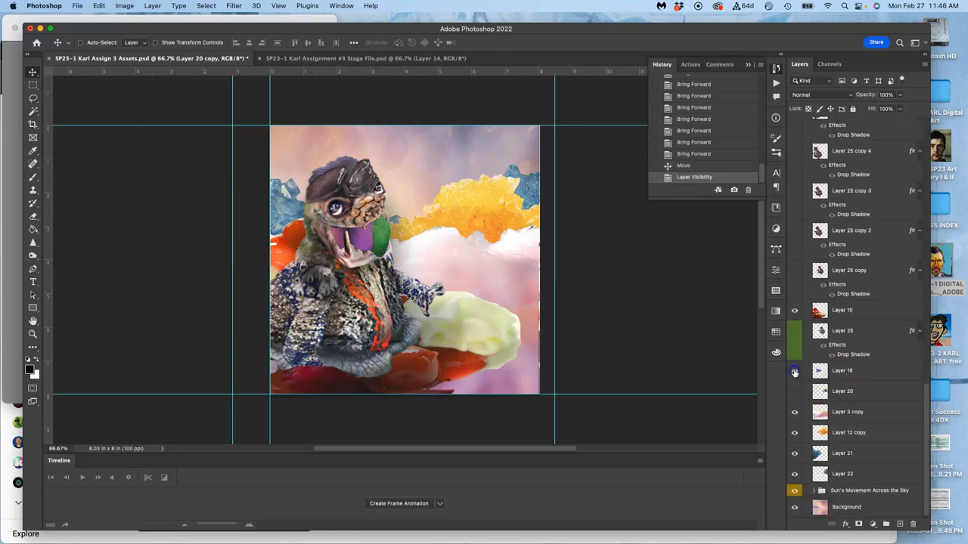
click(794, 370)
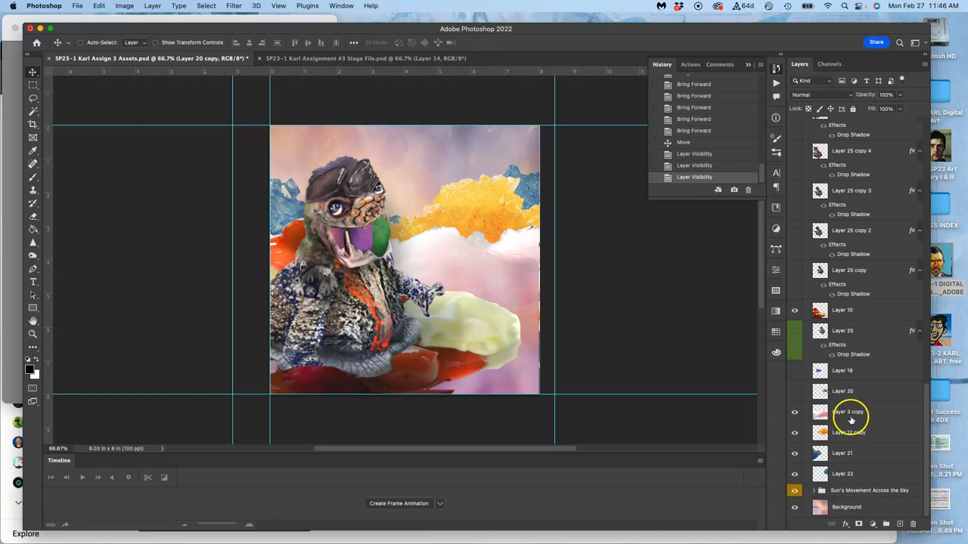
Duplicate Layer 3 copy and reshape the orange cloud copy across the sky
click(794, 411)
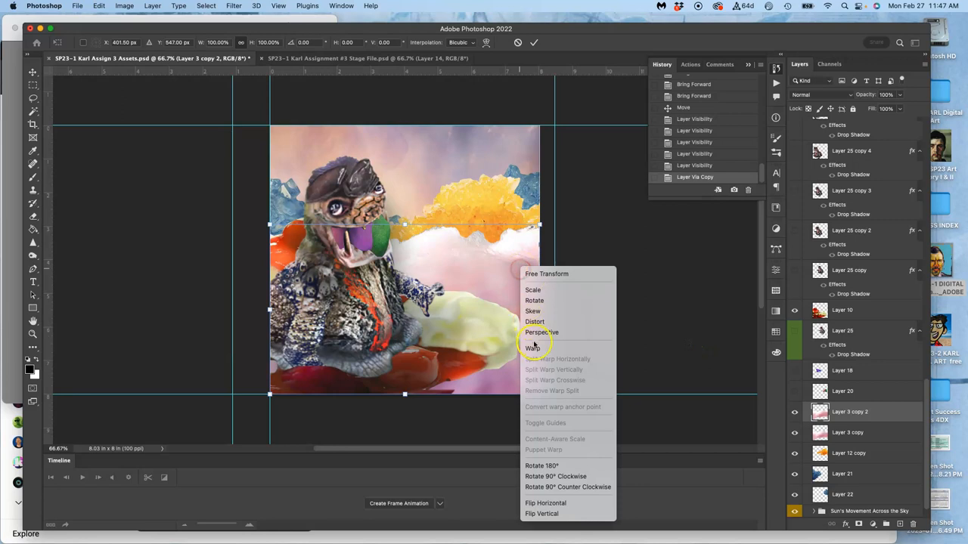
click(533, 347)
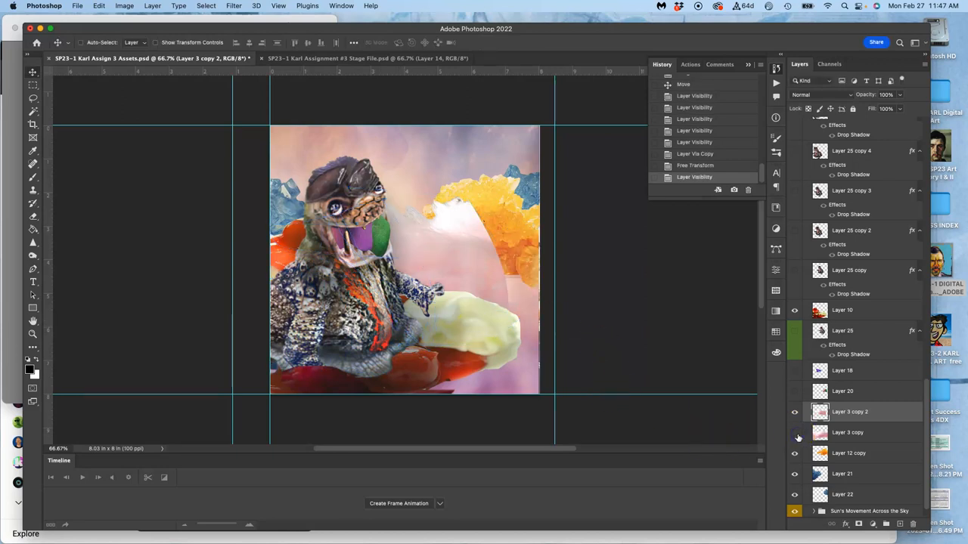
Erase Layer 3 copy 2 around the mouth and shift the cloud toward it
click(796, 411)
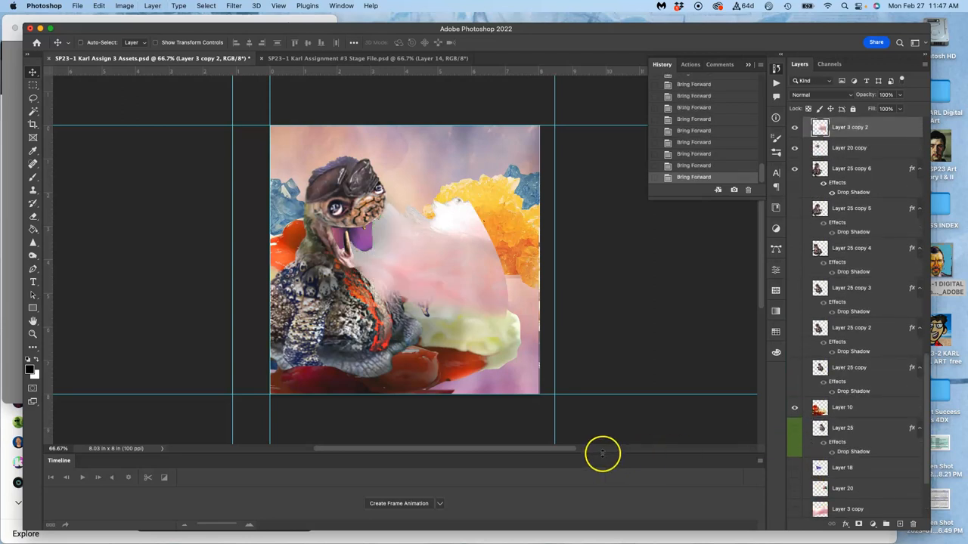
mouse_move(34, 218)
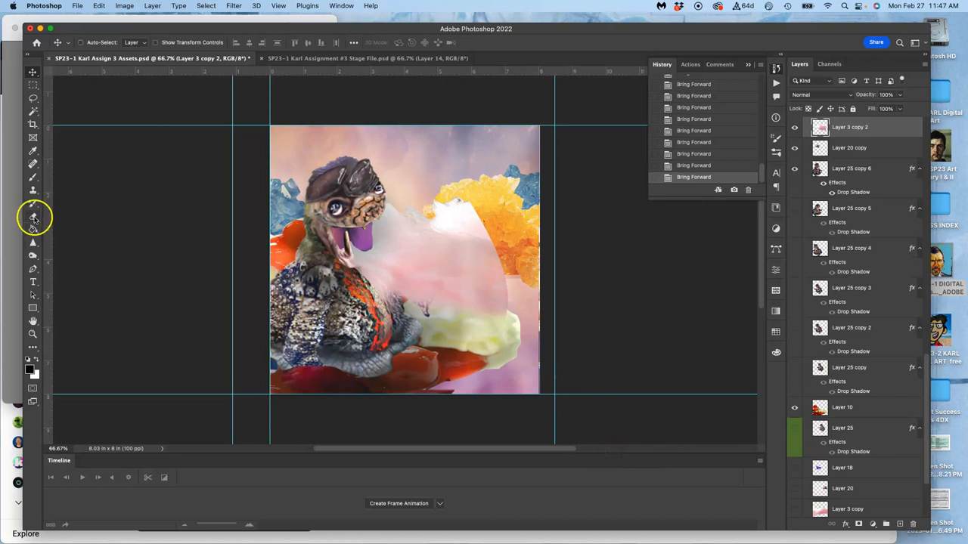
click(33, 218)
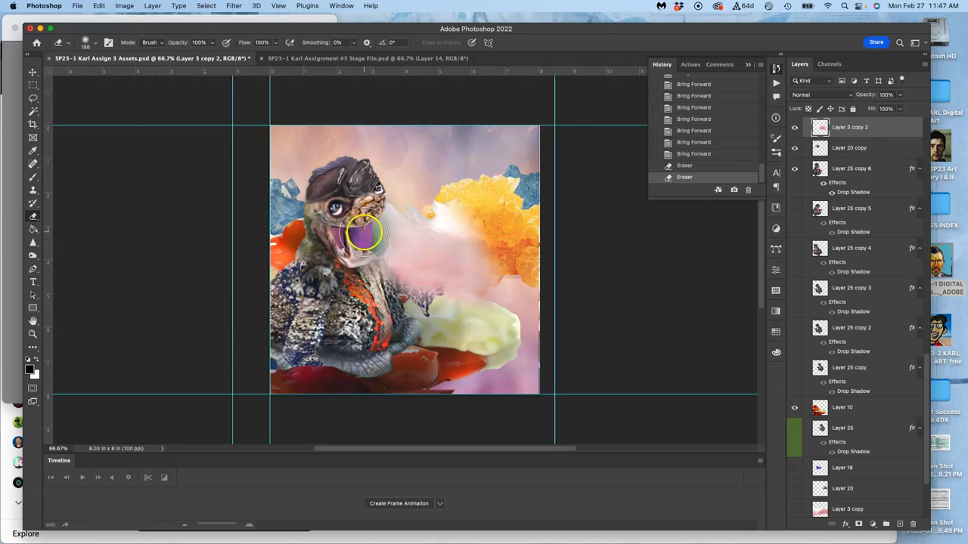
drag(366, 234, 332, 295)
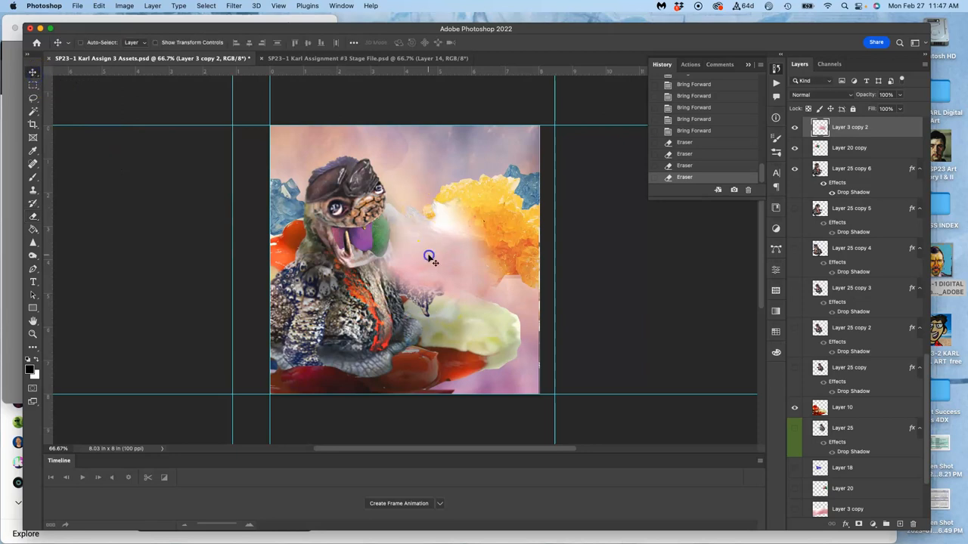
drag(429, 256, 454, 295)
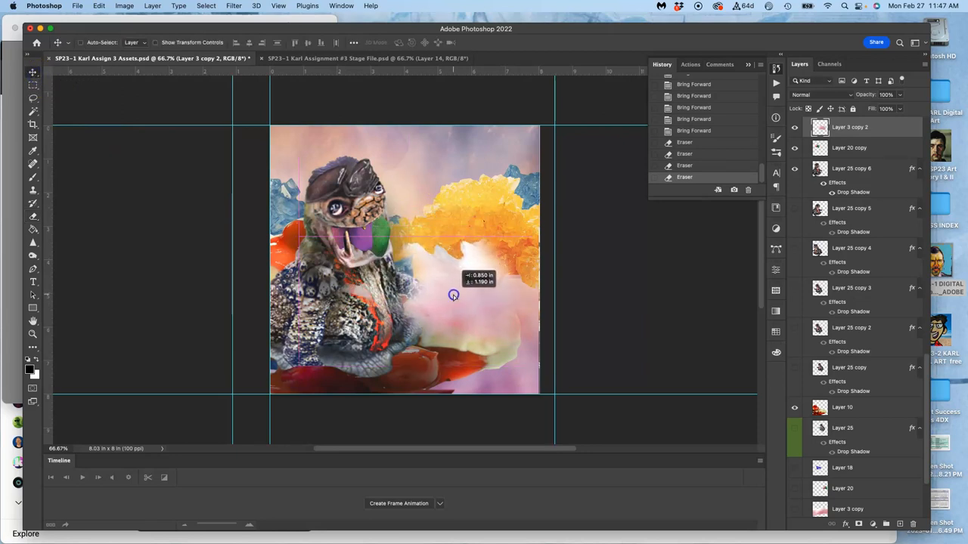
drag(453, 295, 317, 295)
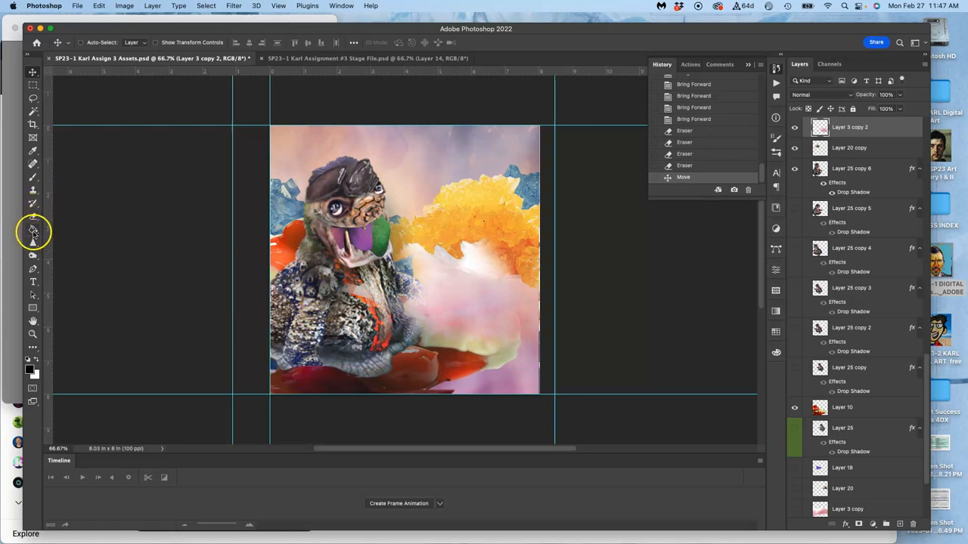
Erase cloud below the mouth and chest, then nudge it into final position
click(34, 230)
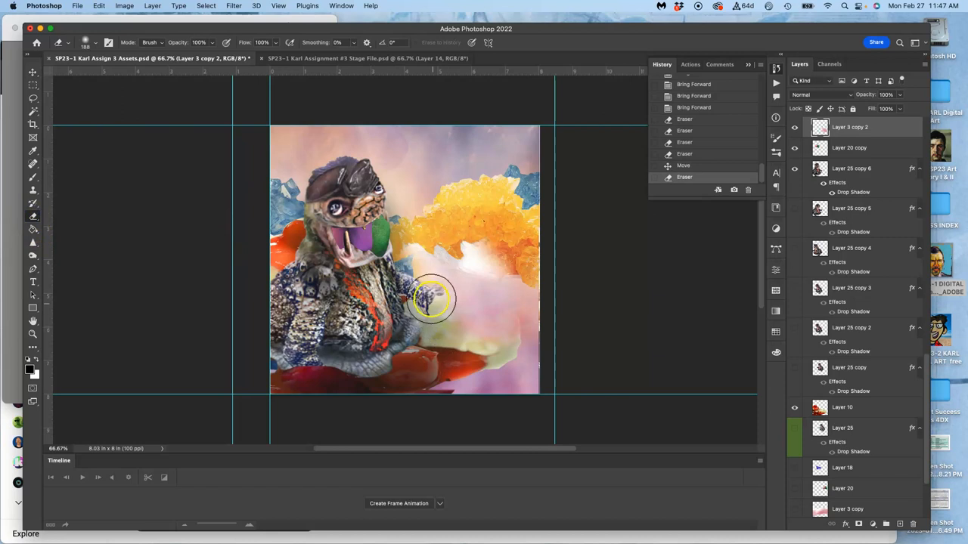
drag(436, 299, 416, 320)
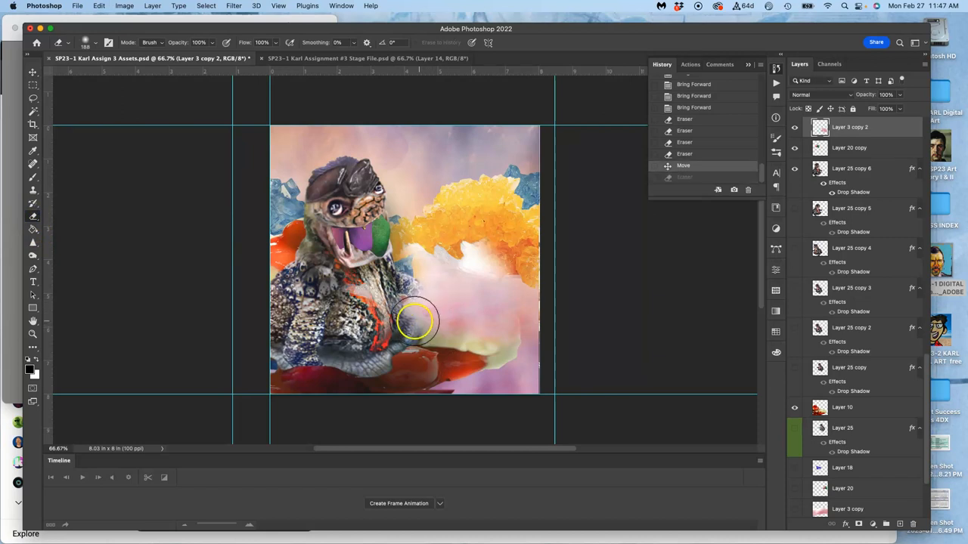
drag(416, 321, 378, 245)
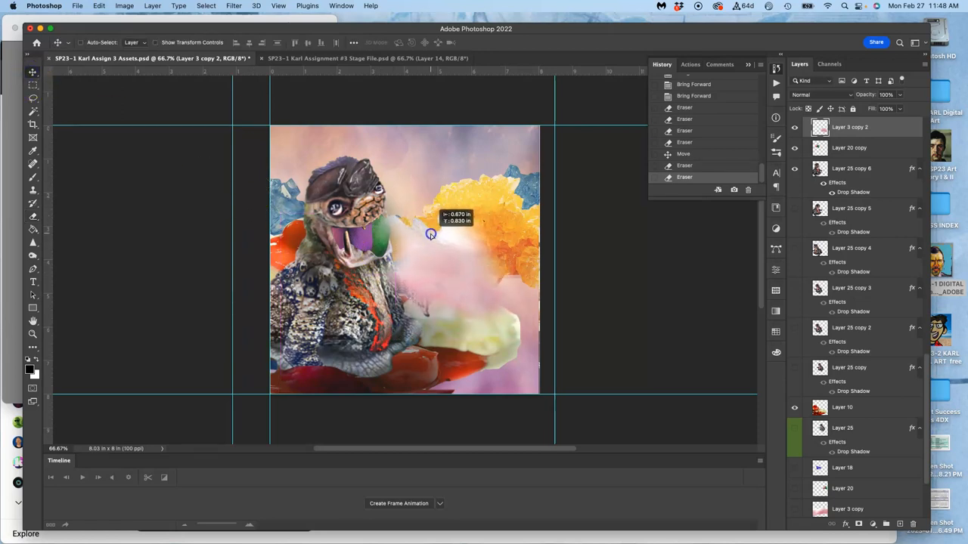
drag(431, 234, 517, 124)
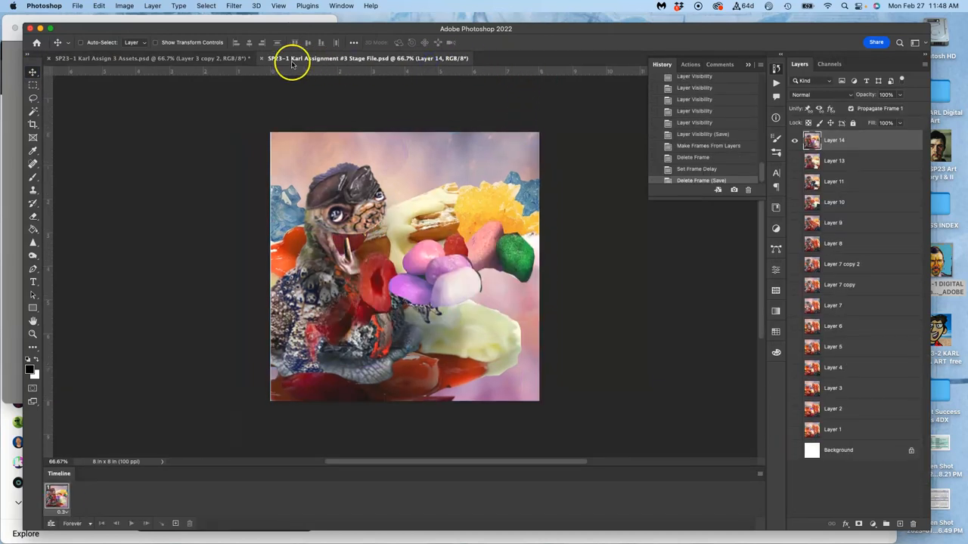
Return to the assets file and hide the soft pink cloud layers
click(148, 57)
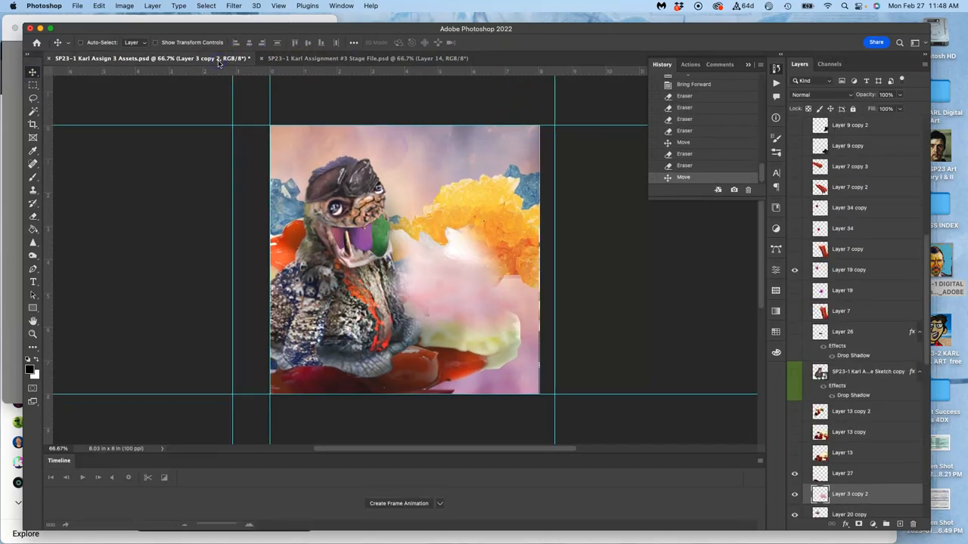
click(793, 491)
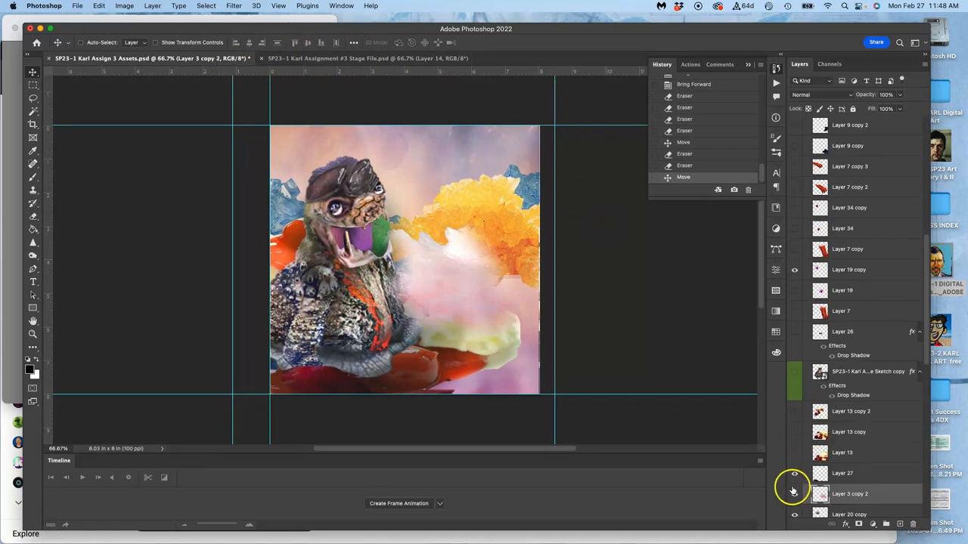
click(793, 493)
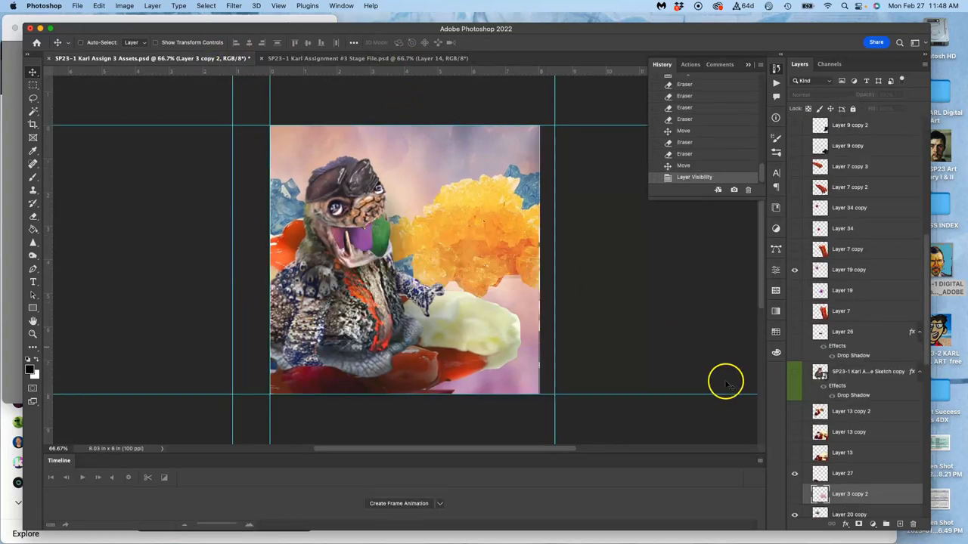
Show the white cloud layer and select it for duplication
scroll(down, 3)
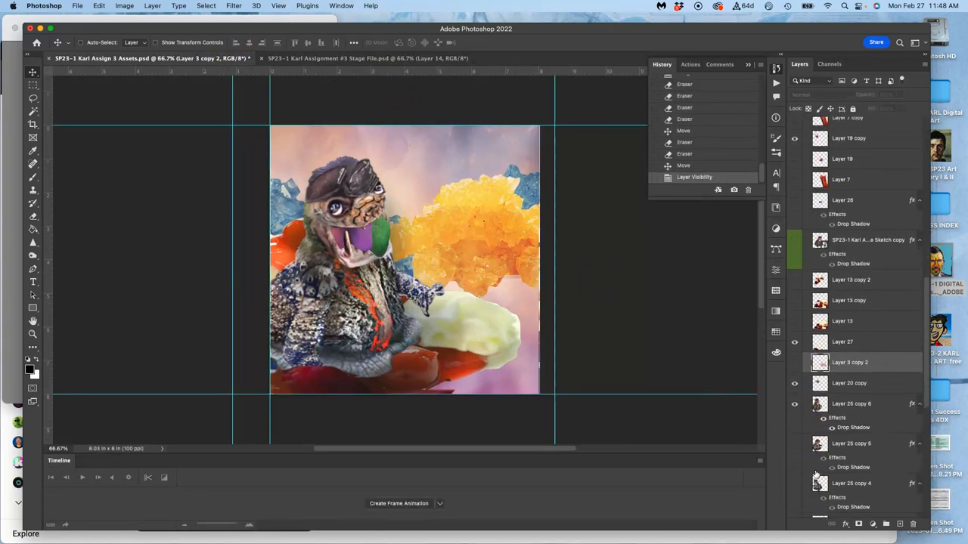
scroll(down, 3)
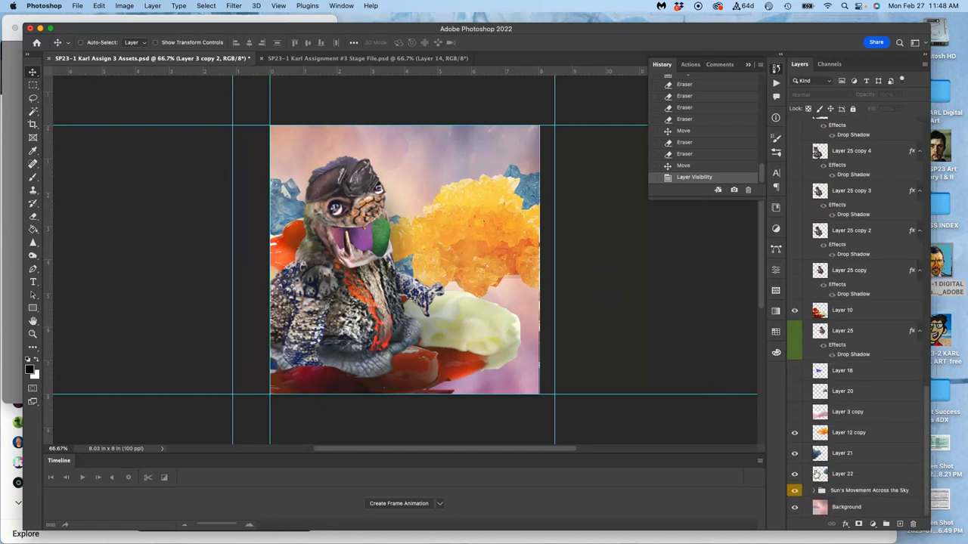
click(793, 411)
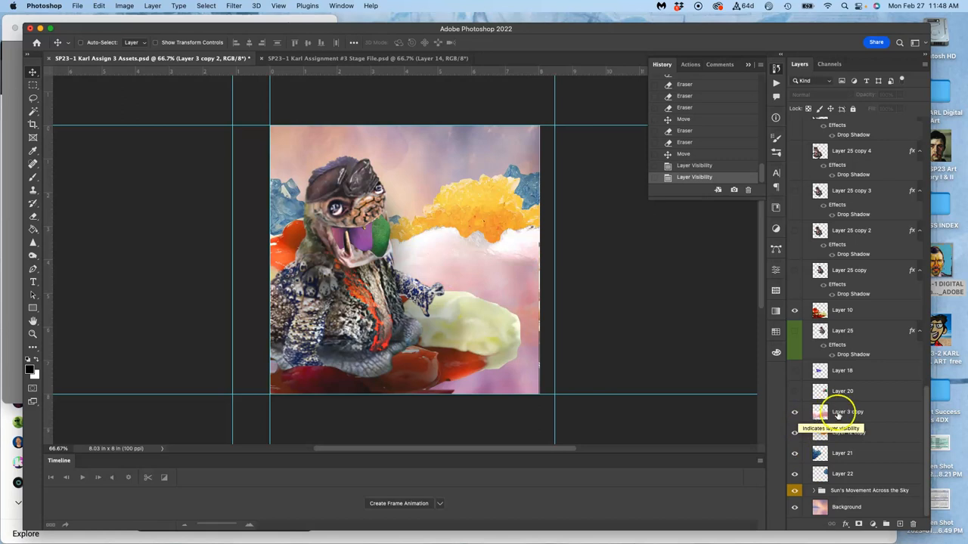
click(847, 412)
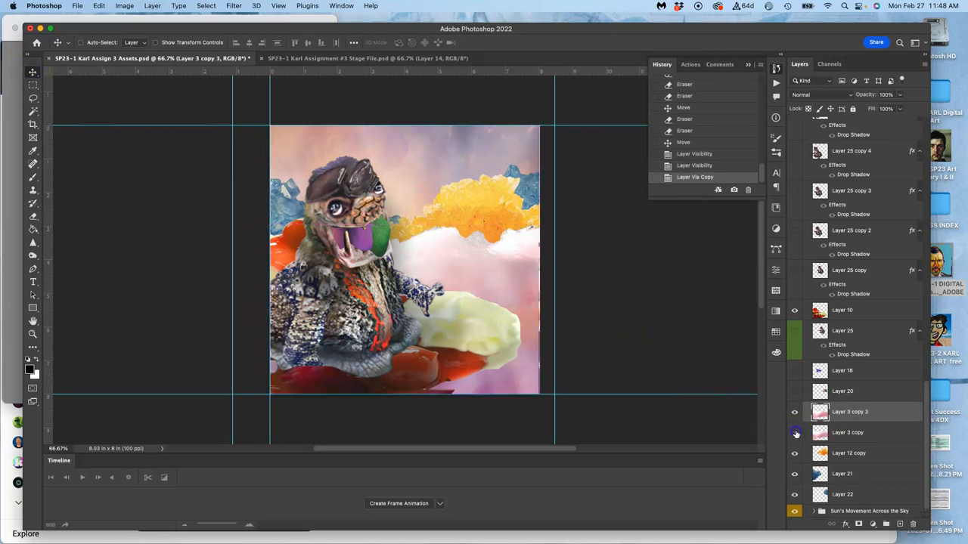
Reshape the duplicated cloud copy via the Free Transform context menu
right_click(486, 269)
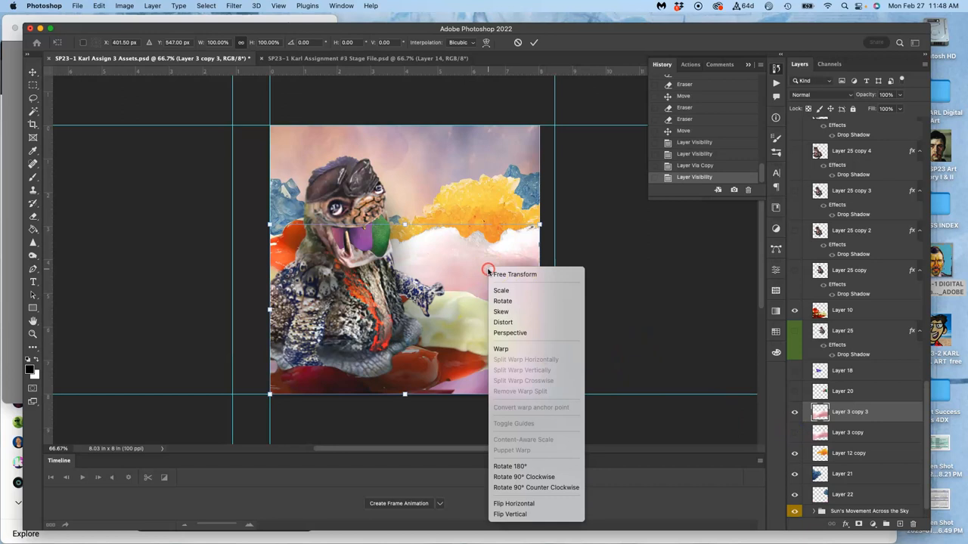
click(501, 347)
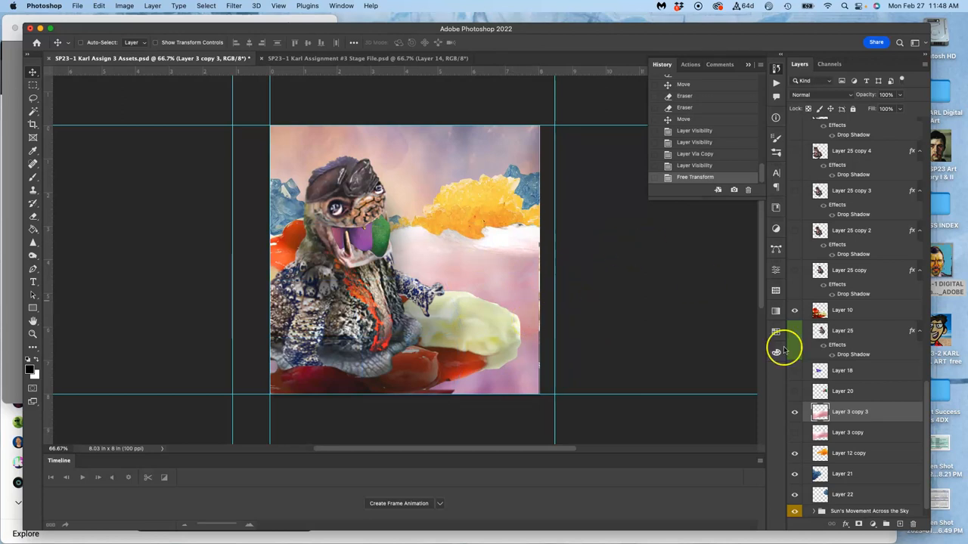
Duplicate a white cloud, move it across the sky, then rotate and enlarge the orange candy cloud
click(848, 454)
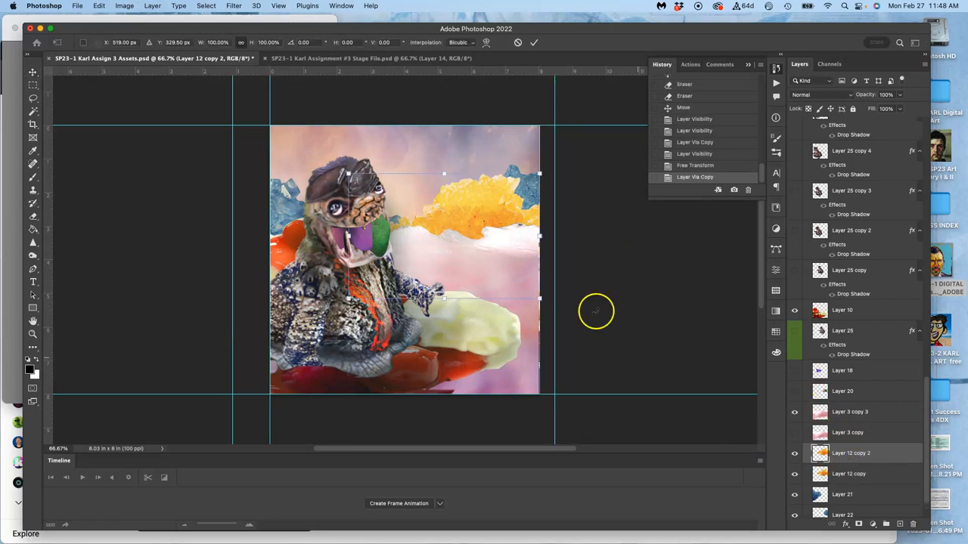
drag(538, 174, 532, 160)
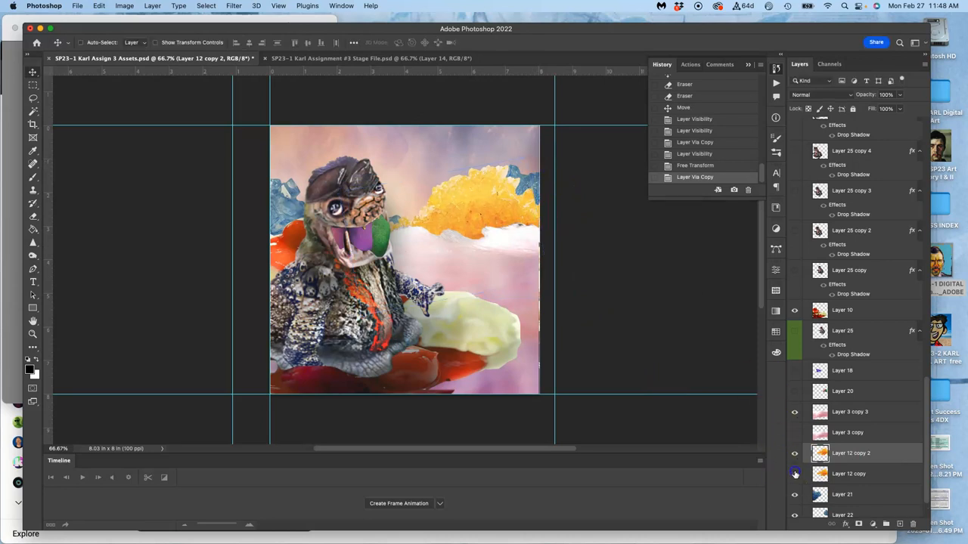
click(847, 494)
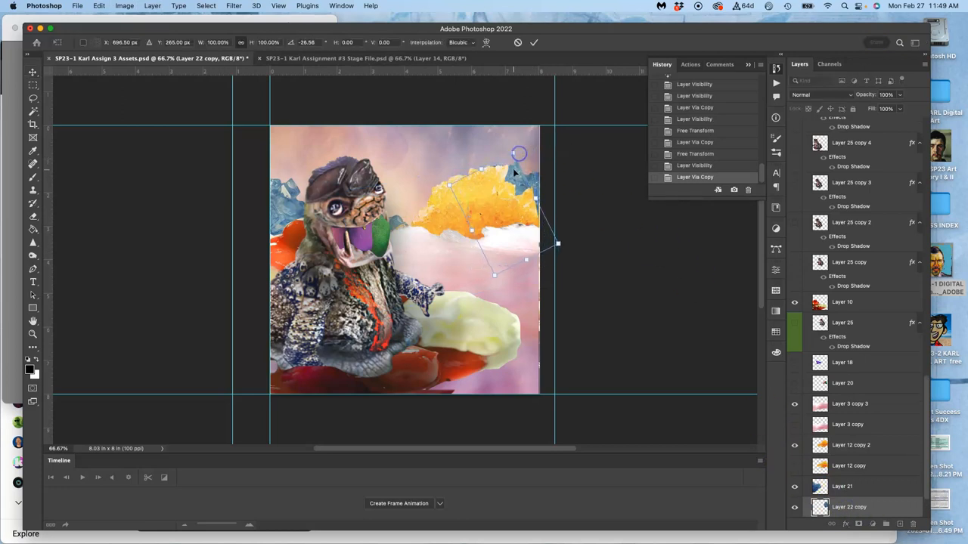
drag(520, 155, 541, 178)
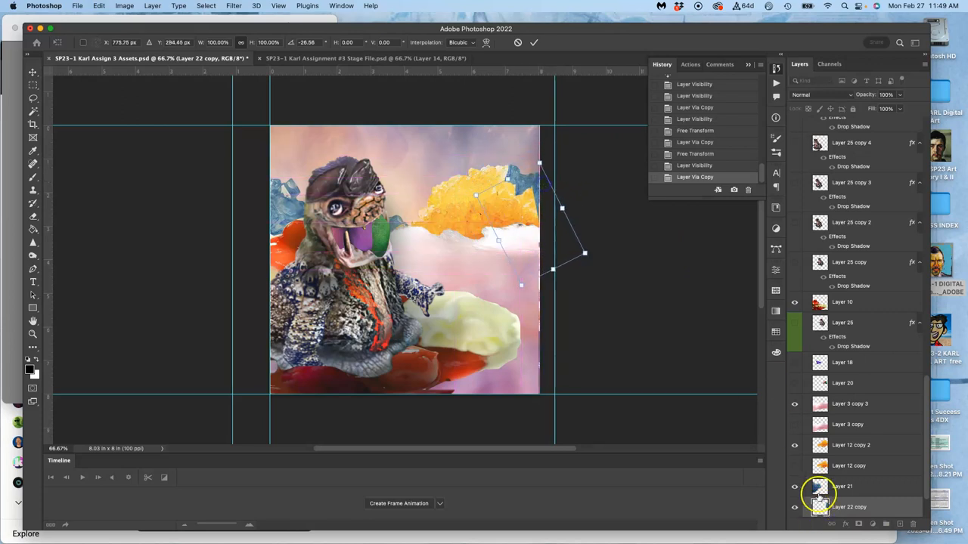
key(Return)
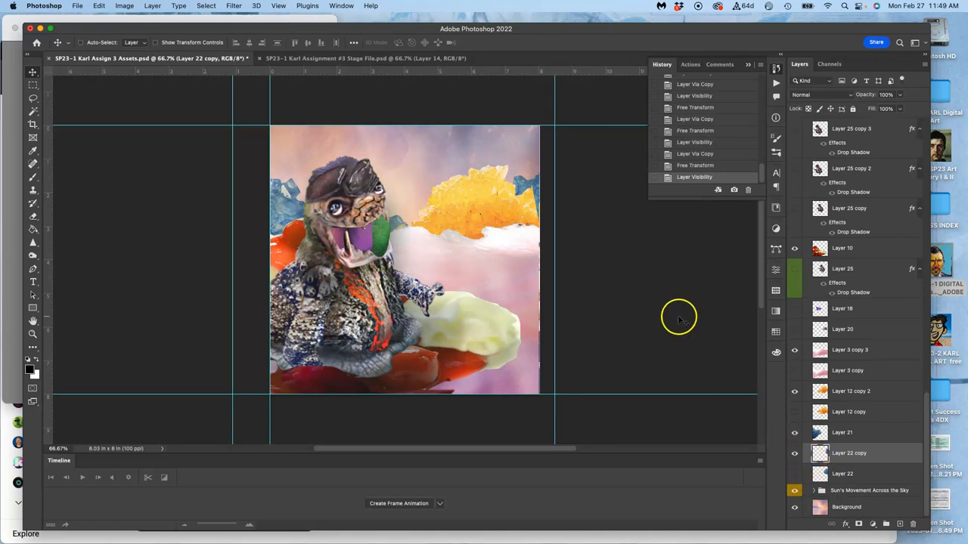
mouse_move(401, 257)
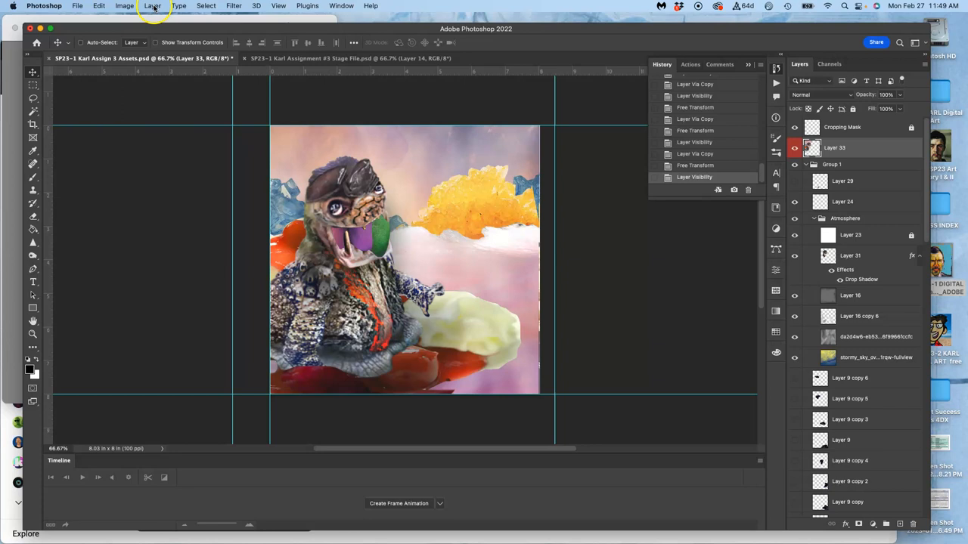
Merge the visible layers into one new stamped layer in the assets file
click(151, 6)
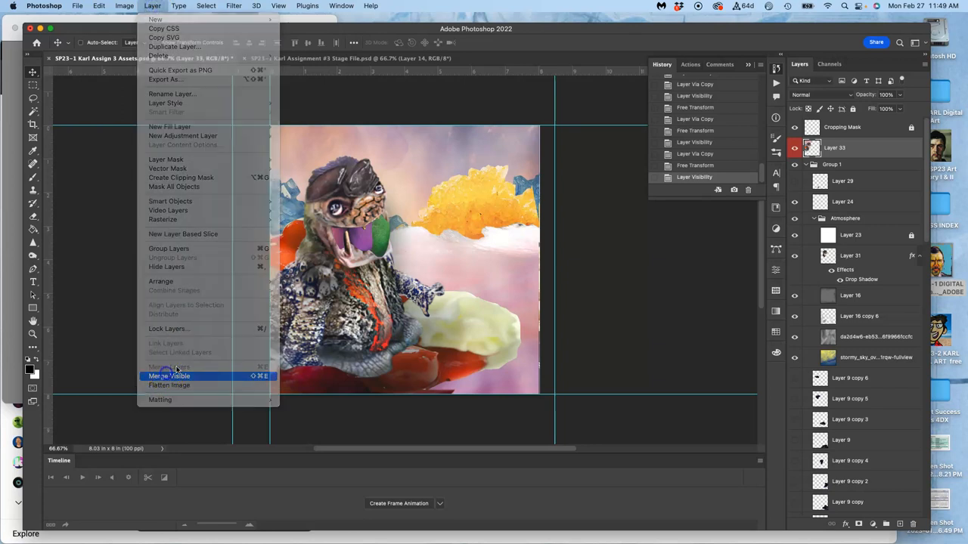
click(169, 375)
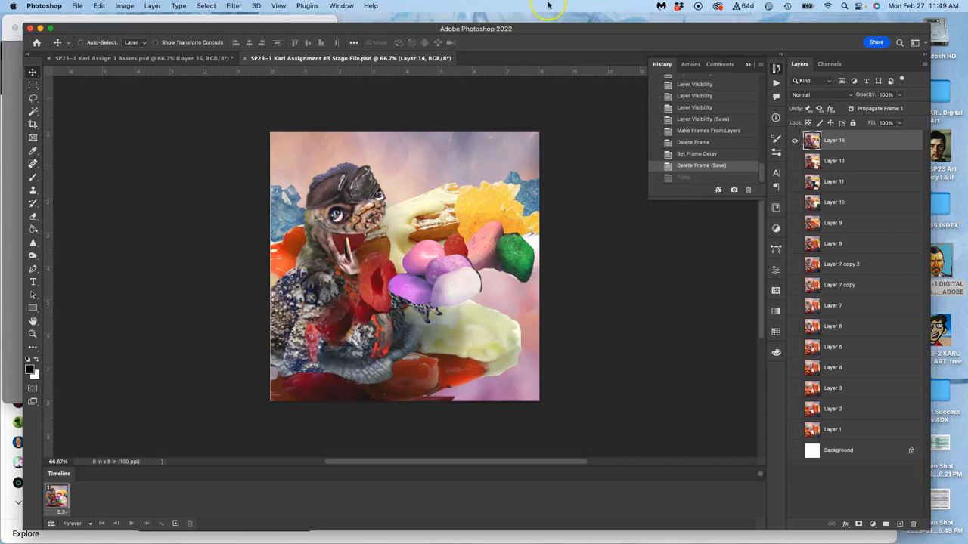
click(144, 58)
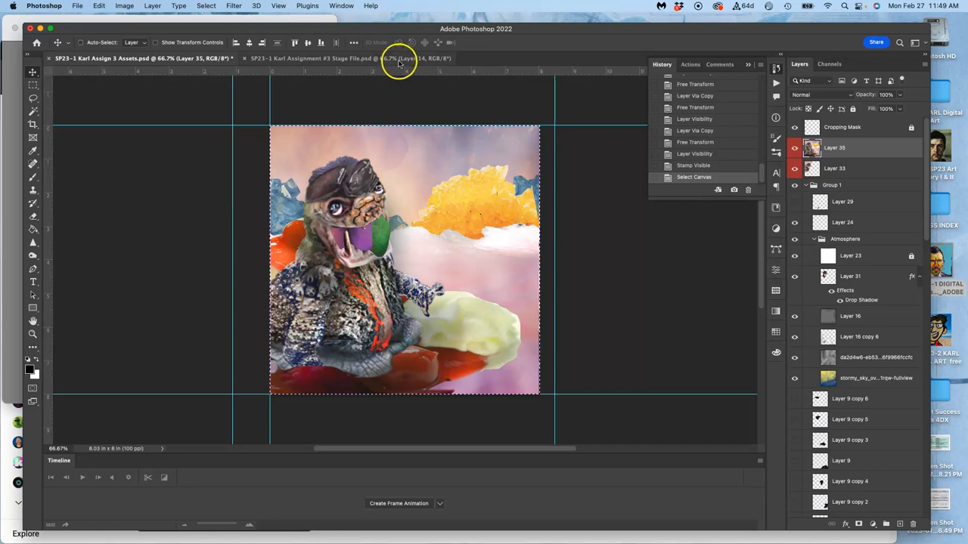
Paste the merged collage as a new frame layer in the Stage File and save
click(351, 57)
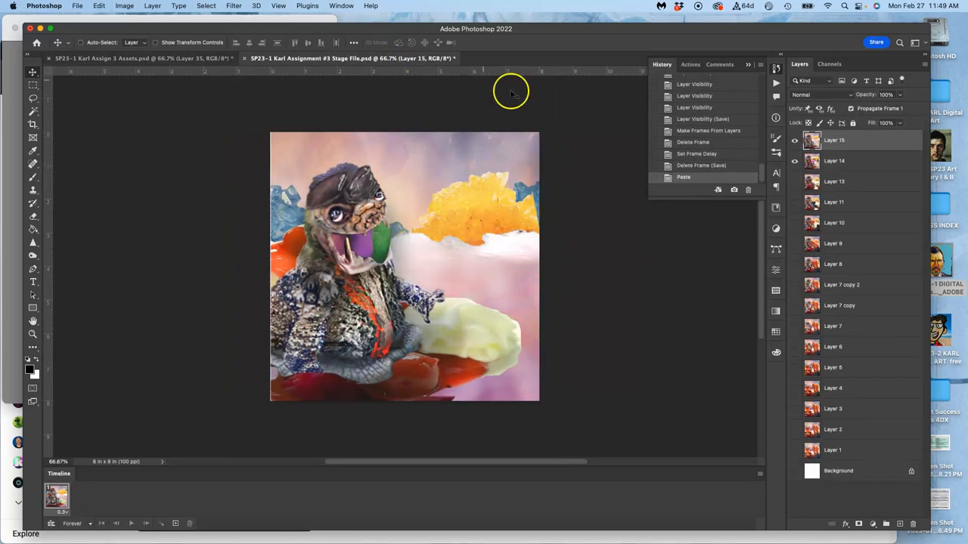
click(794, 140)
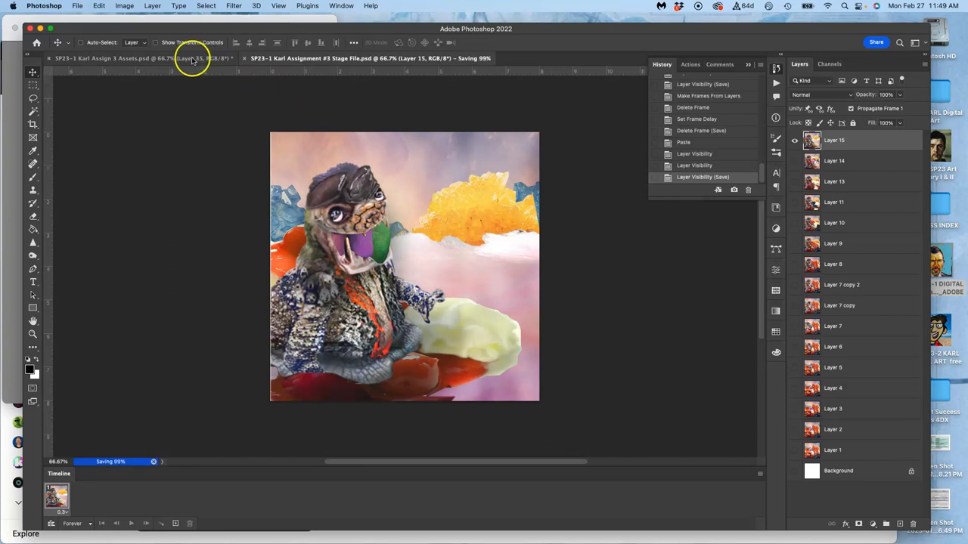
click(113, 58)
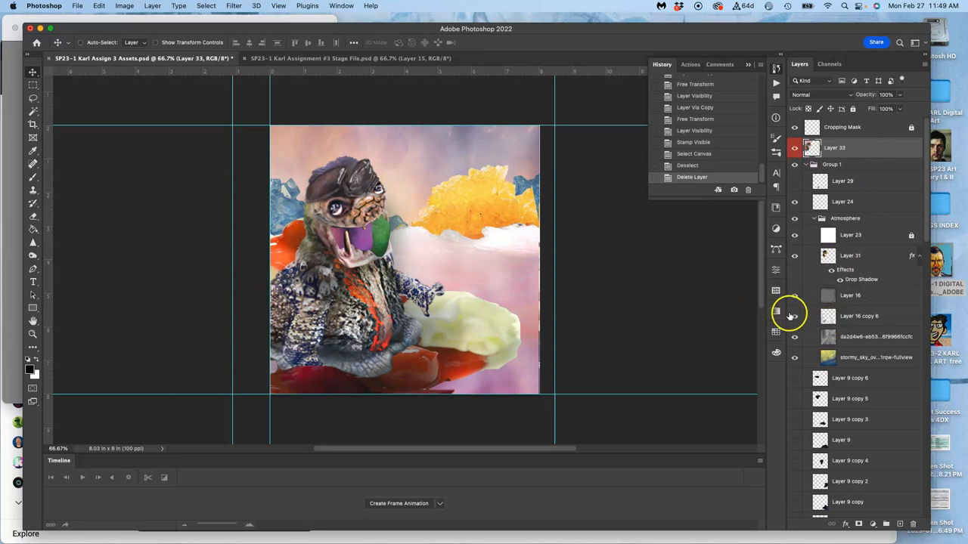
Toggle a creature layer's visibility and select the red shape layer to duplicate
scroll(down, 3)
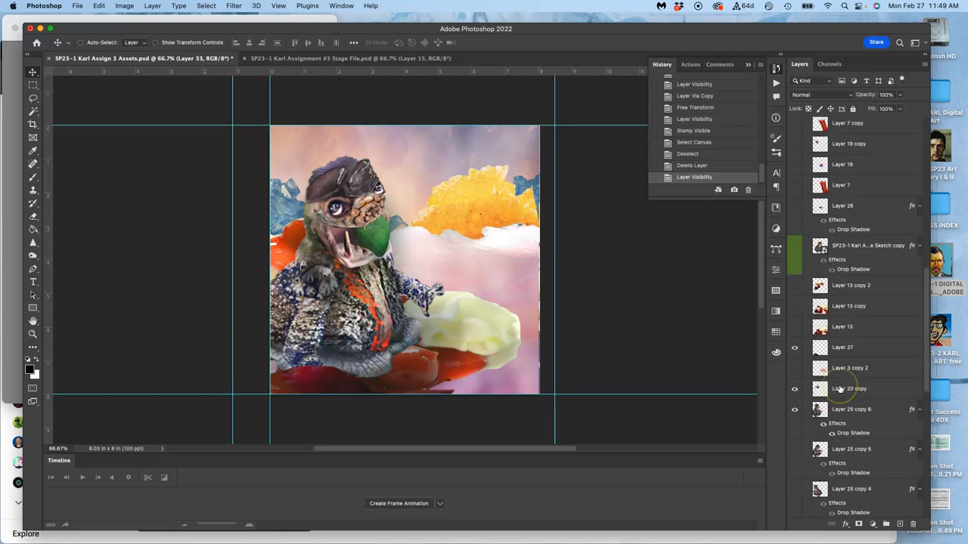
scroll(down, 3)
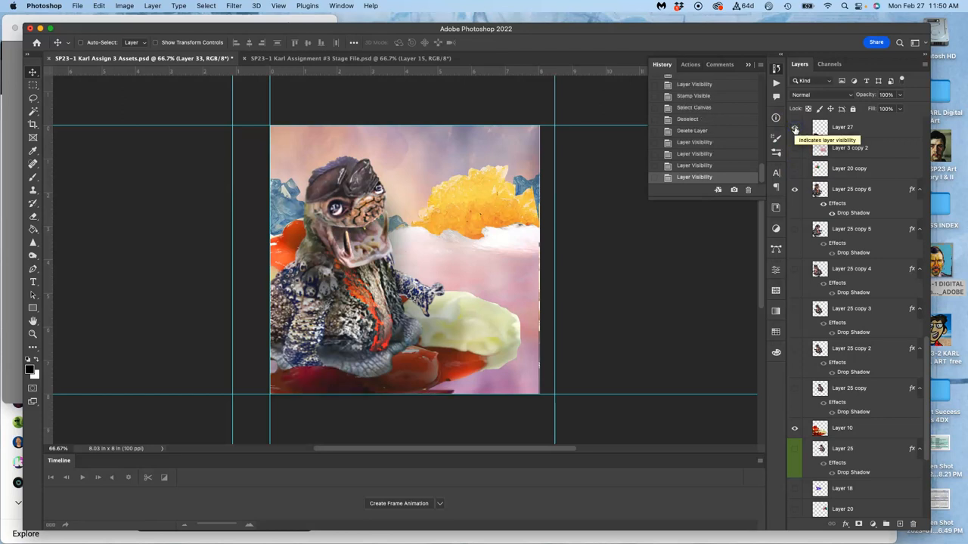
click(794, 127)
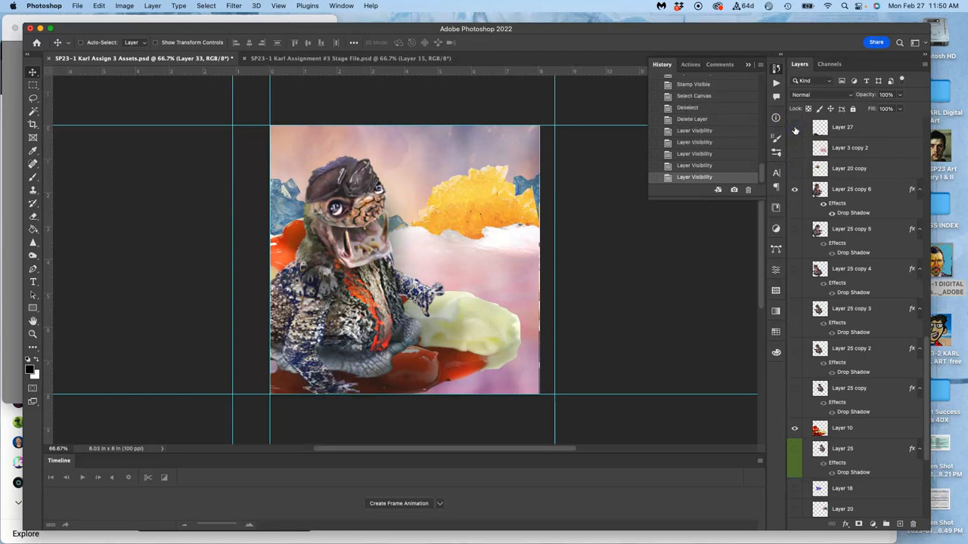
click(842, 127)
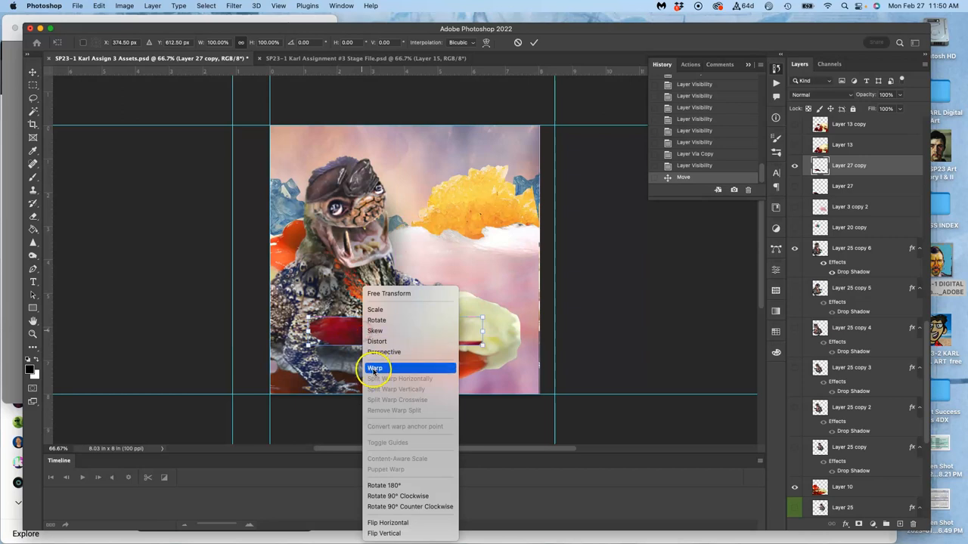
Warp the red shape copy so it flows from the mouth down the body
click(375, 369)
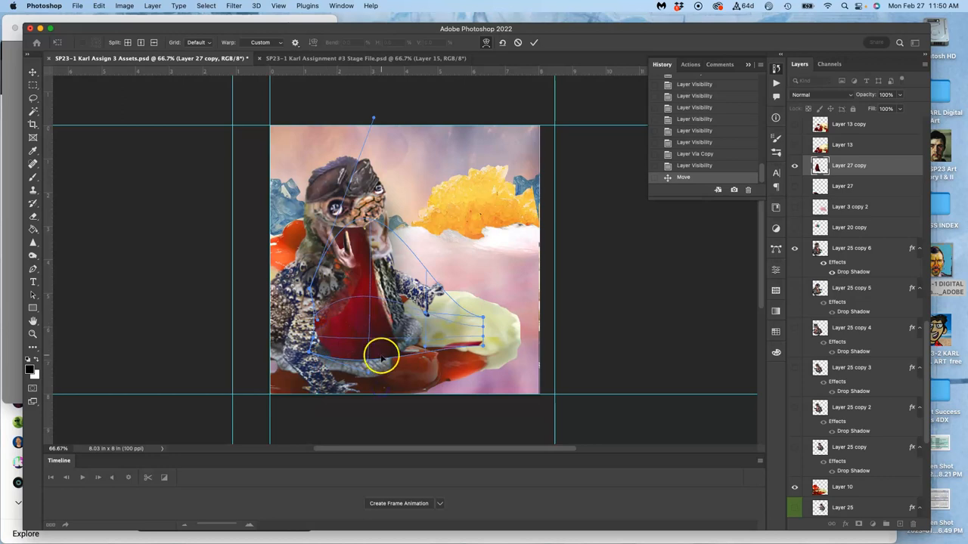
drag(381, 355, 362, 417)
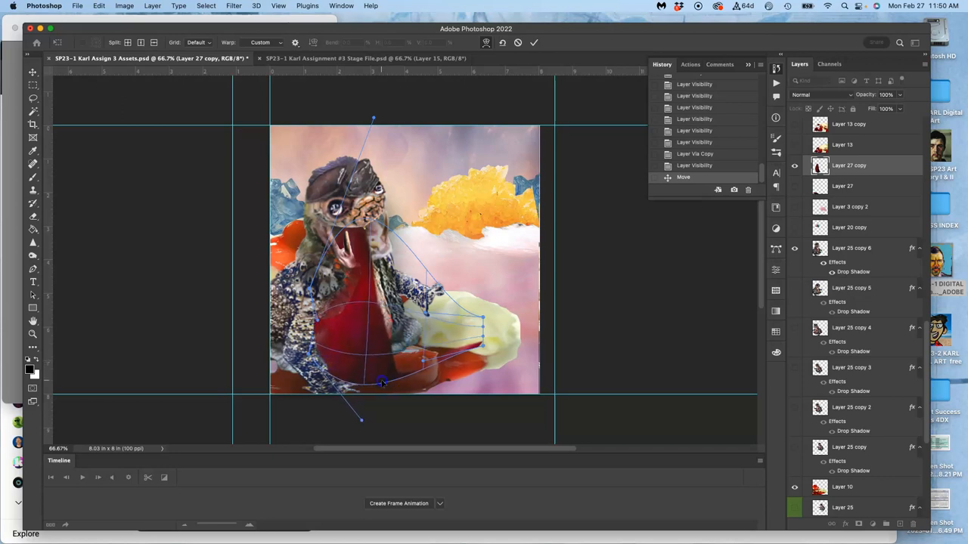
drag(381, 384, 346, 411)
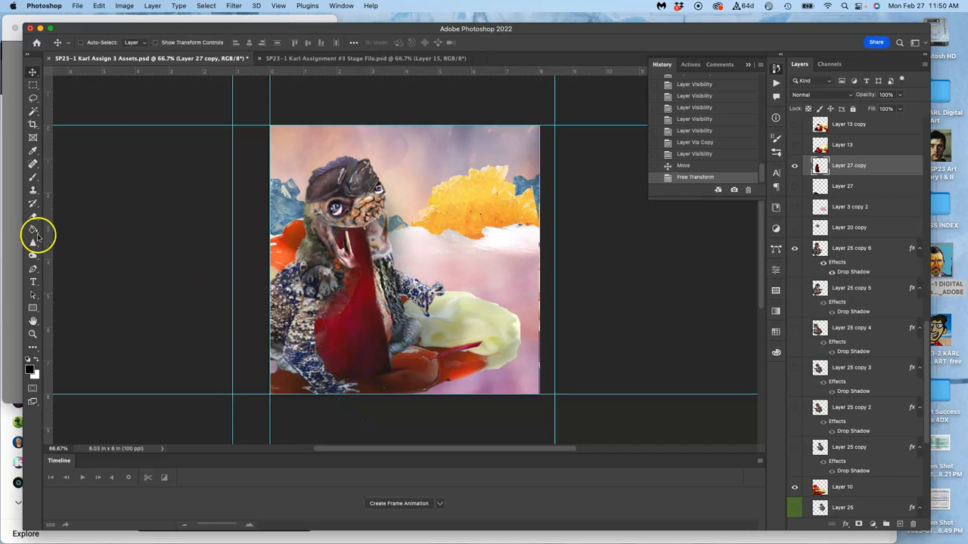
Erase part of the layer, toggle a frame layer's visibility and switch to the Move tool
click(33, 229)
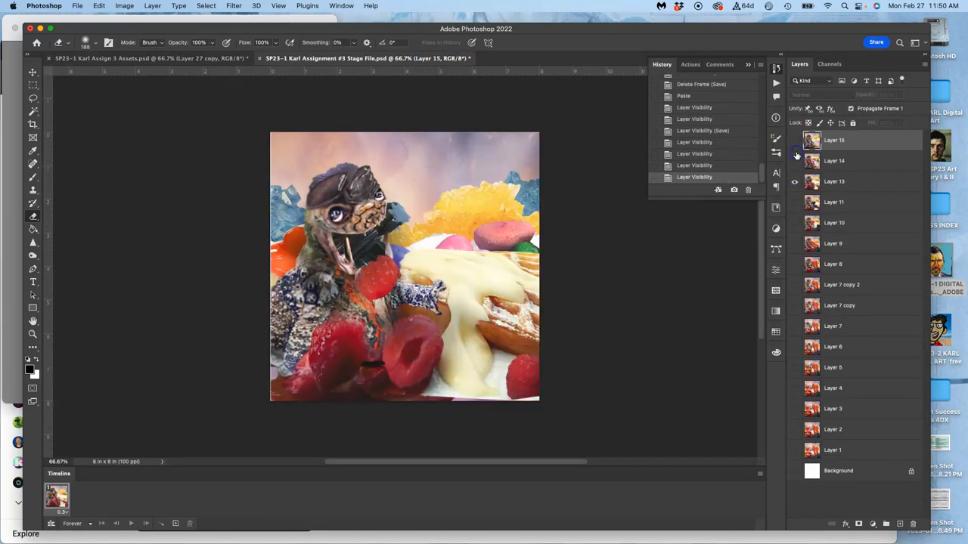
click(795, 139)
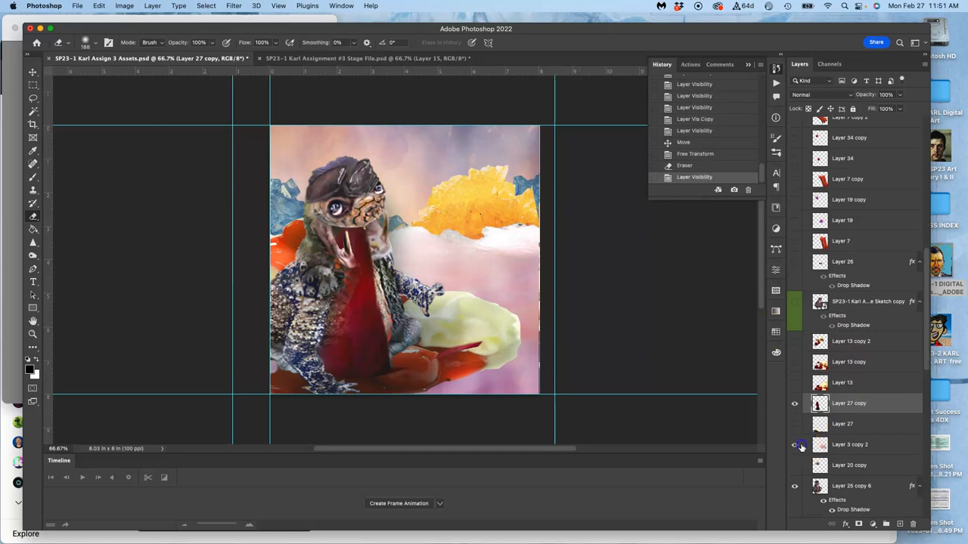
click(794, 446)
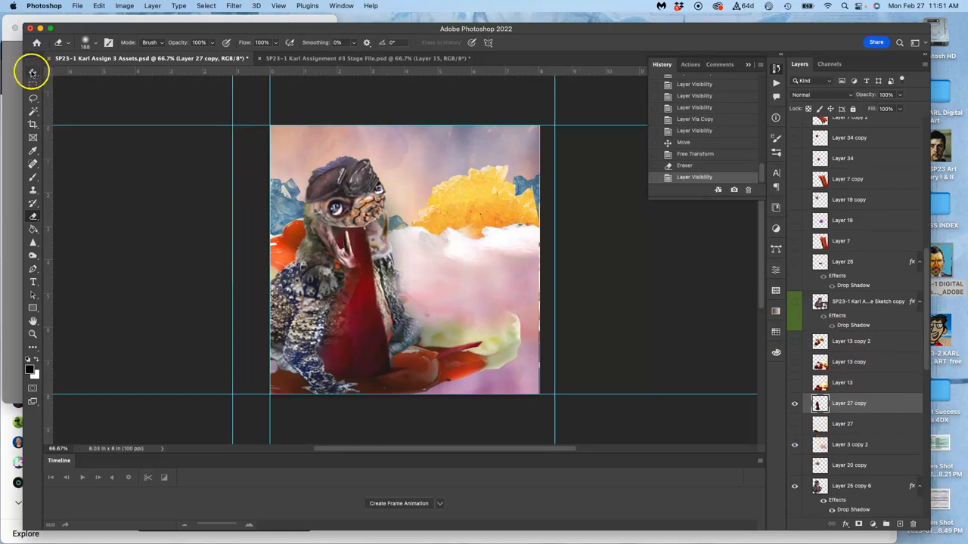
Place the pink cotton-candy cloud over the creature's mouth and erase its edges into the throat
click(33, 72)
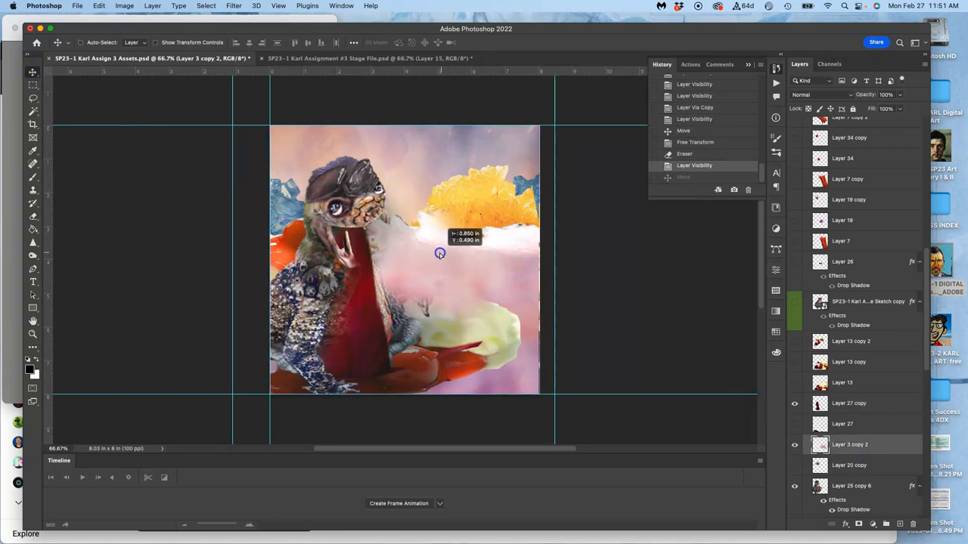
drag(440, 254, 433, 254)
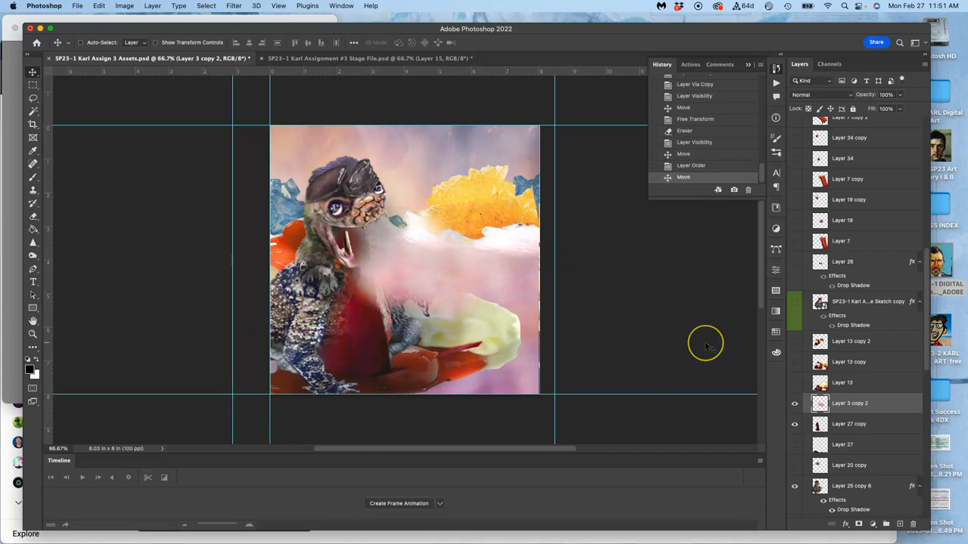
mouse_move(40, 217)
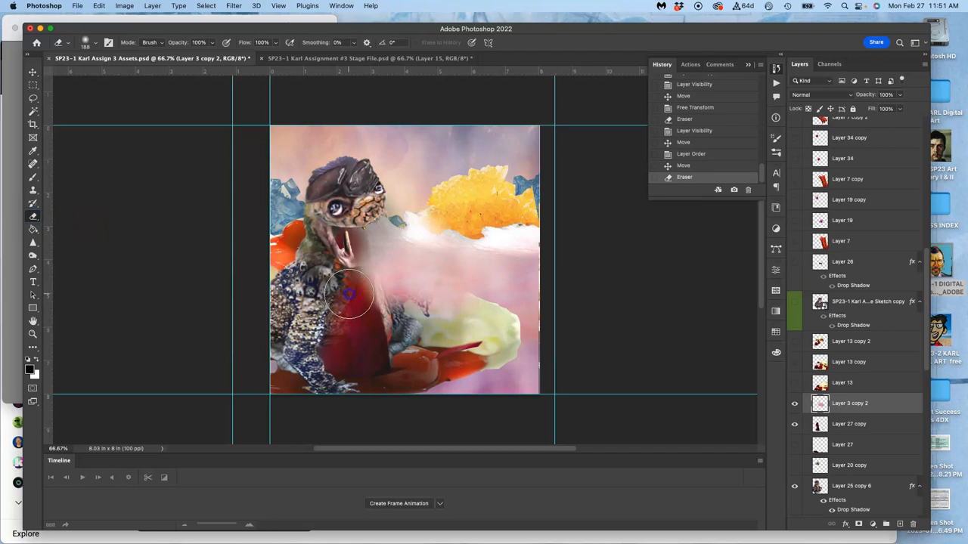
drag(349, 295, 369, 361)
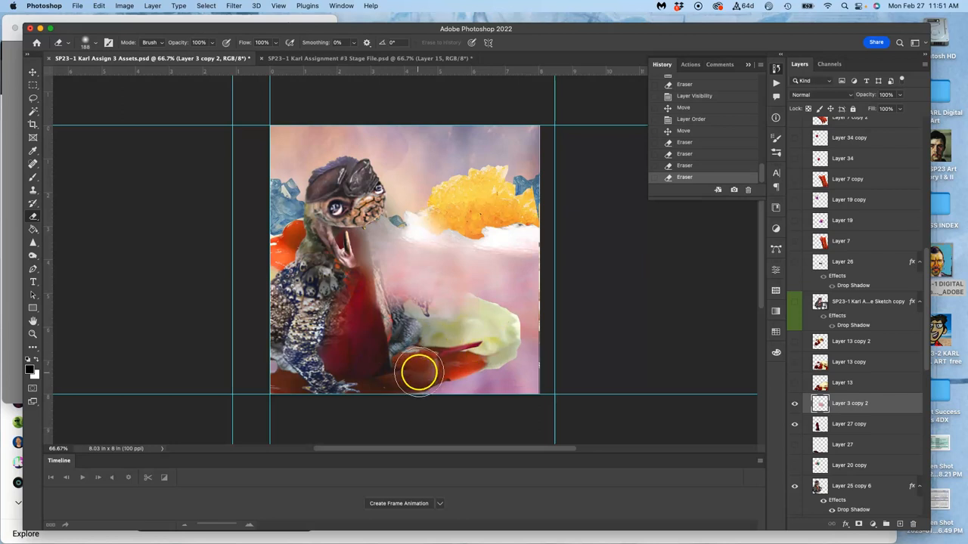
click(850, 423)
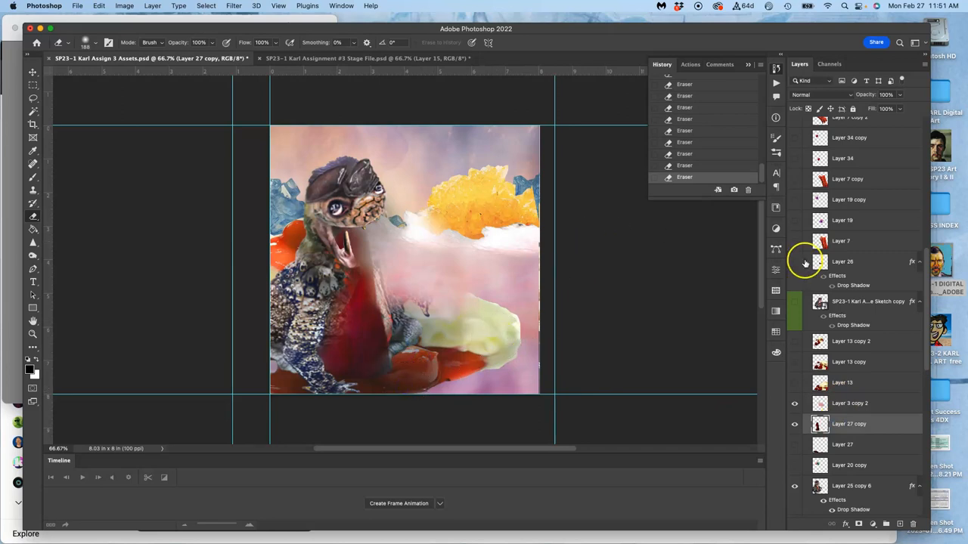
Duplicate the yellow cloud layer, then rotate and enlarge the copy over the top right
scroll(down, 3)
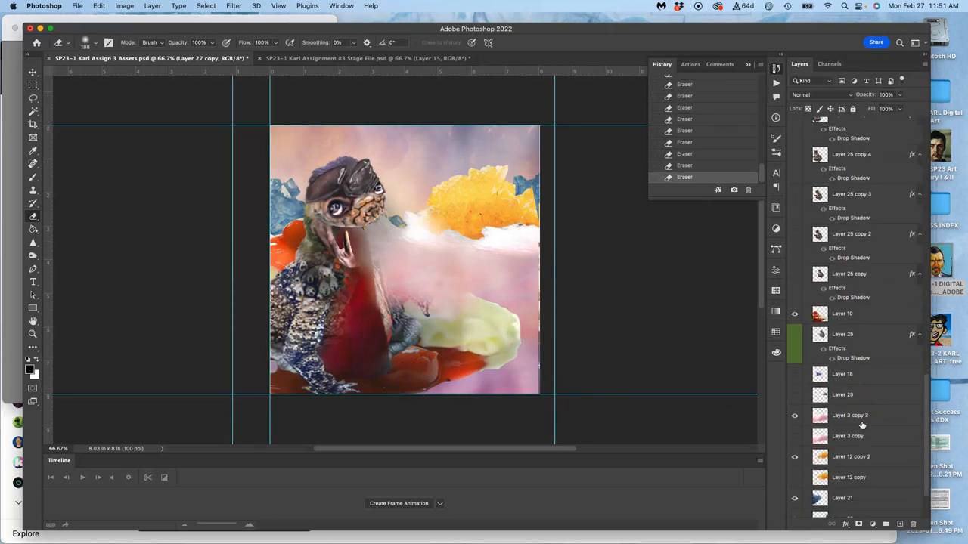
click(850, 456)
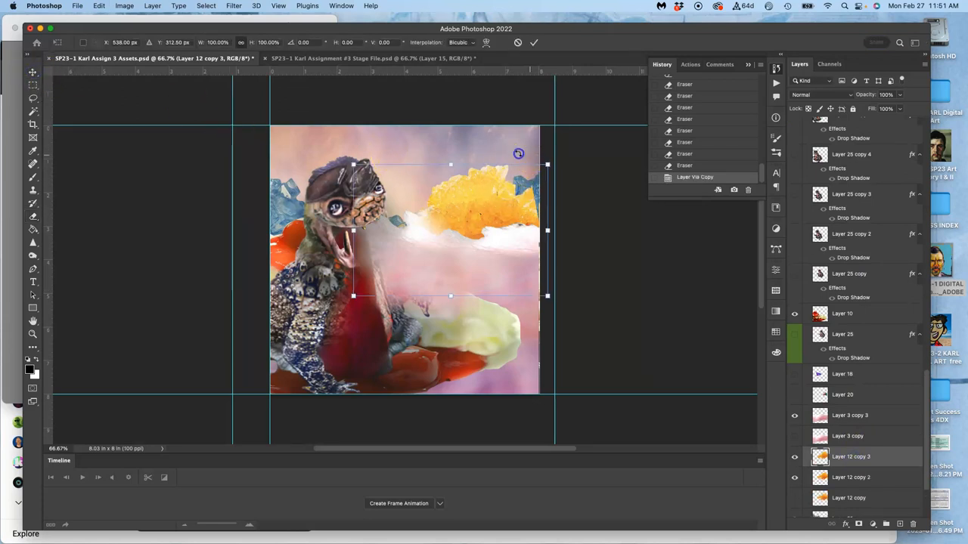
drag(548, 164, 495, 124)
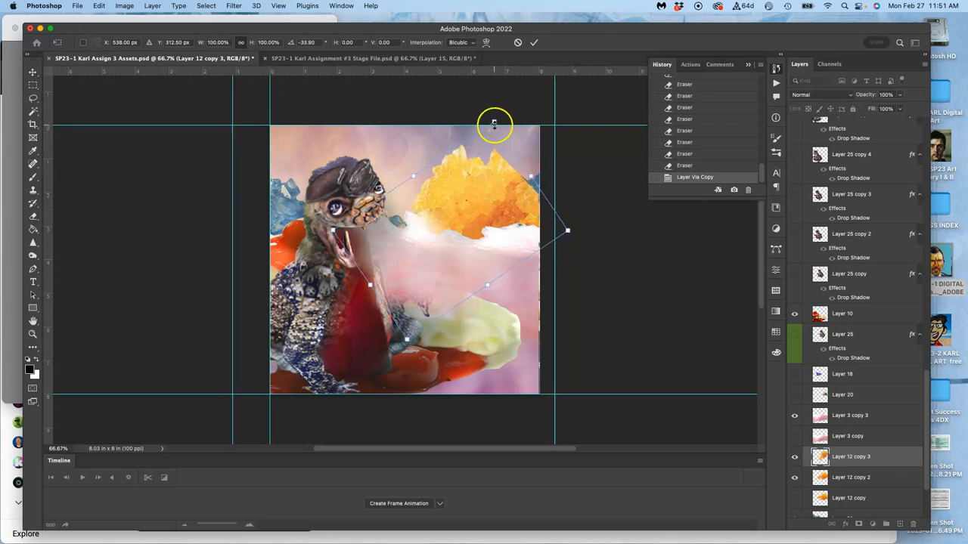
drag(495, 124, 435, 190)
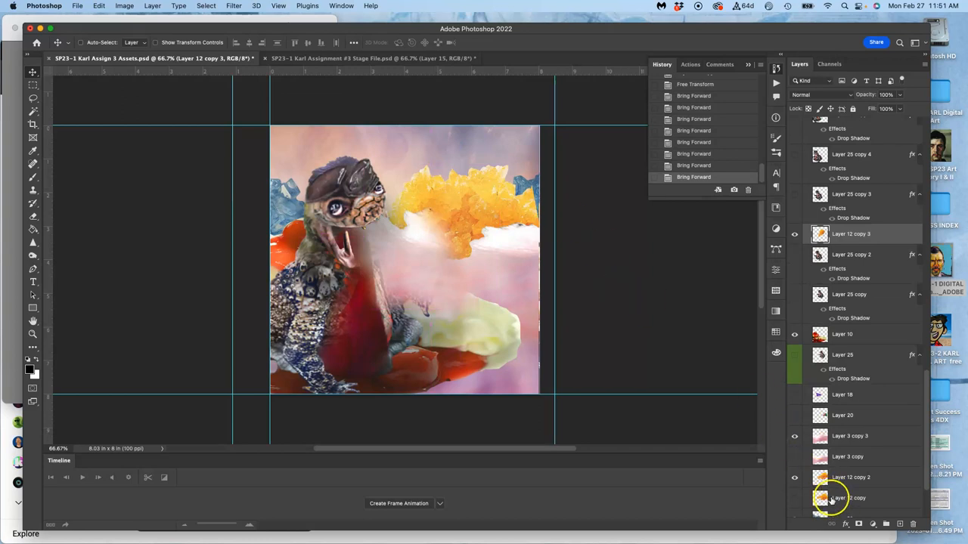
scroll(down, 3)
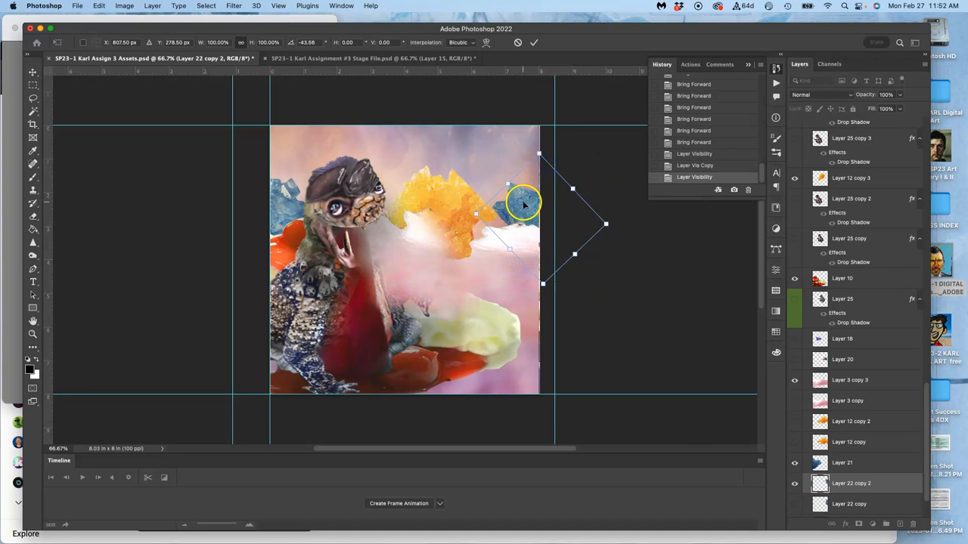
Rotate the copied blue mountain toward the mouth and flip it horizontally
drag(523, 204, 437, 189)
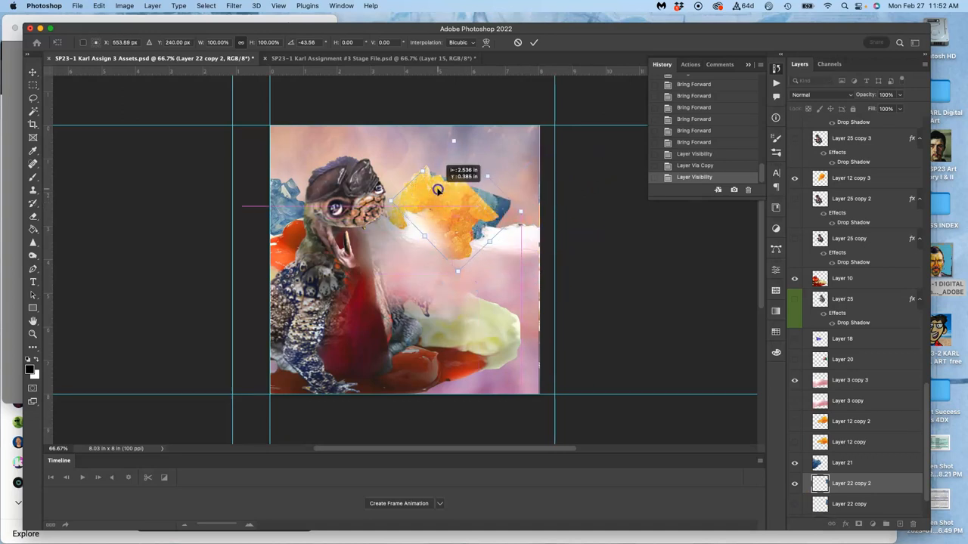
drag(437, 190, 448, 233)
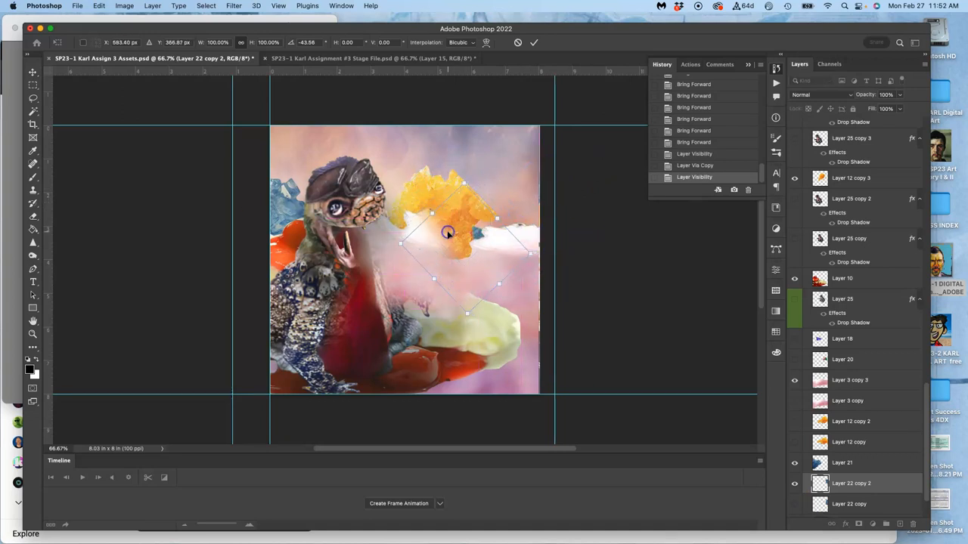
right_click(447, 233)
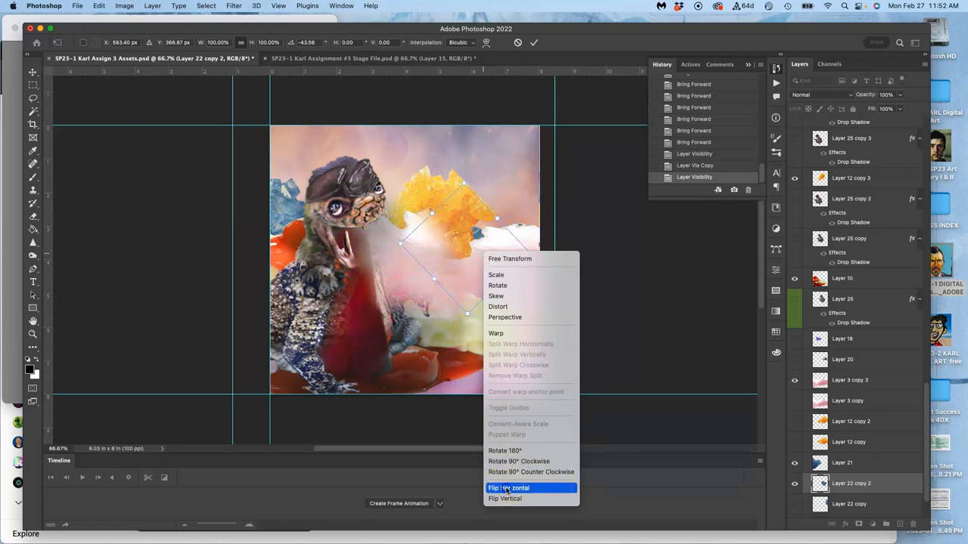
click(508, 487)
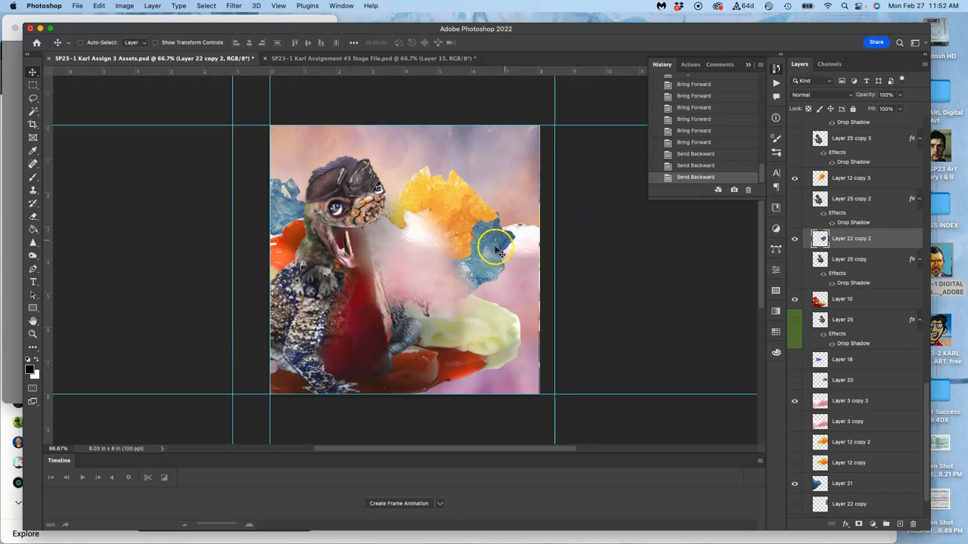
Shrink and reposition the flipped mountain beside the yellow cloud and confirm the transform
drag(499, 248, 521, 241)
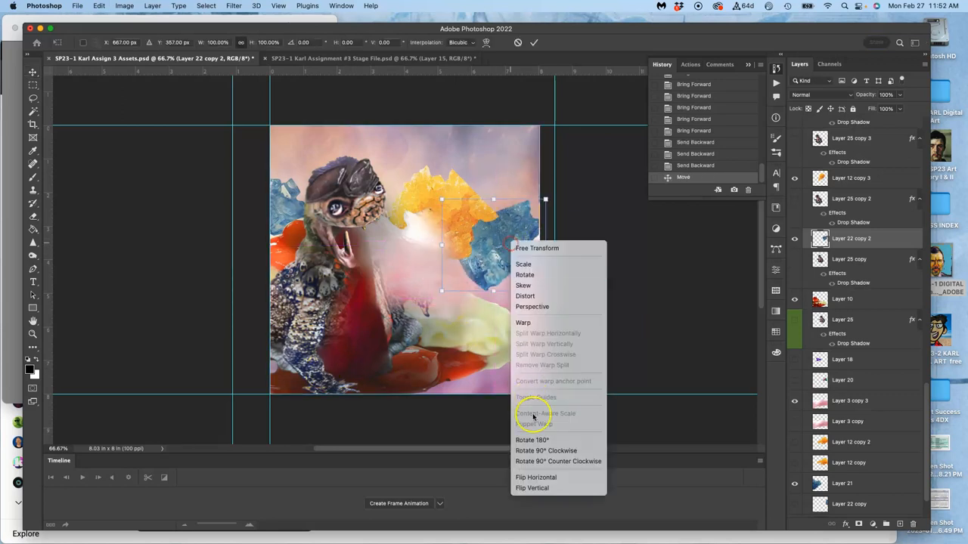
click(535, 477)
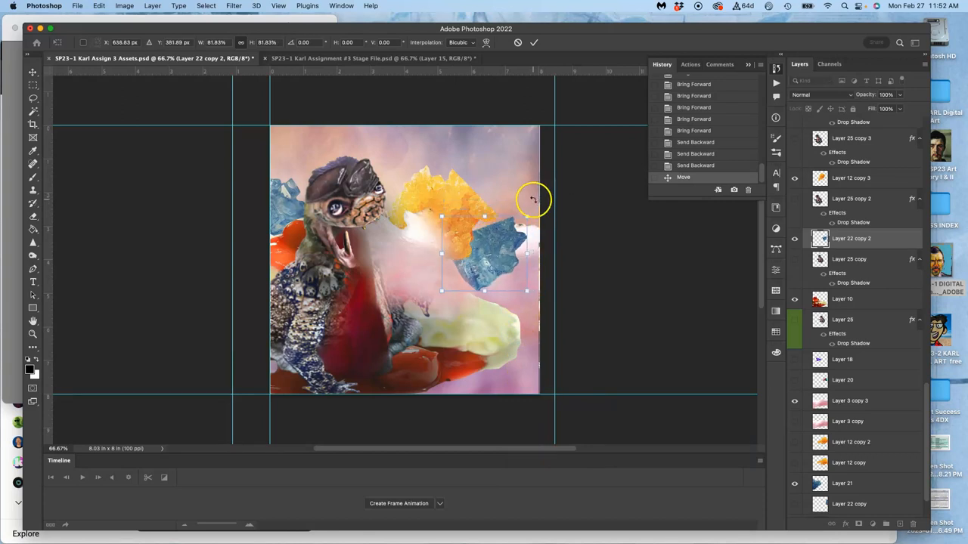
drag(532, 200, 457, 195)
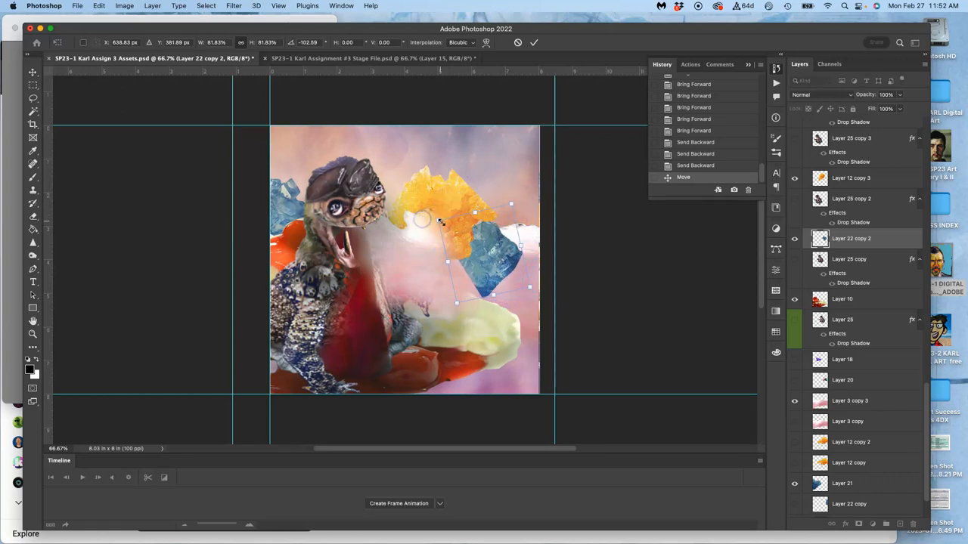
click(534, 42)
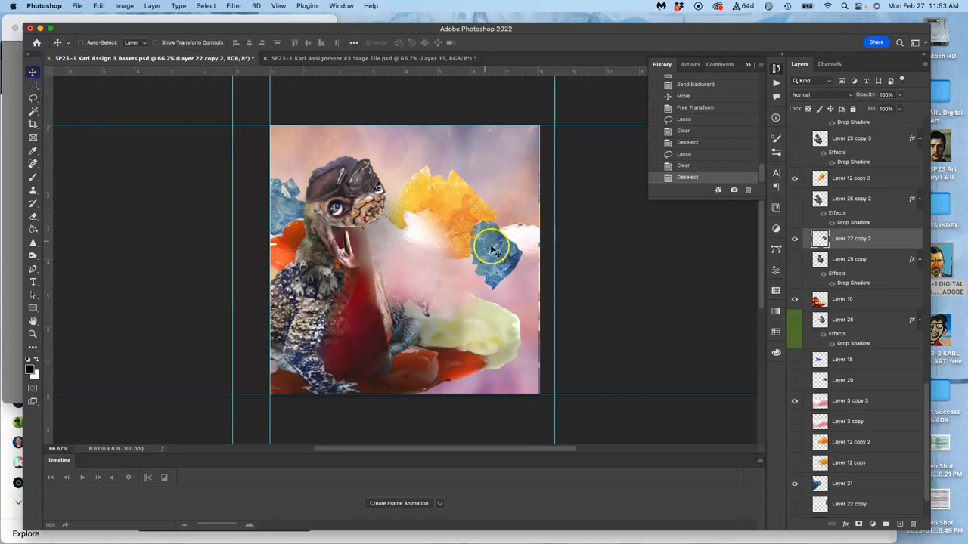
Nudge the yellow cloud copy to the mouth and lasso-trim it to a smaller tuft
drag(496, 249, 491, 230)
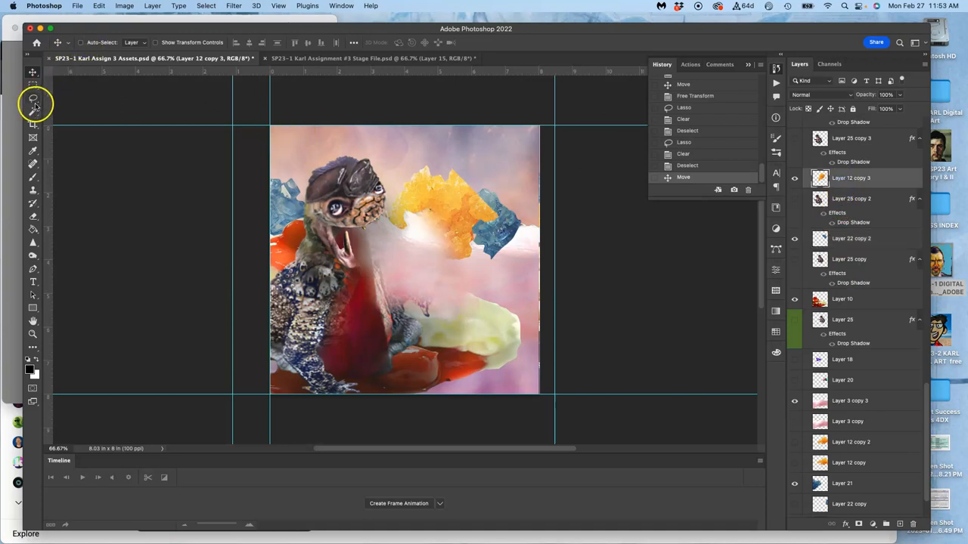
click(33, 98)
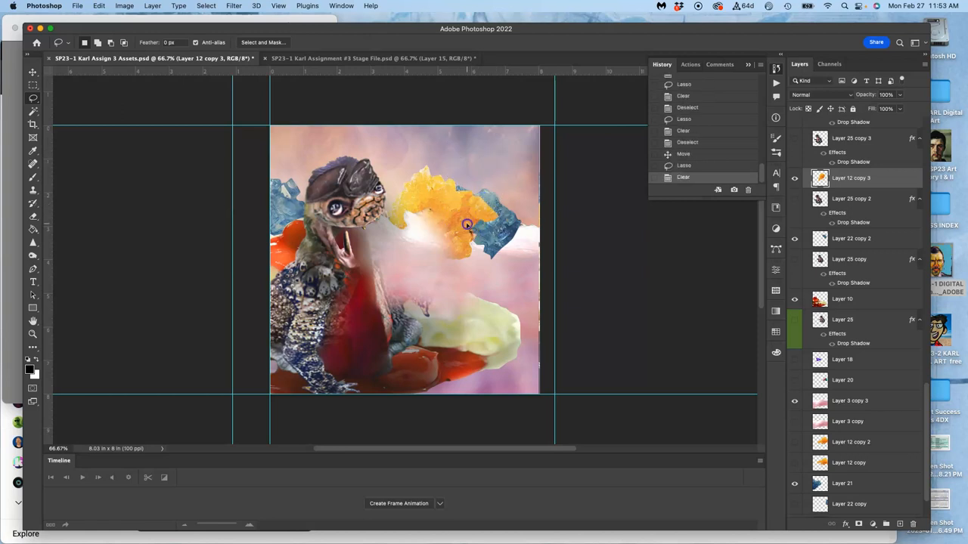
click(33, 72)
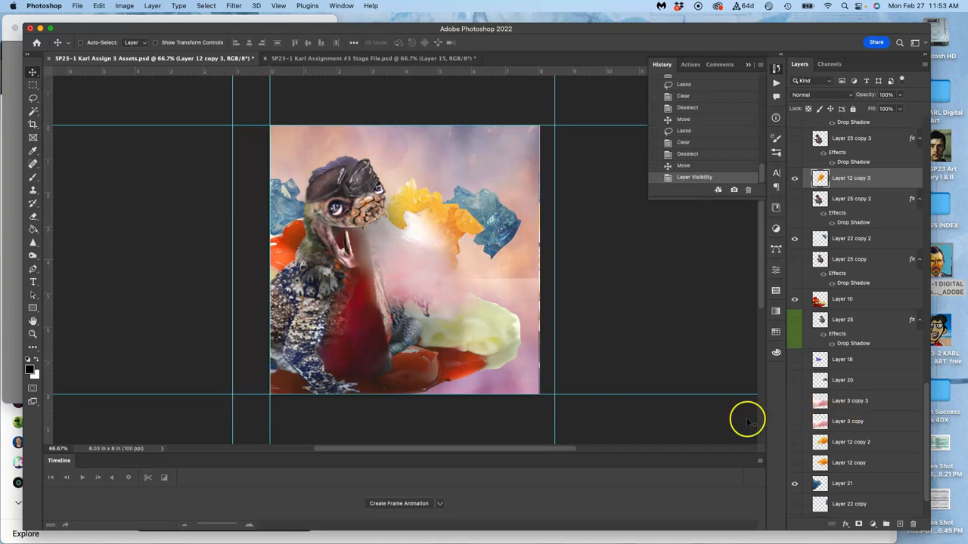
mouse_move(460, 272)
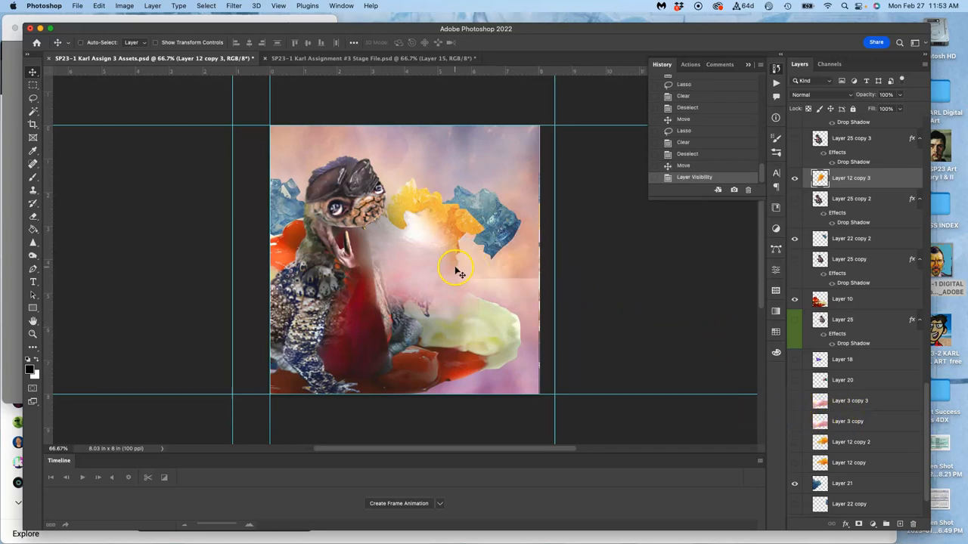
mouse_move(529, 291)
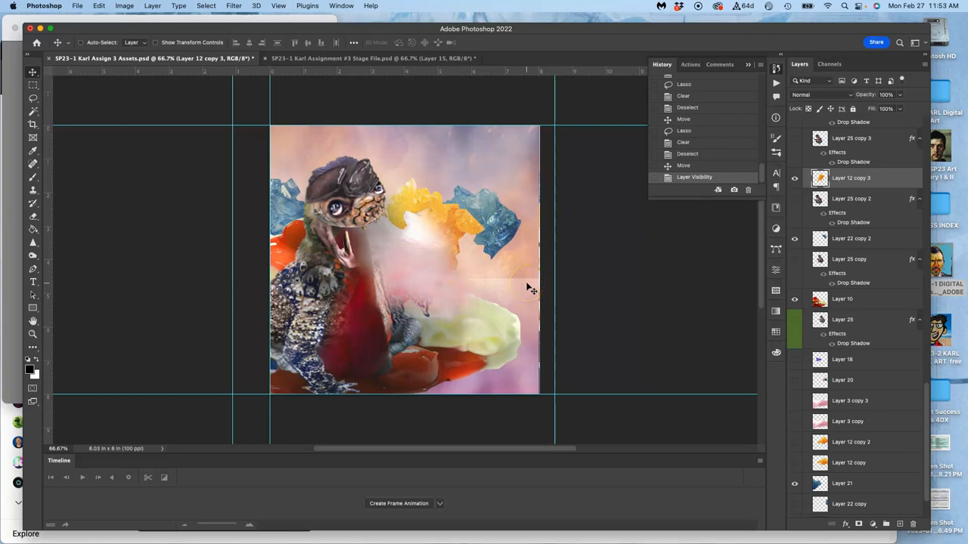
Select Layer 21 lower in the stack to toggle layer visibility
scroll(down, 3)
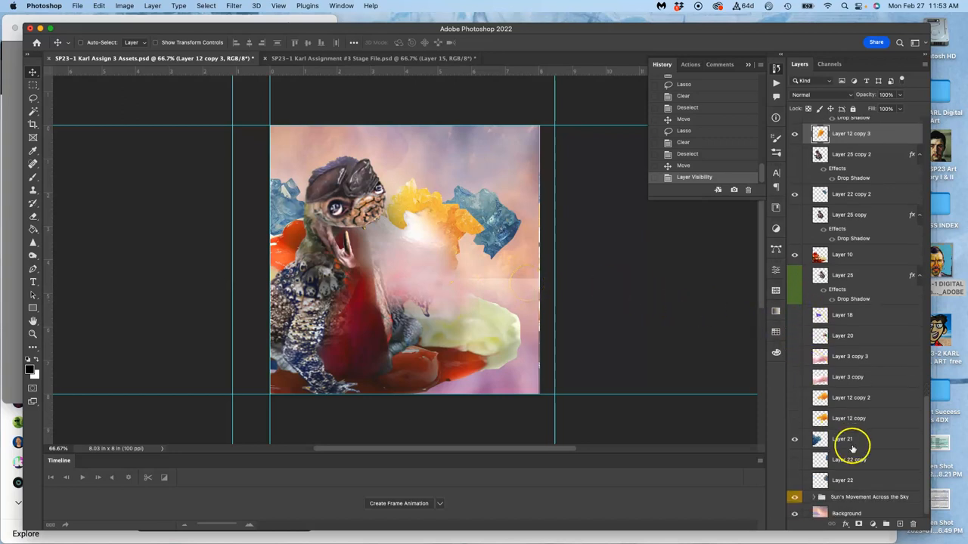
click(795, 444)
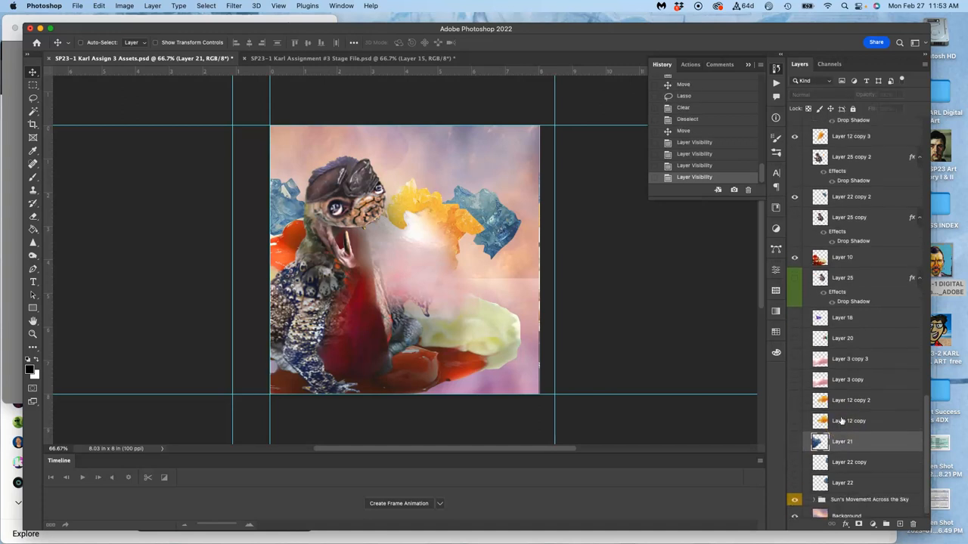
scroll(up, 3)
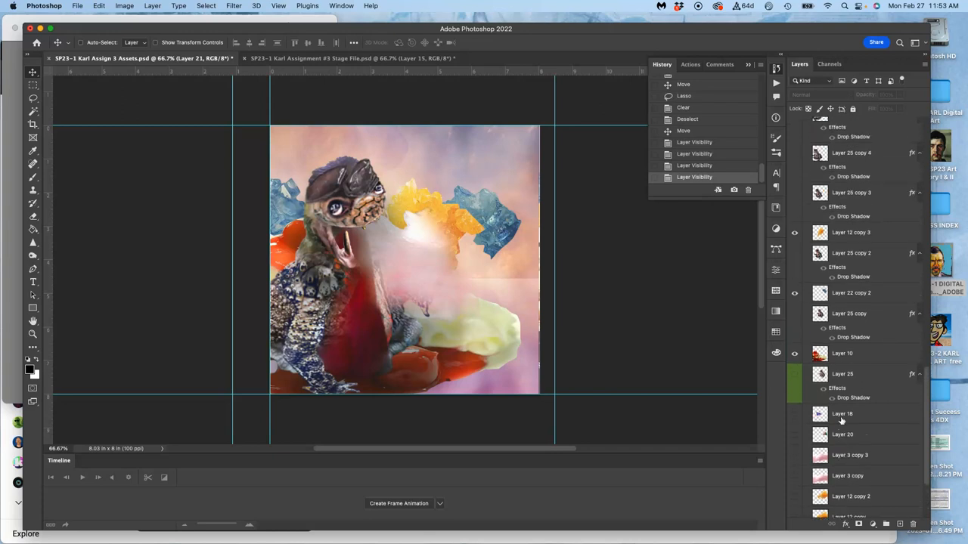